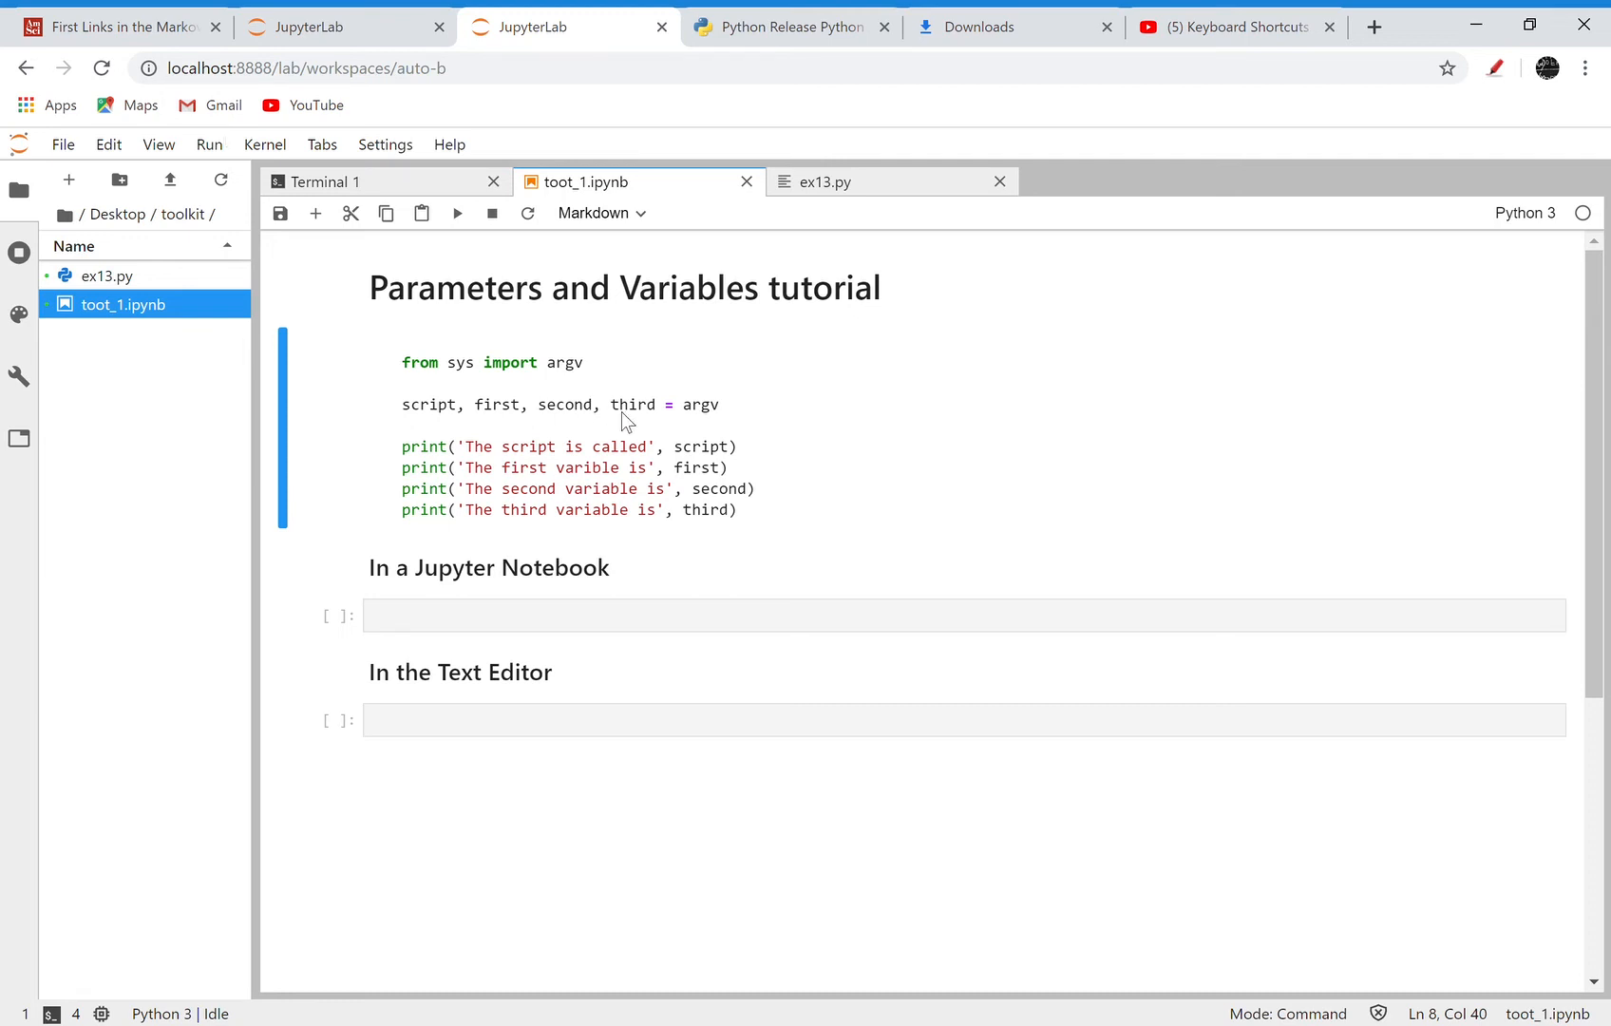
mouse_move(771, 309)
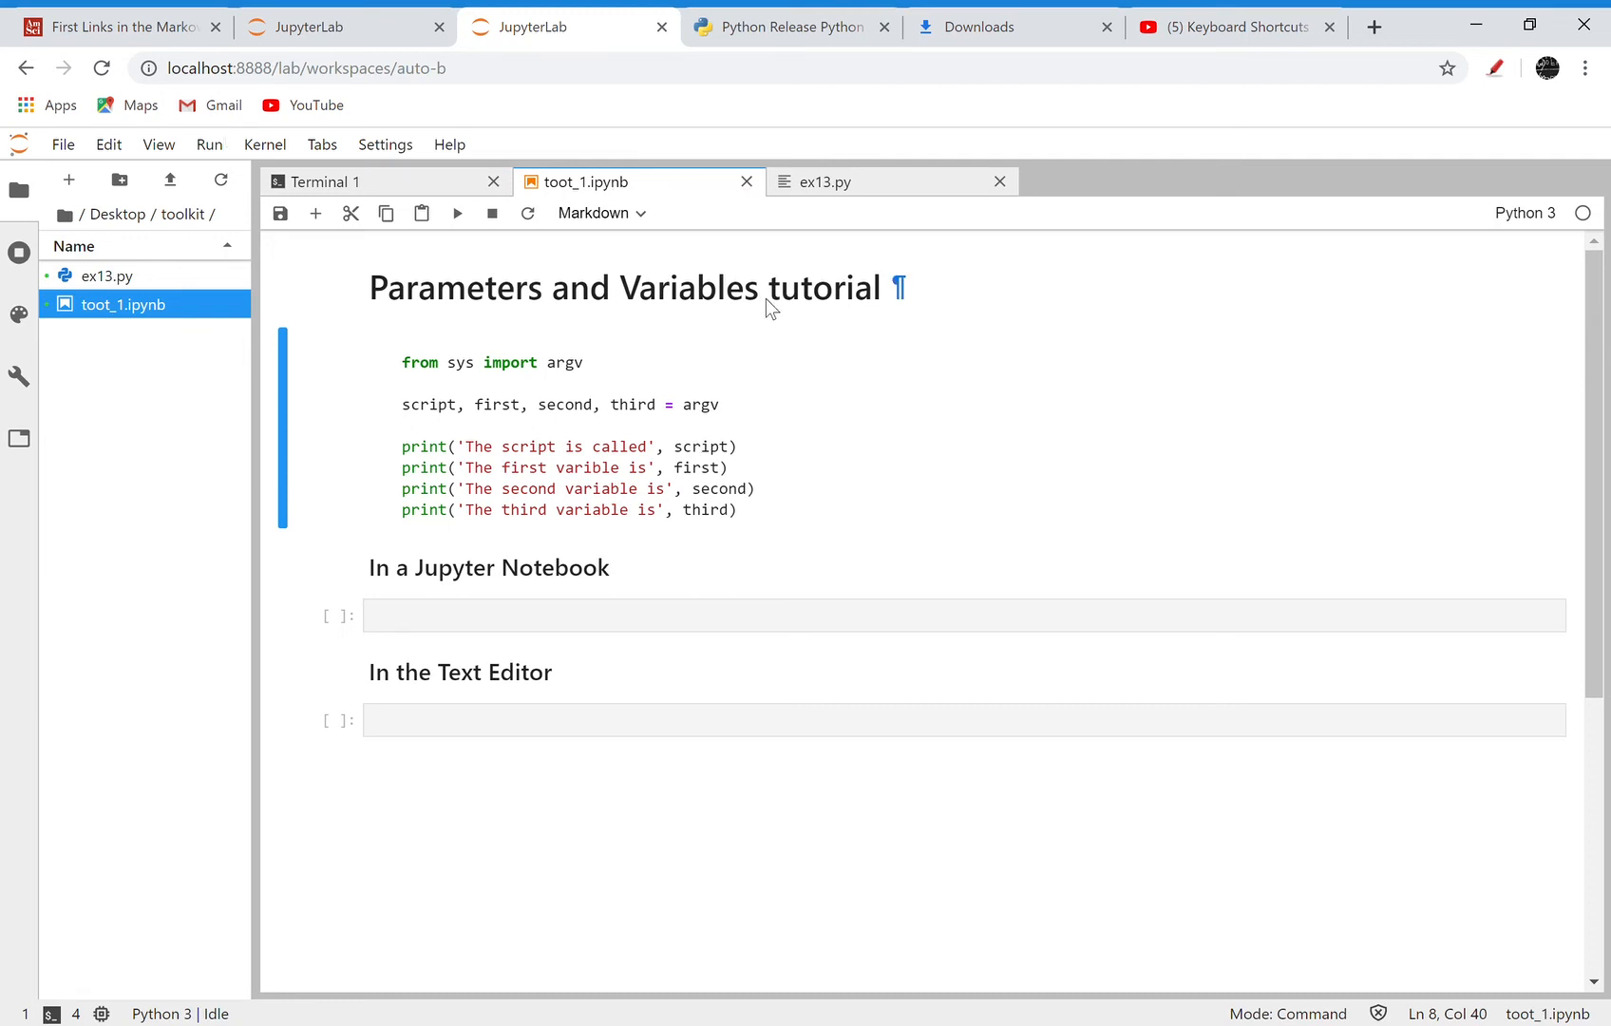
mouse_move(555, 353)
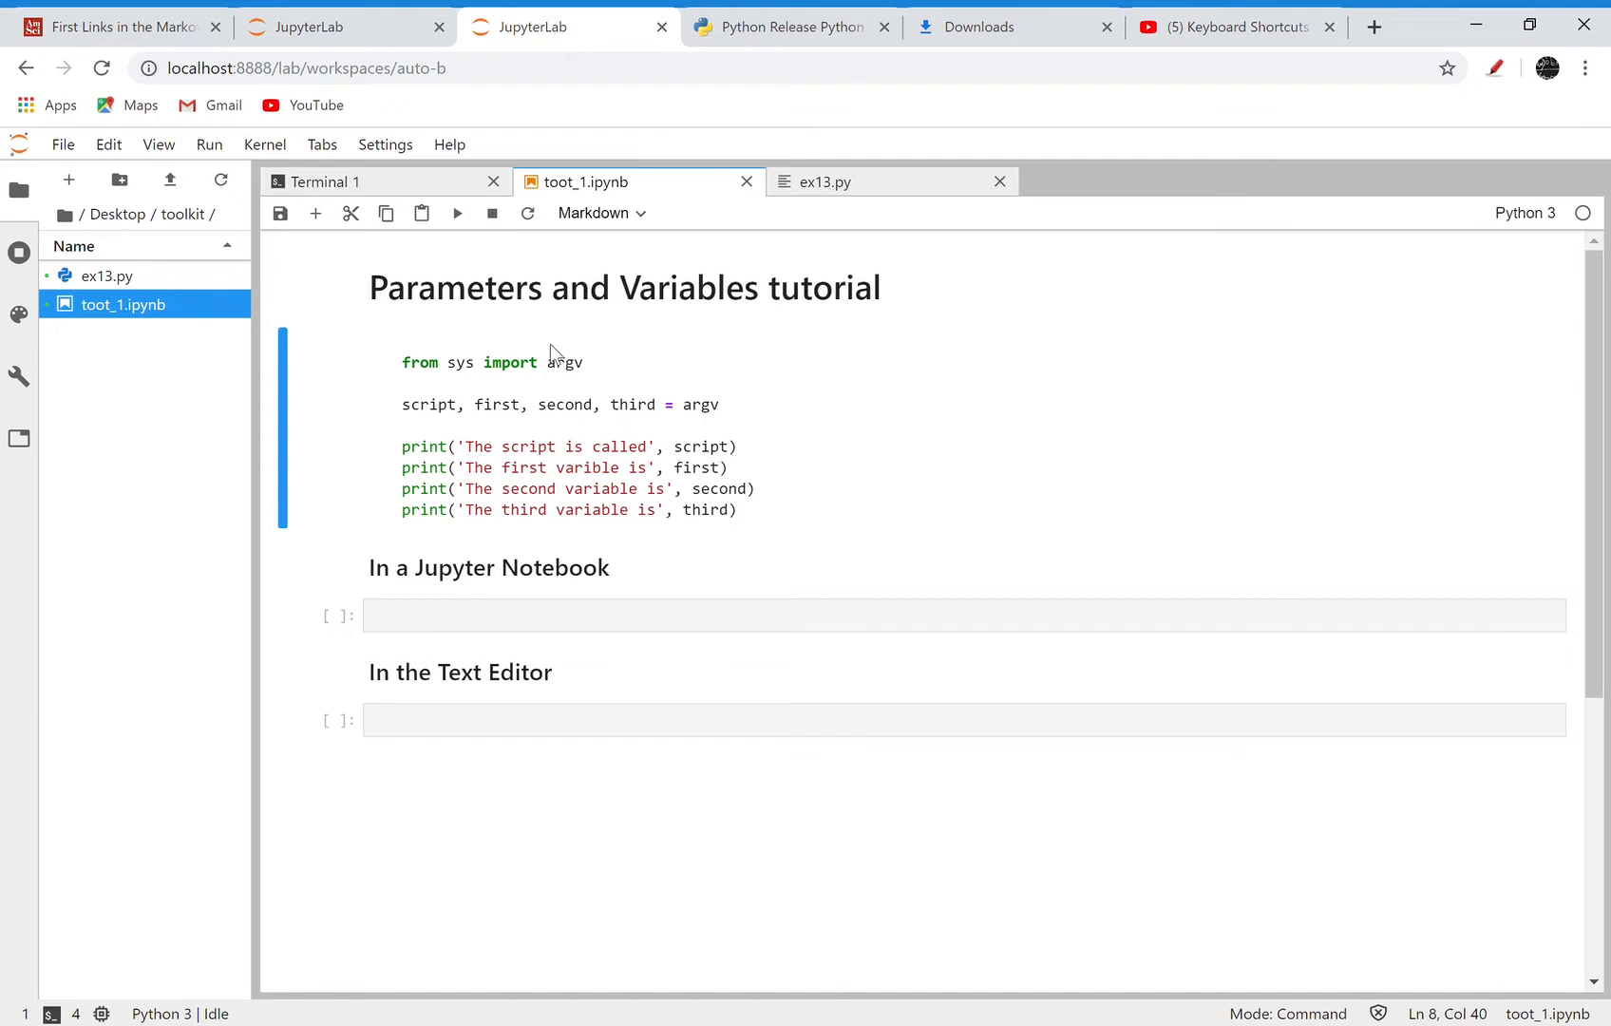
mouse_move(553, 459)
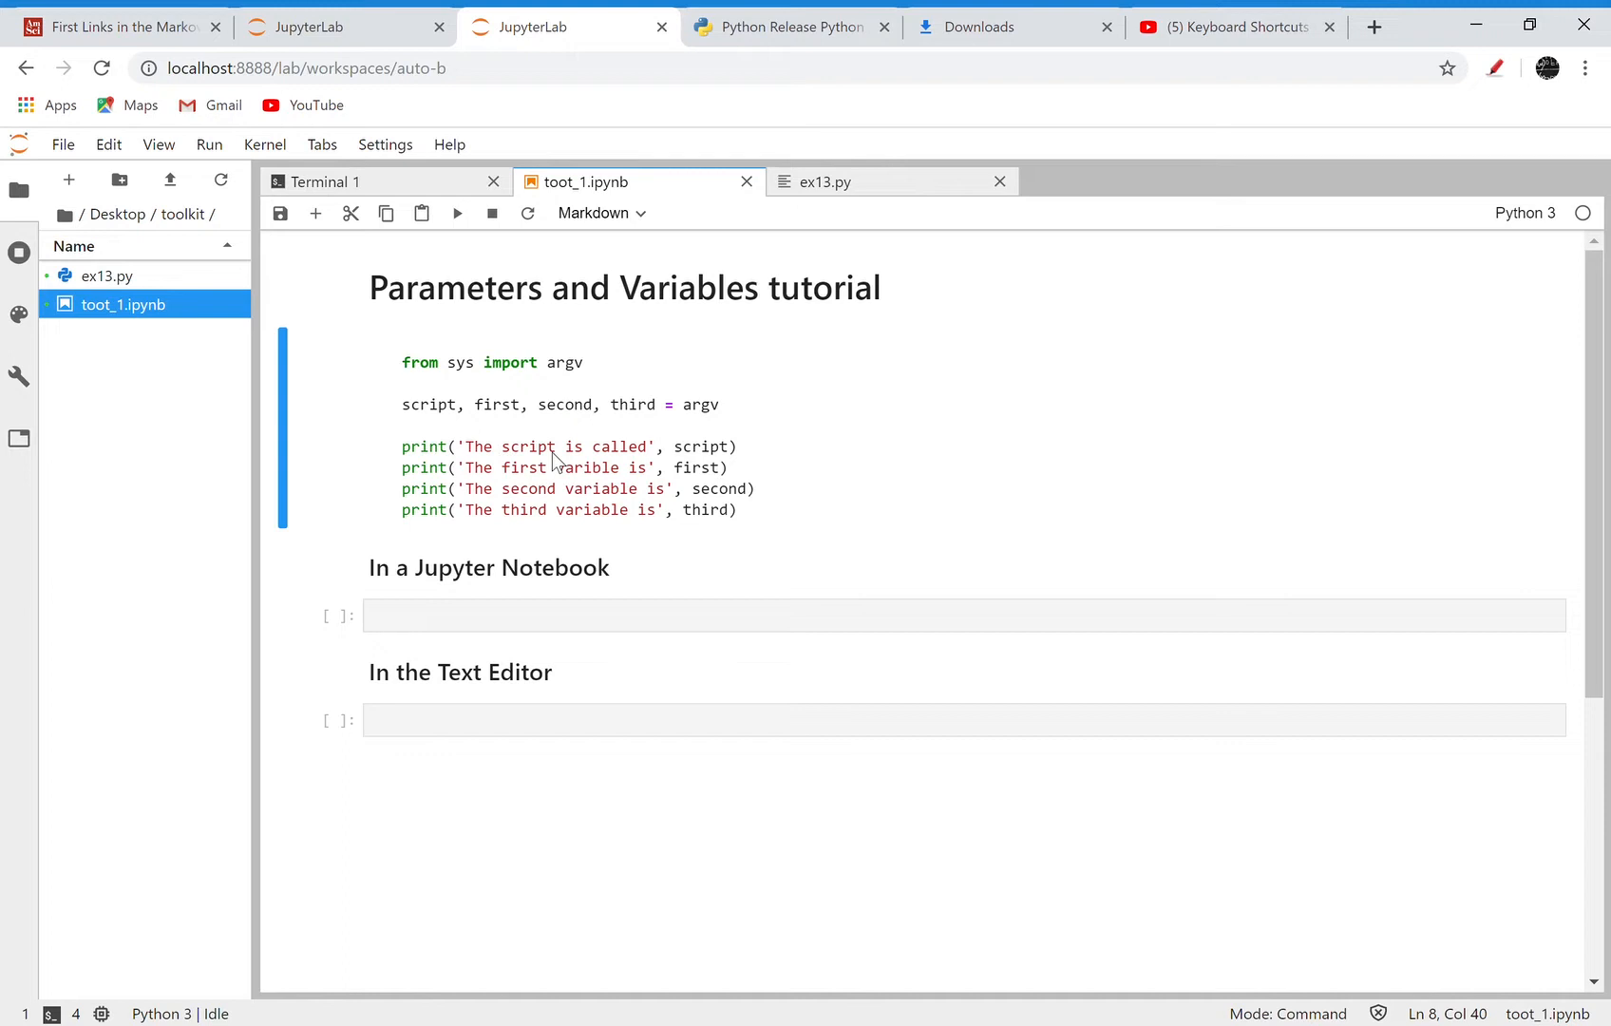
mouse_move(553, 638)
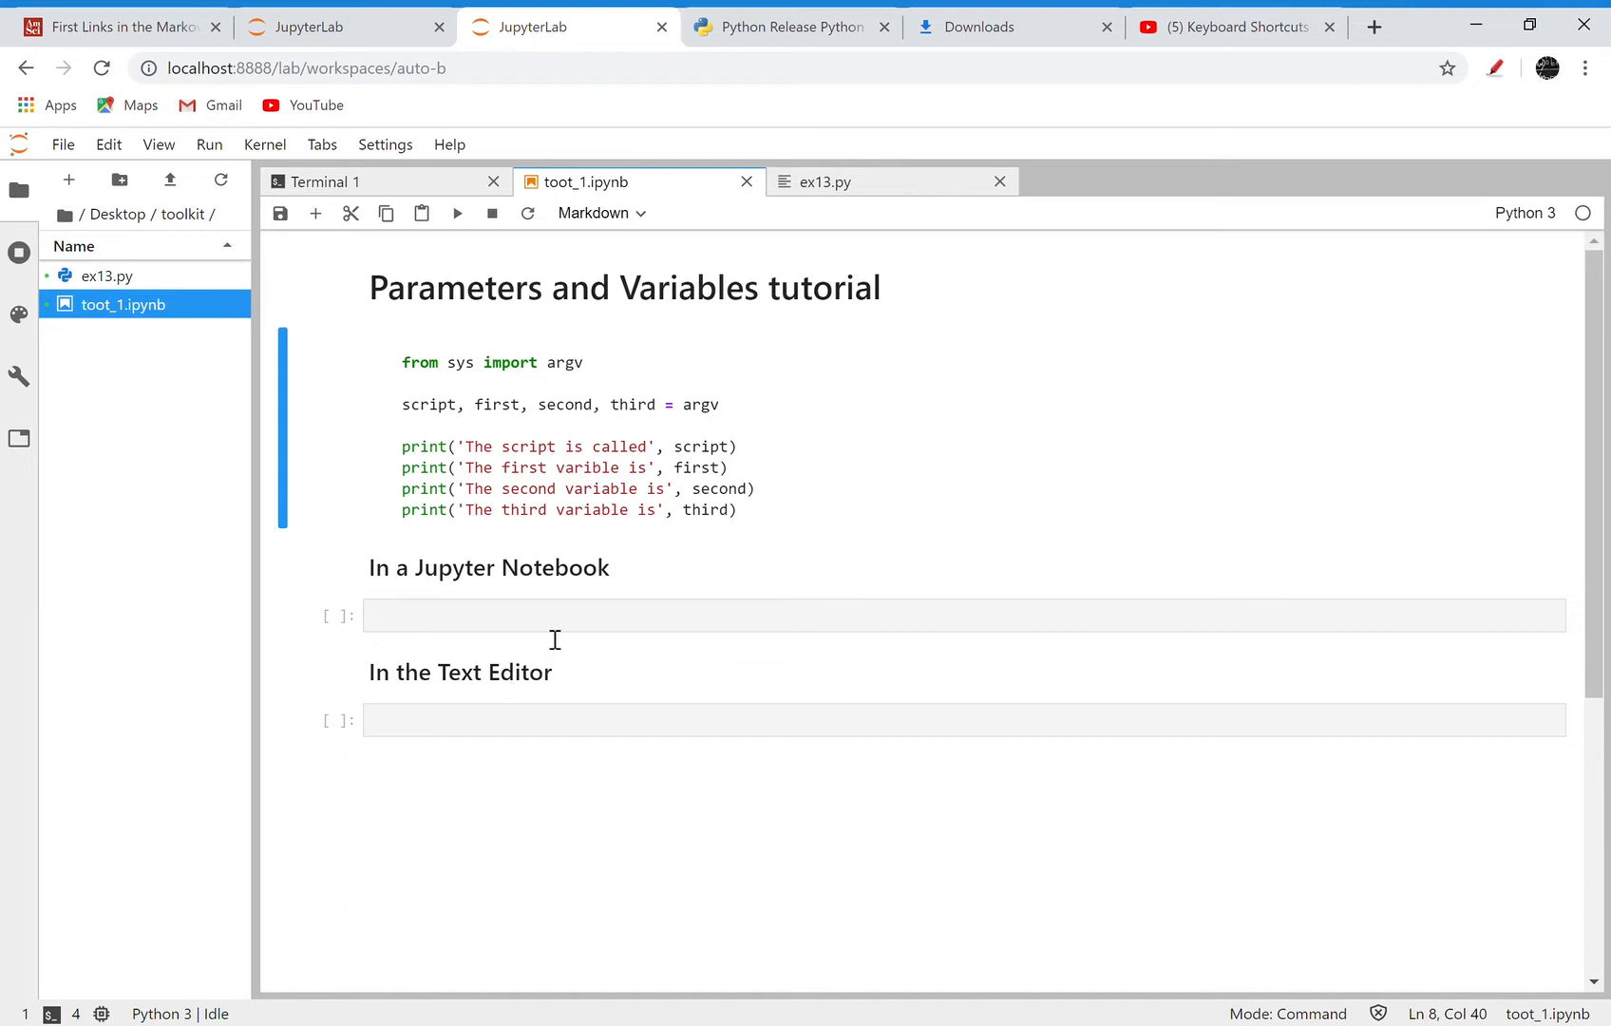
mouse_move(600, 497)
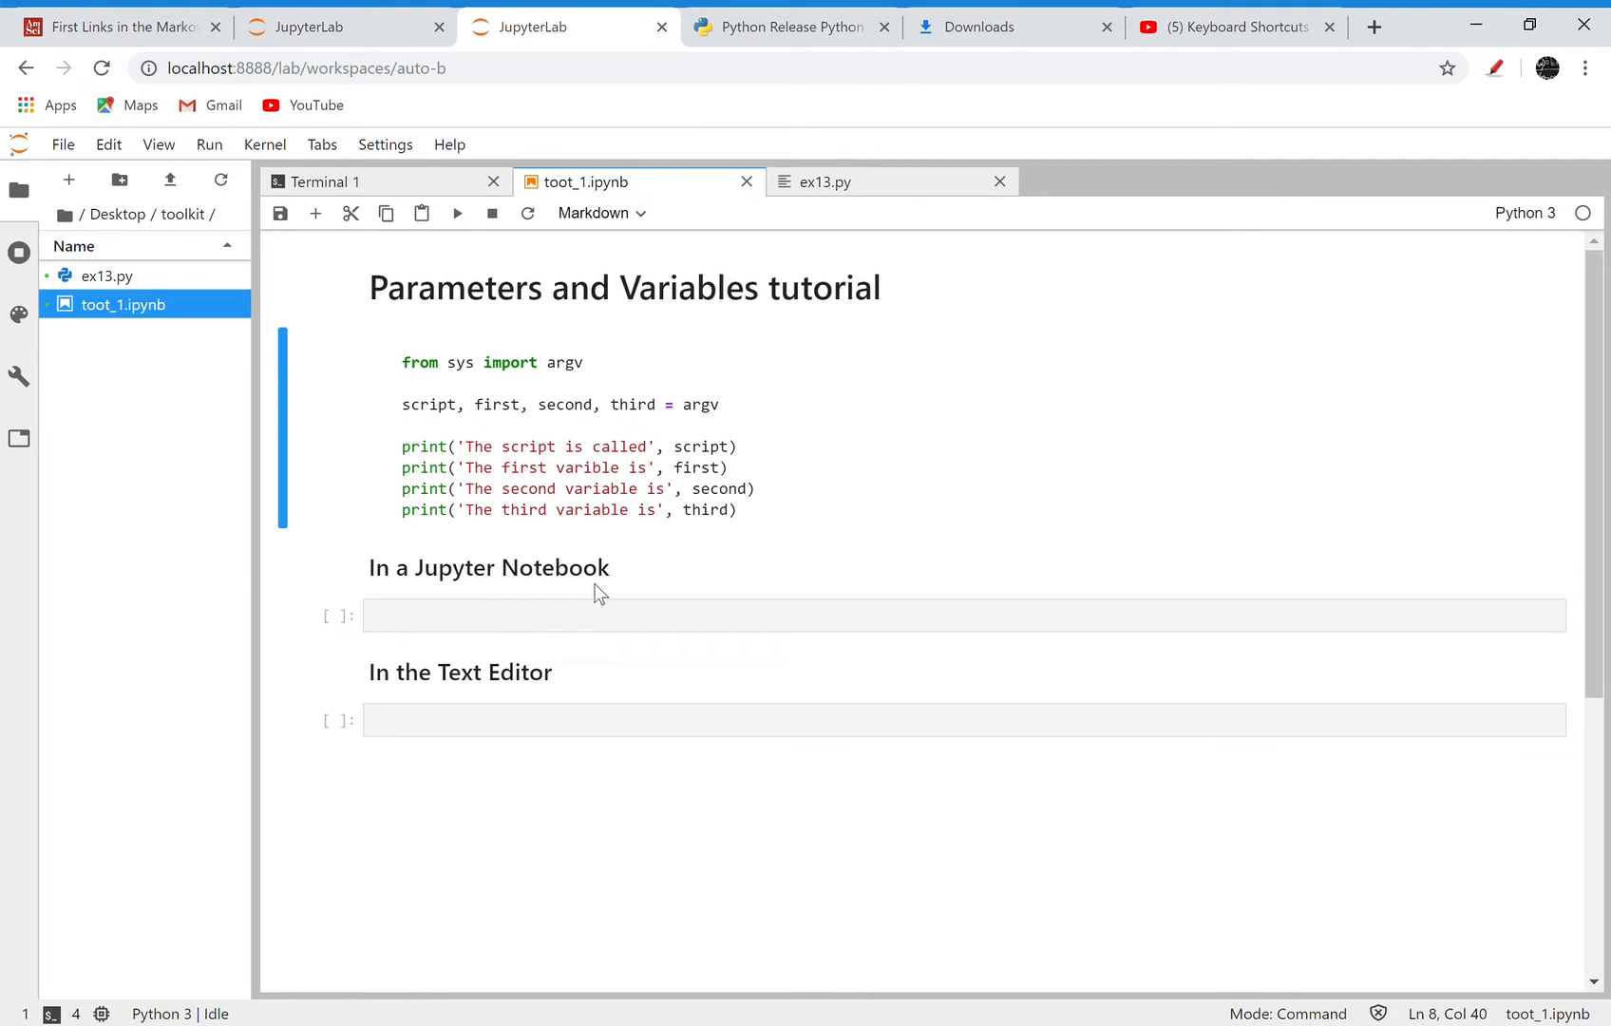
mouse_move(727, 441)
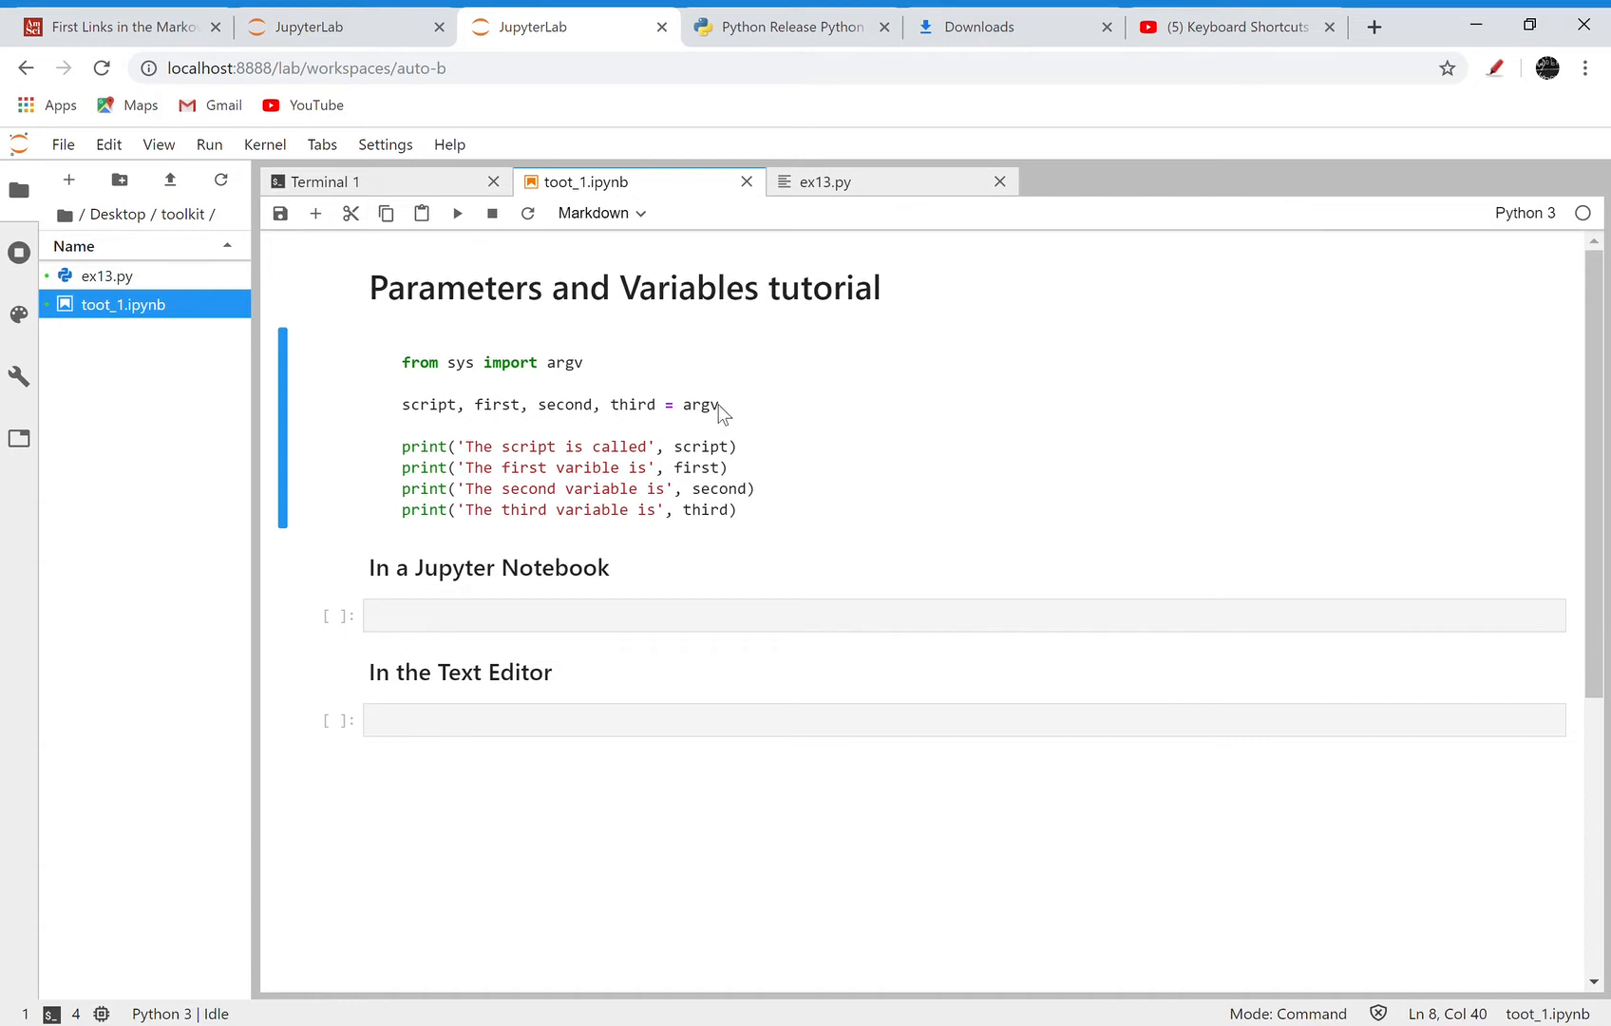
mouse_move(690, 413)
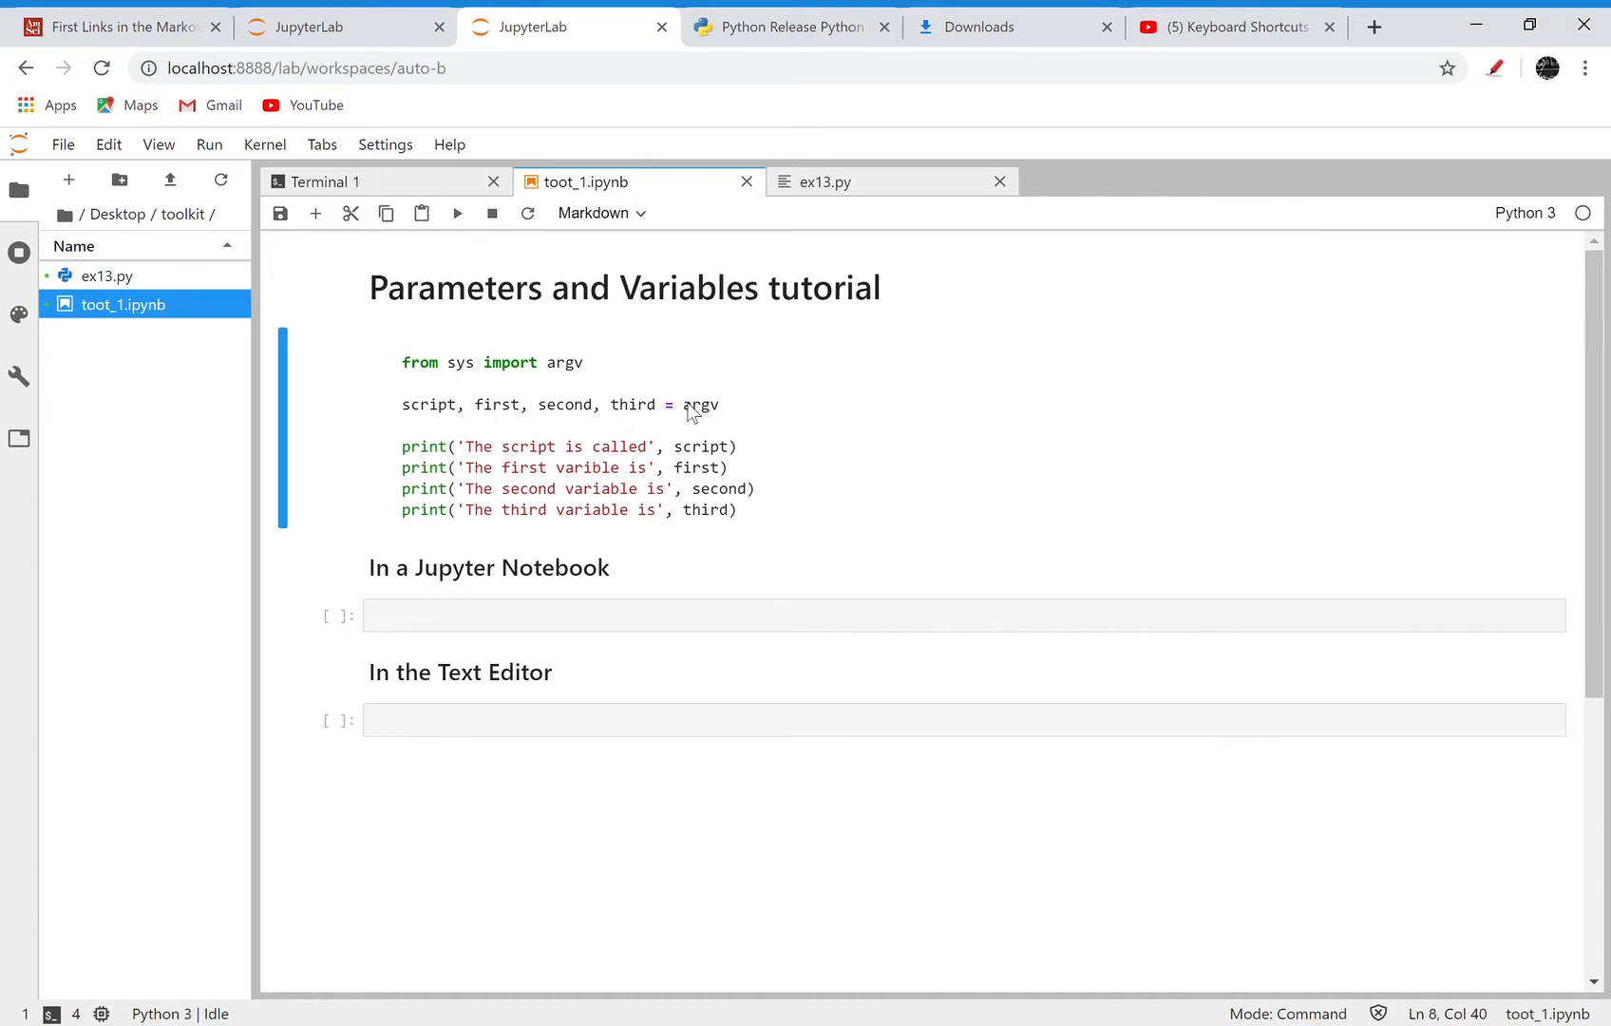
mouse_move(708, 426)
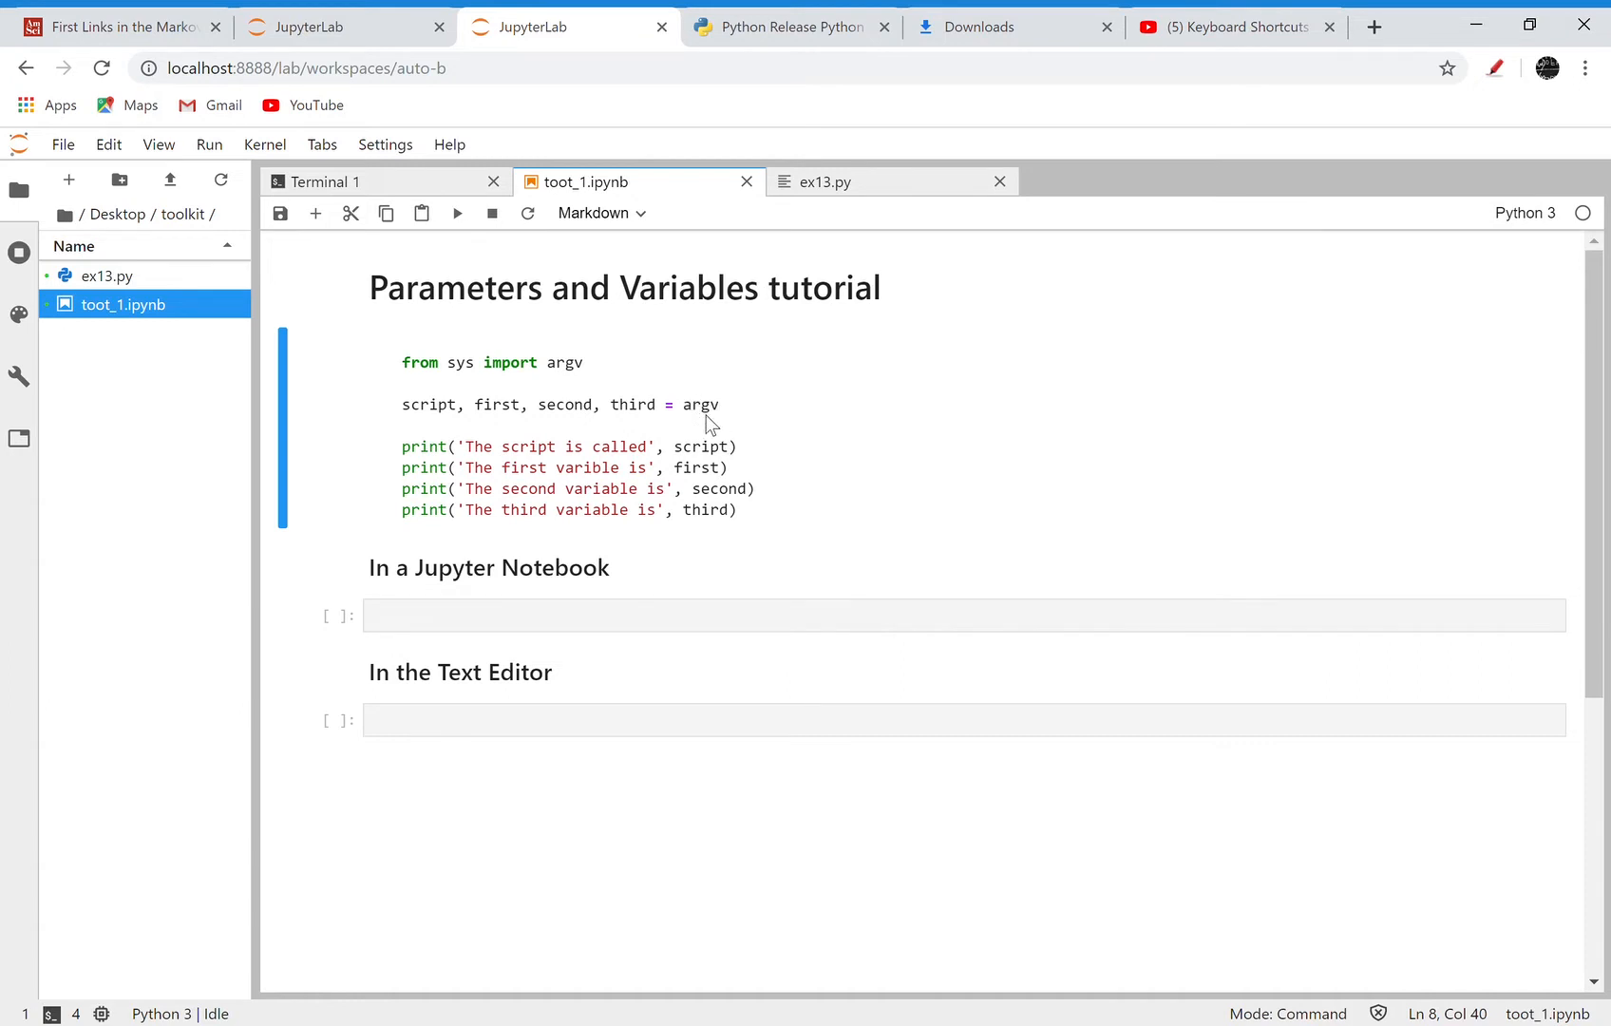
mouse_move(695, 421)
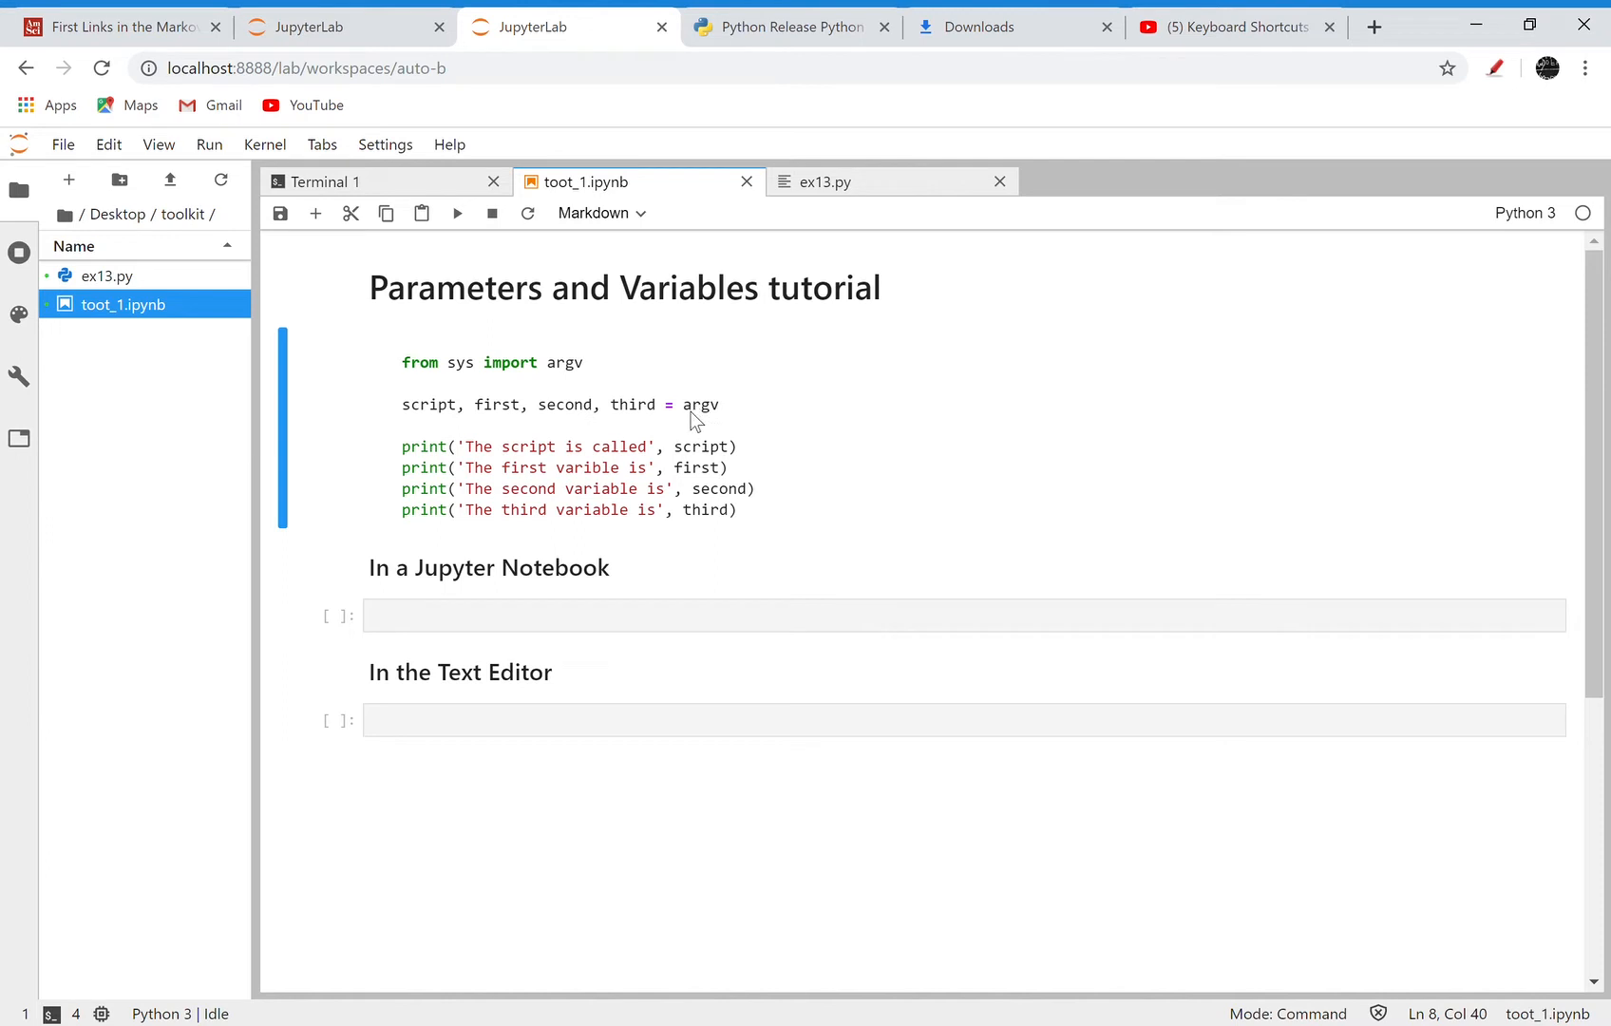
mouse_move(684, 450)
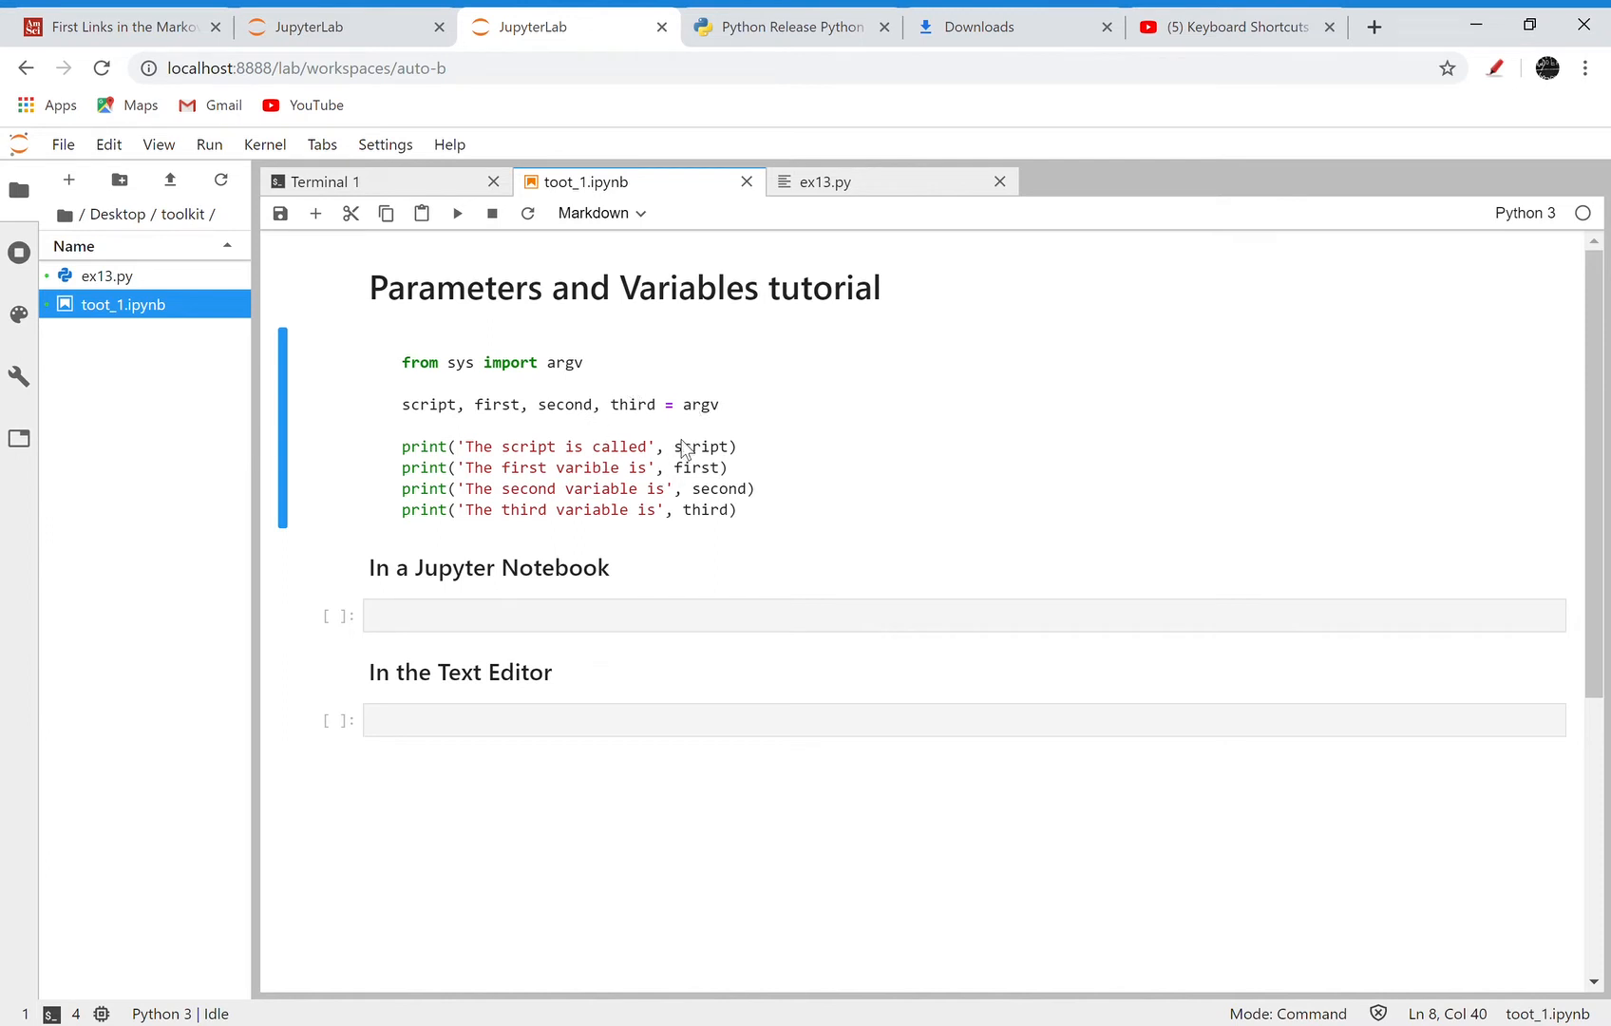
mouse_move(659, 435)
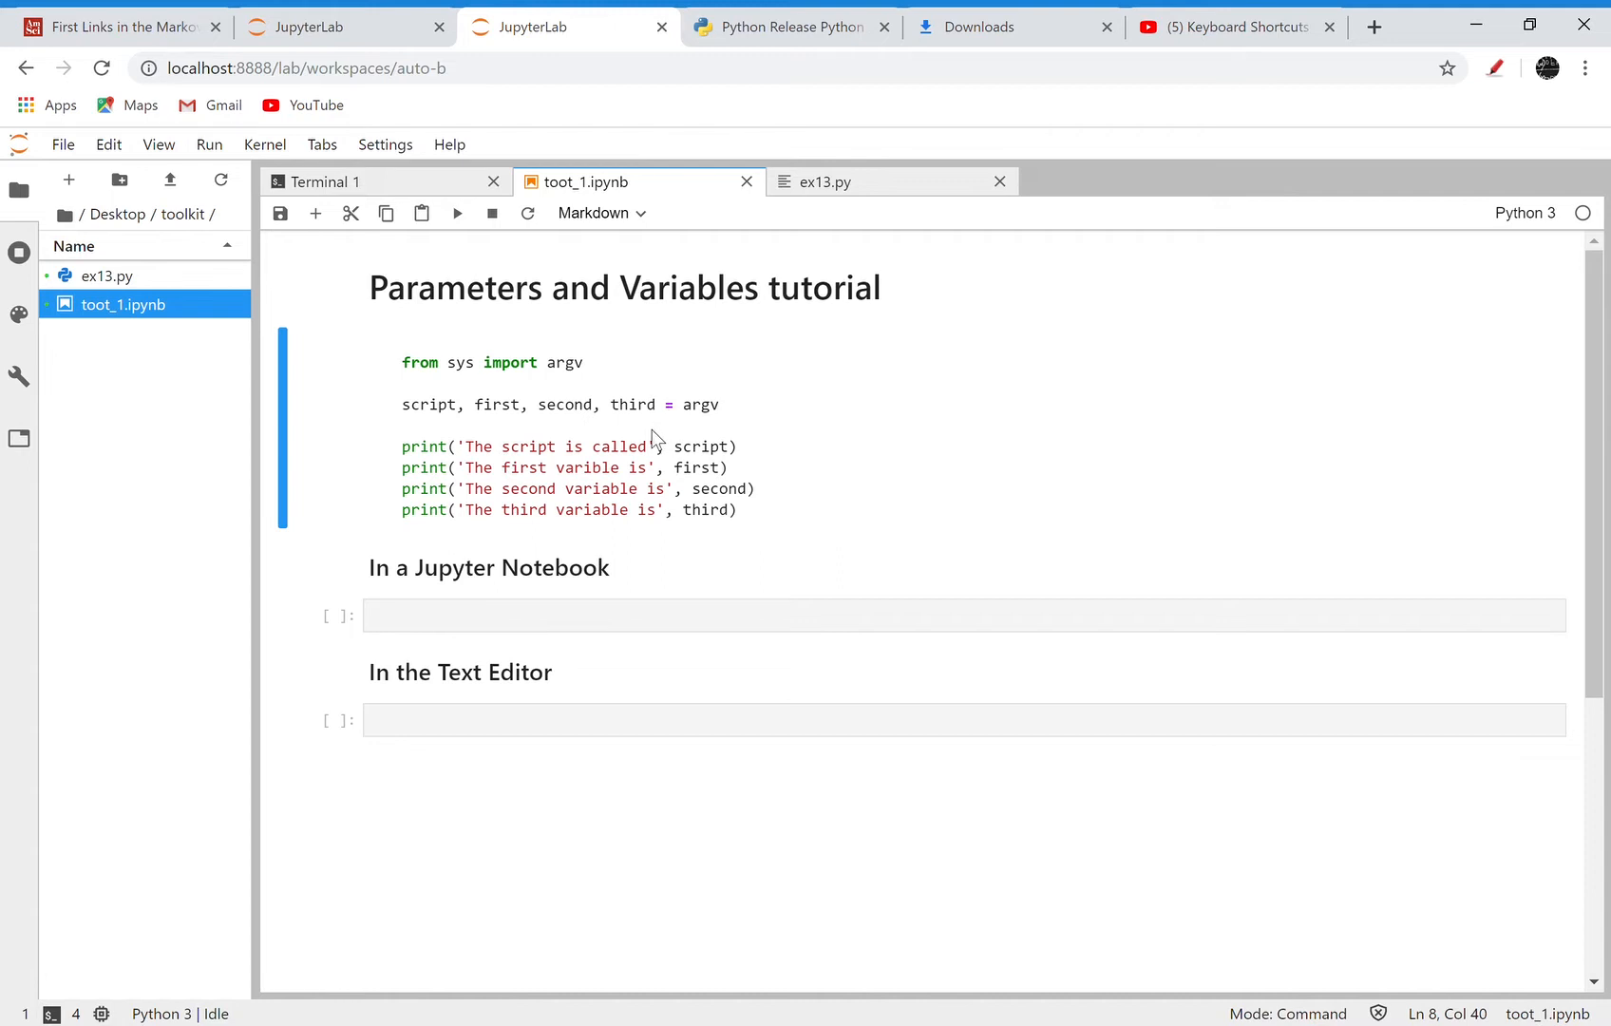
mouse_move(627, 452)
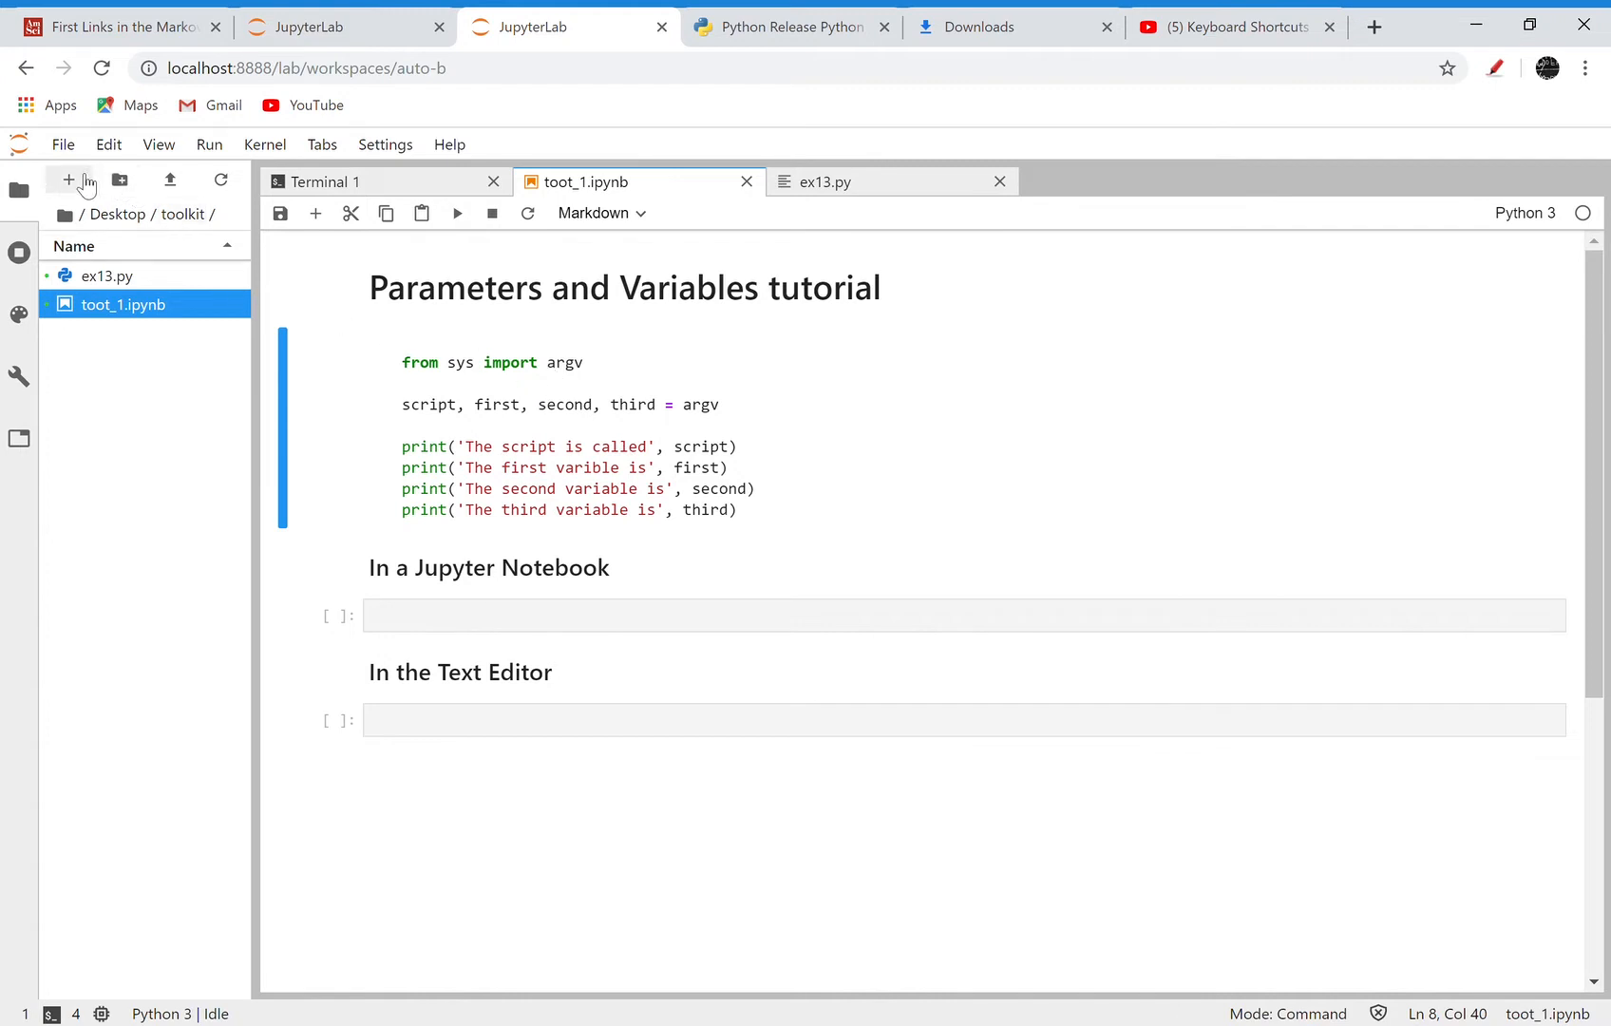
Step: Create a blank untitled.txt file and open ex13.py in the editor
click(69, 180)
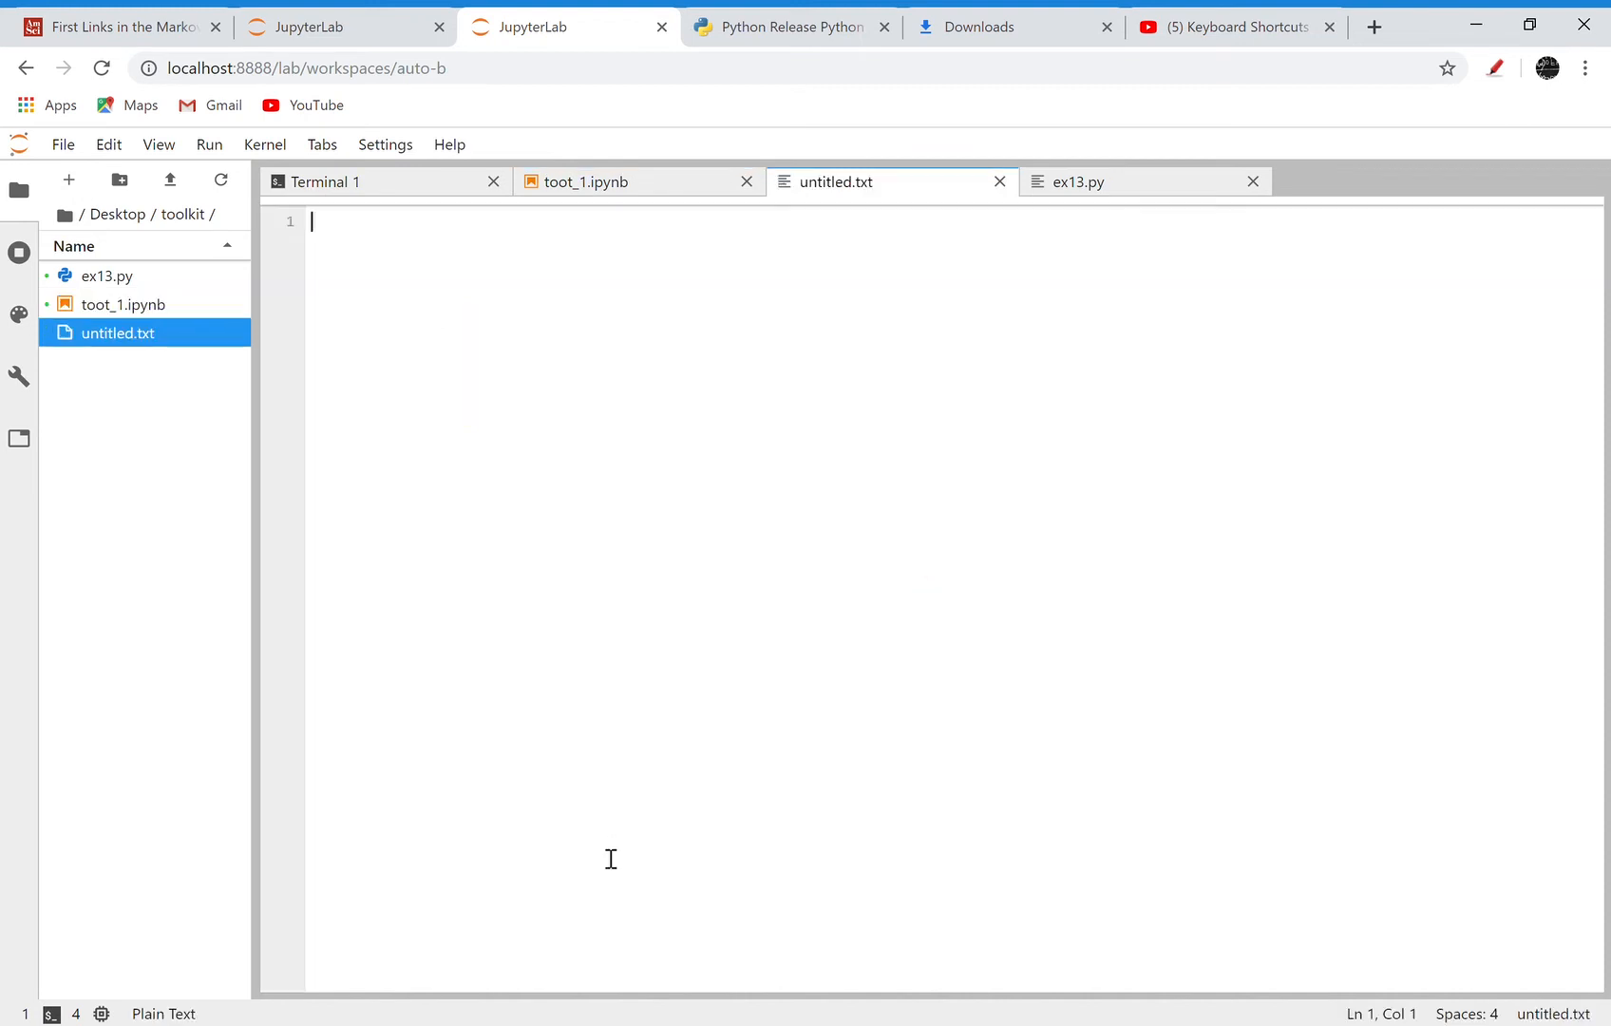
mouse_move(142, 348)
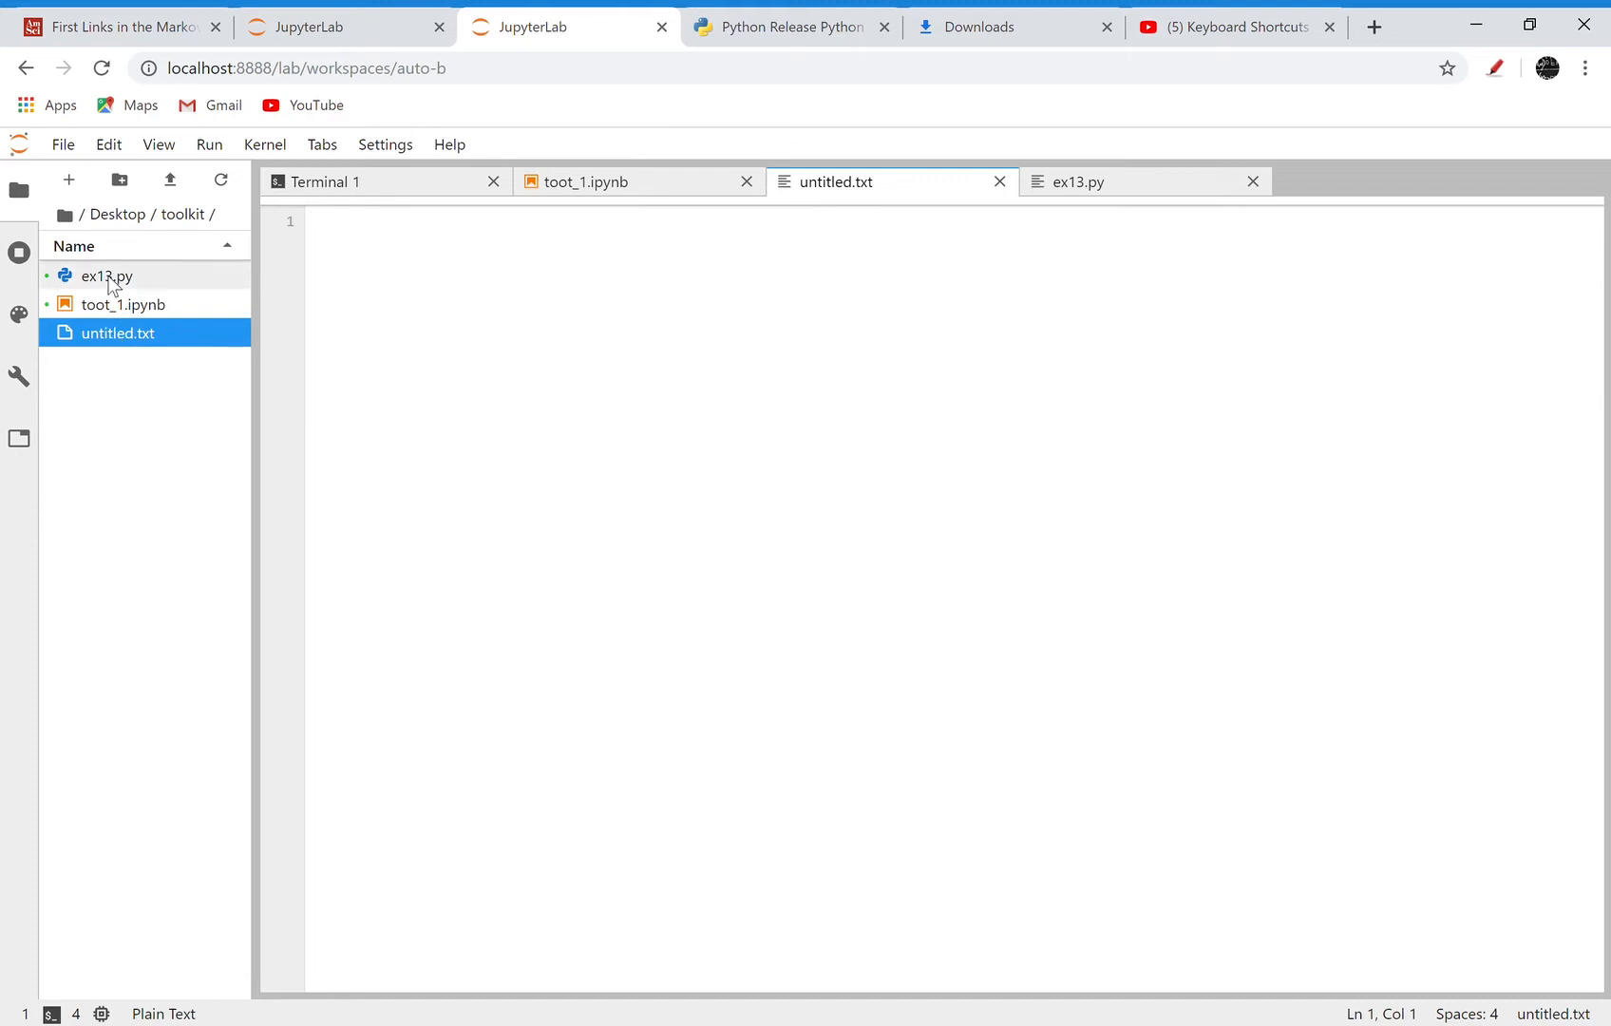
click(1076, 183)
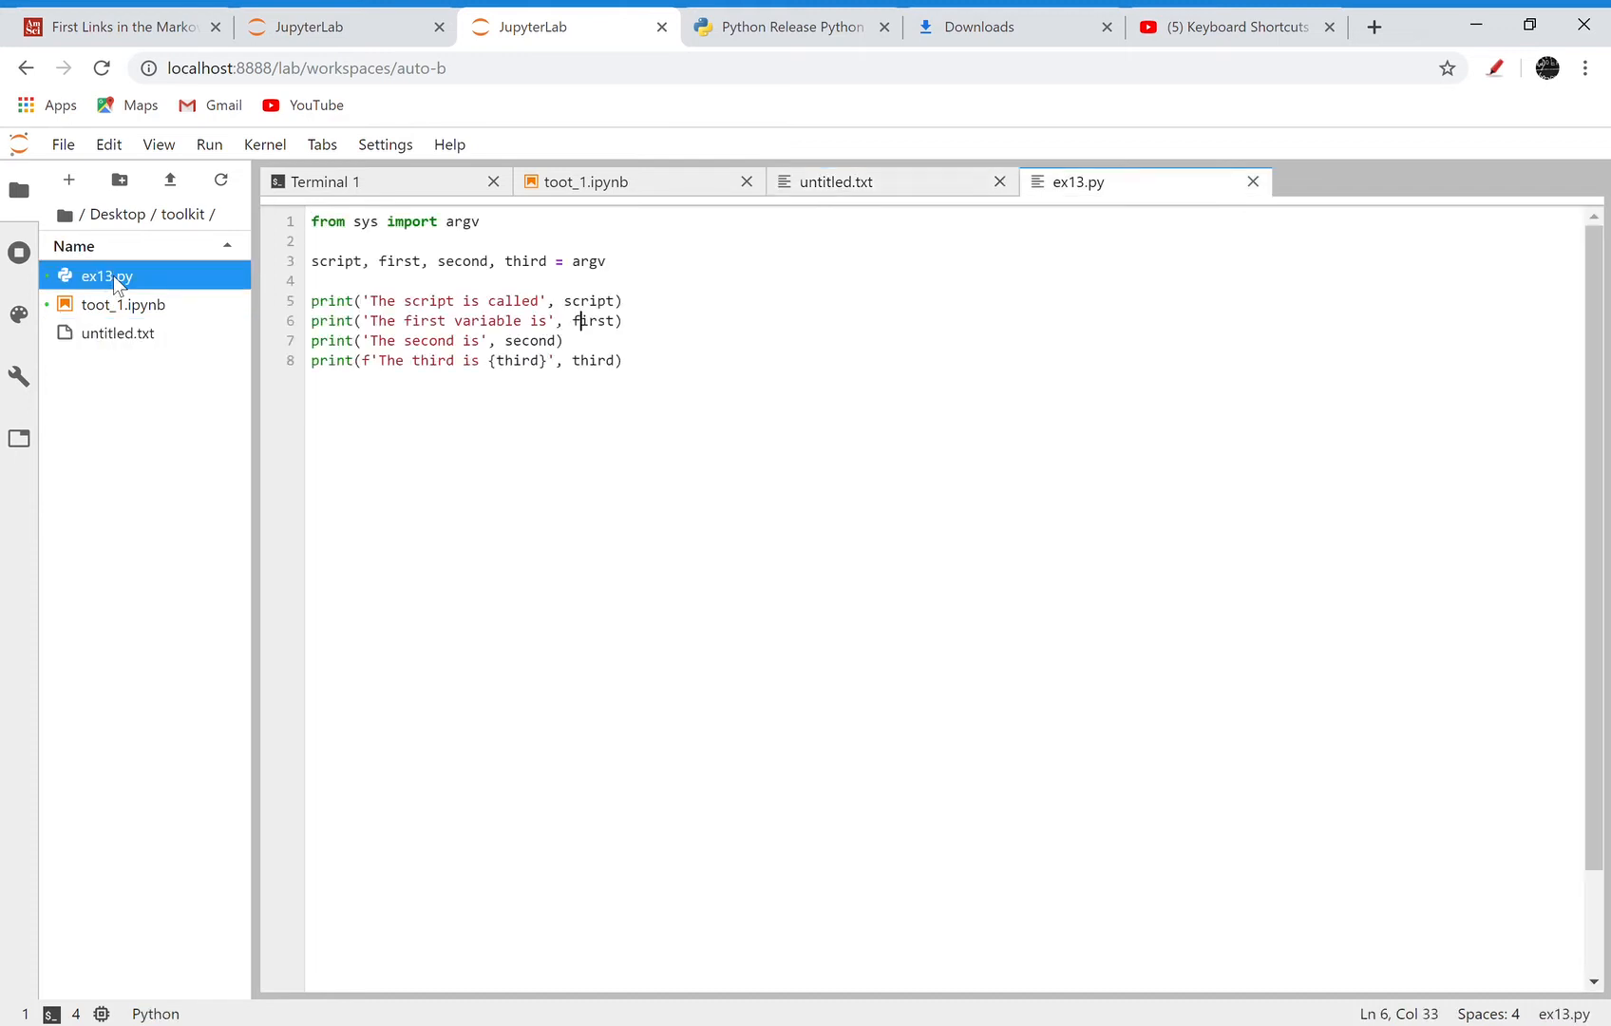
mouse_move(450, 390)
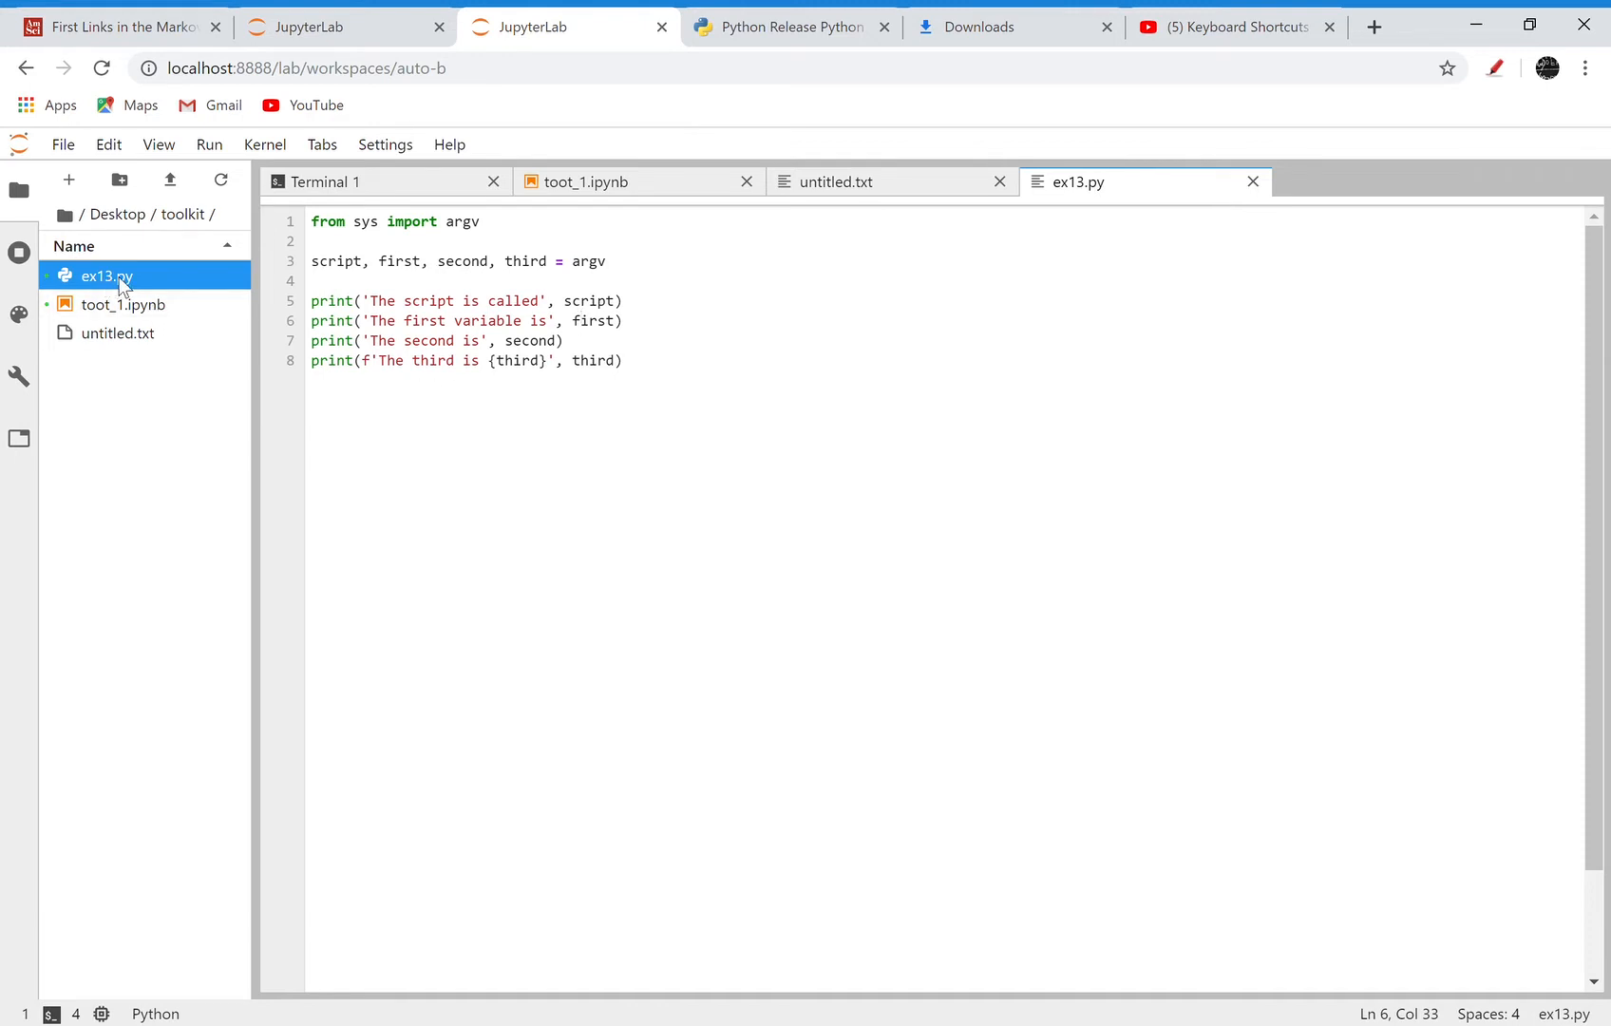
mouse_move(579, 211)
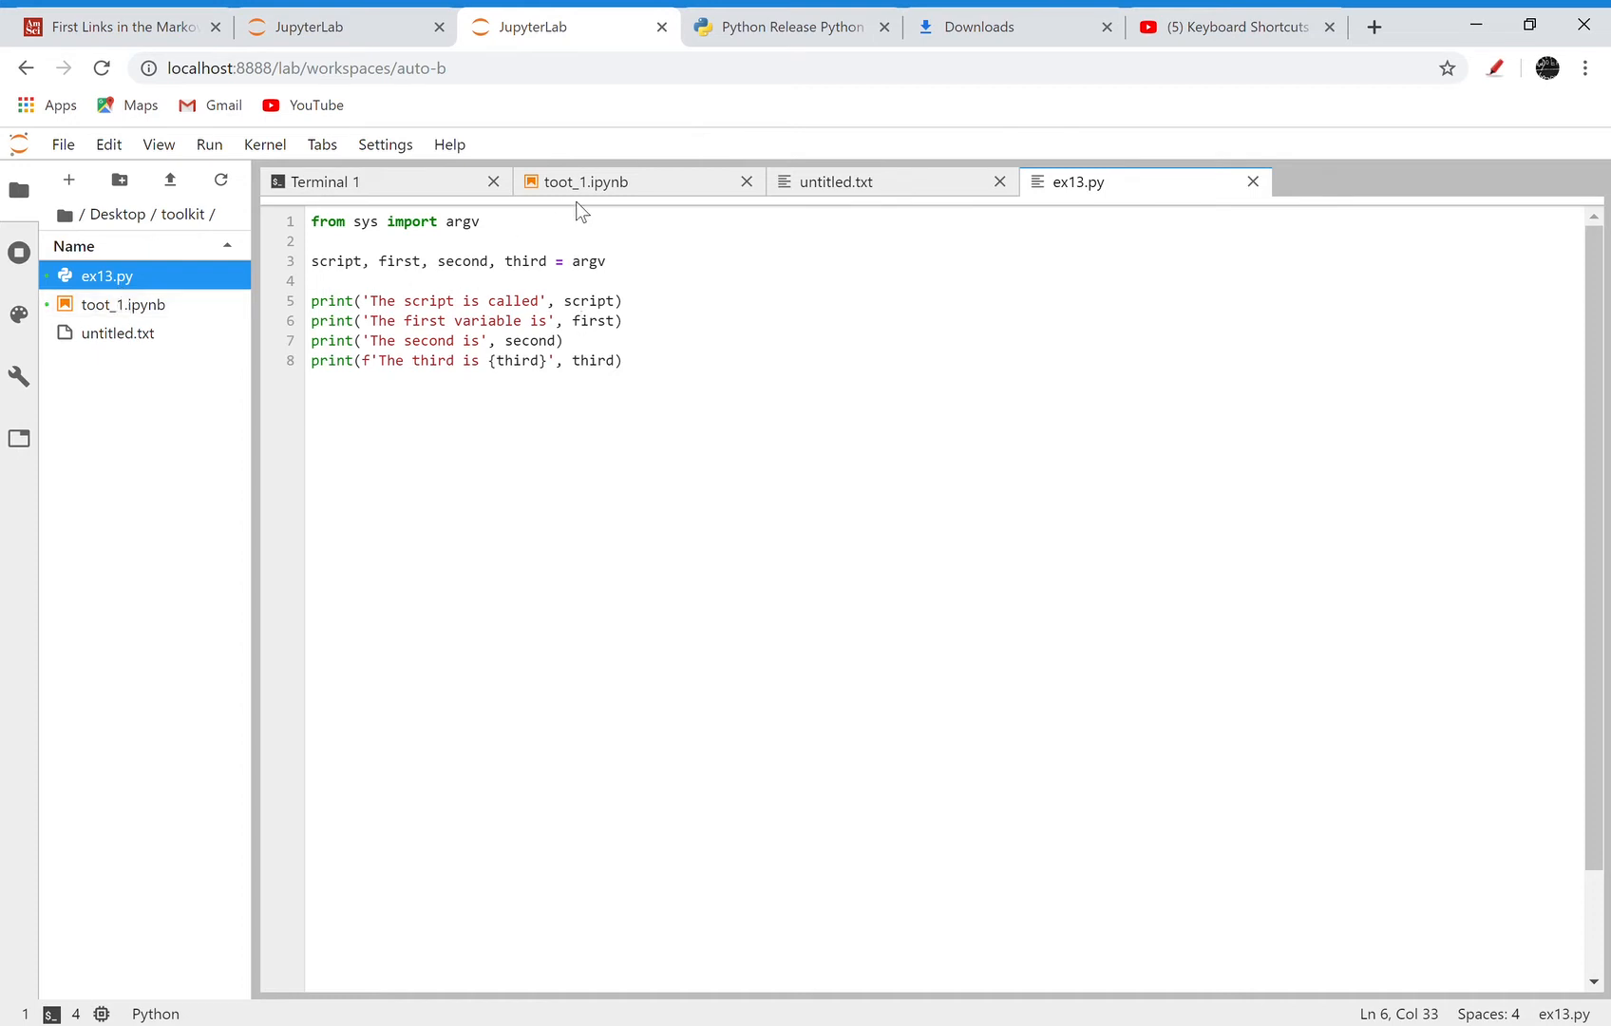
Step: Back in the tutorial notebook, run '!python ex13.py one two three' in a cell
click(589, 183)
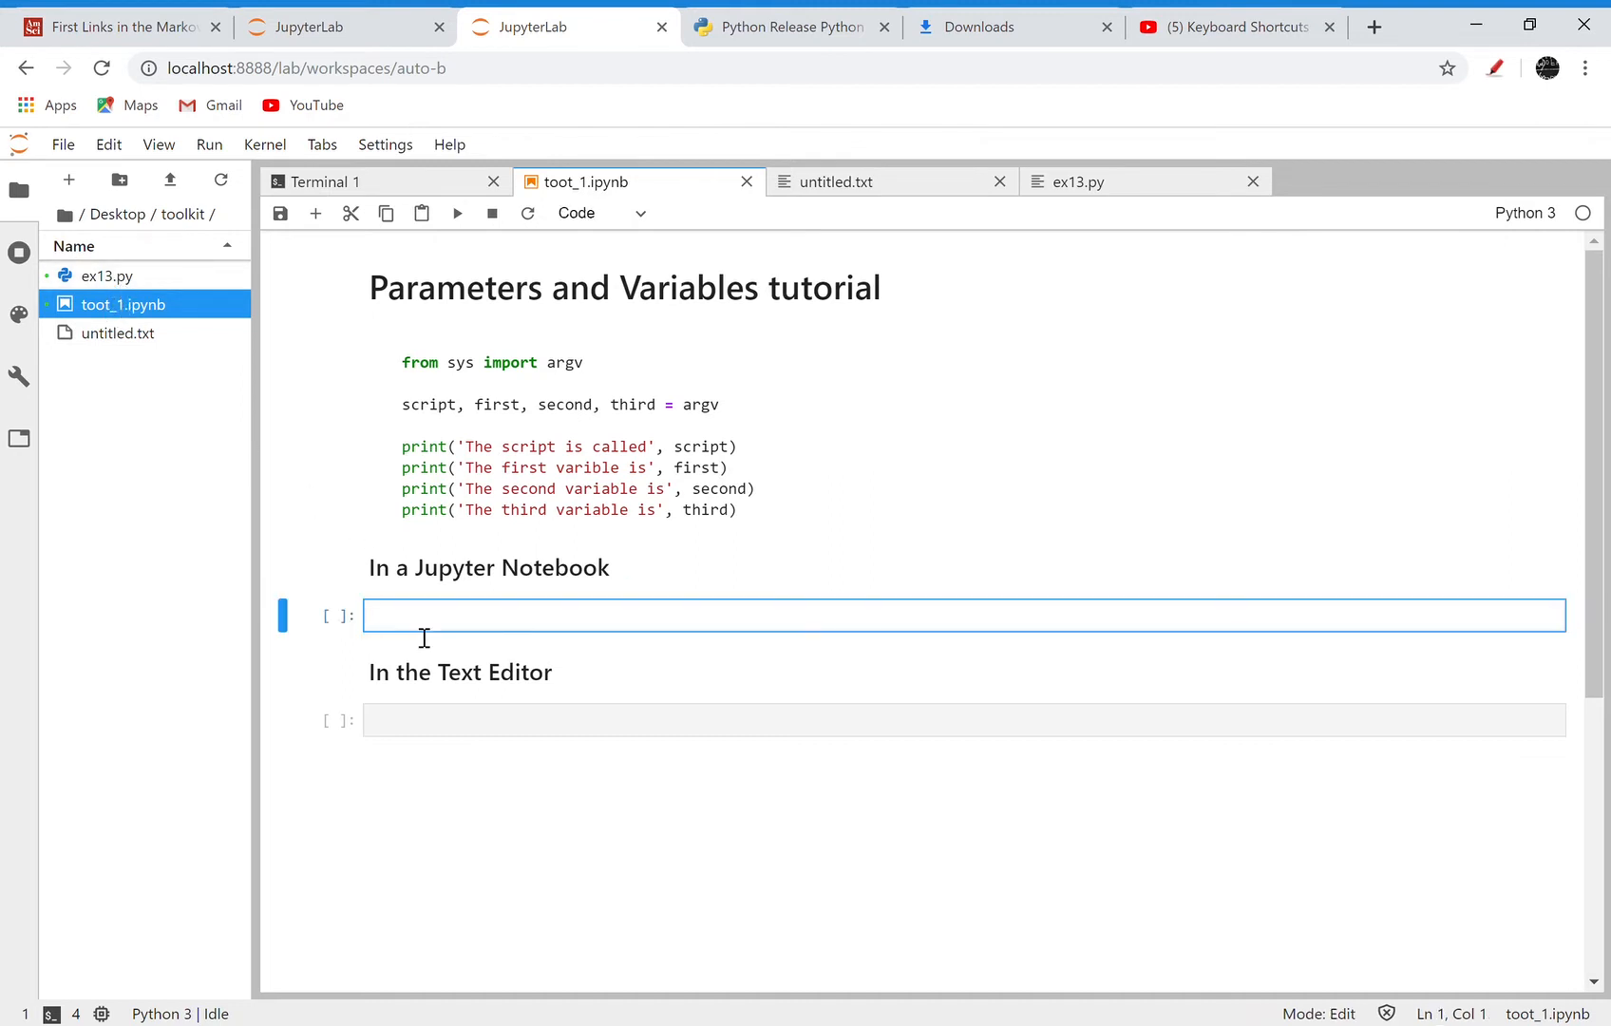
text(!)
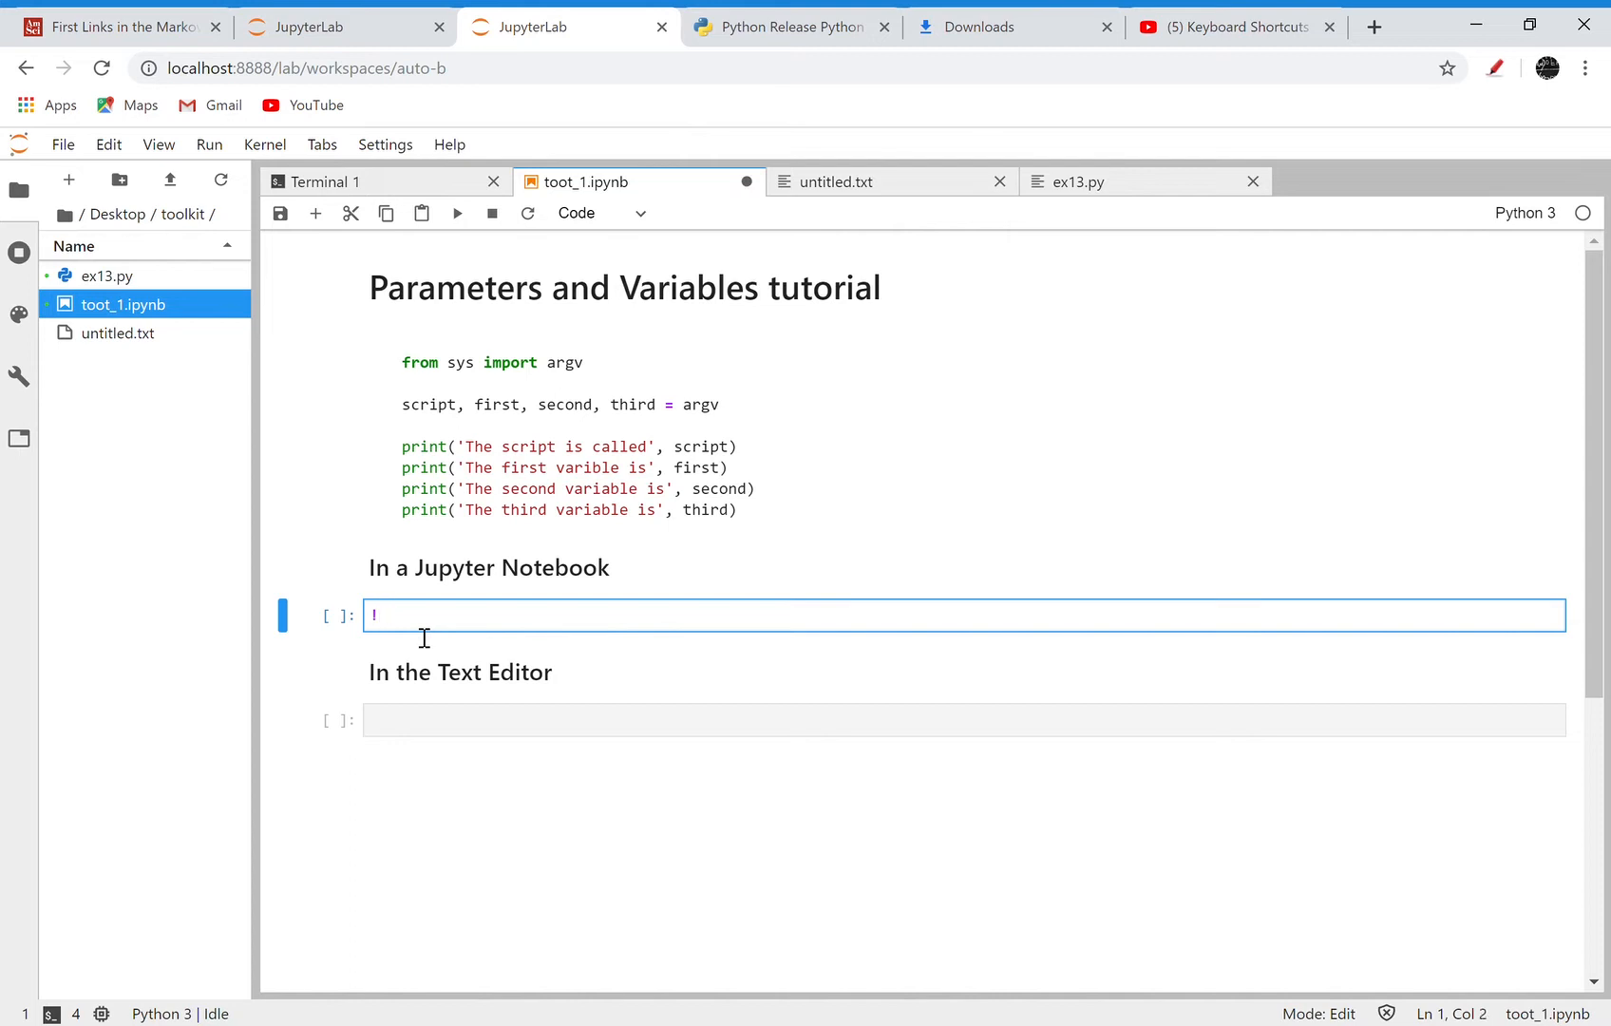
scroll(down, 3)
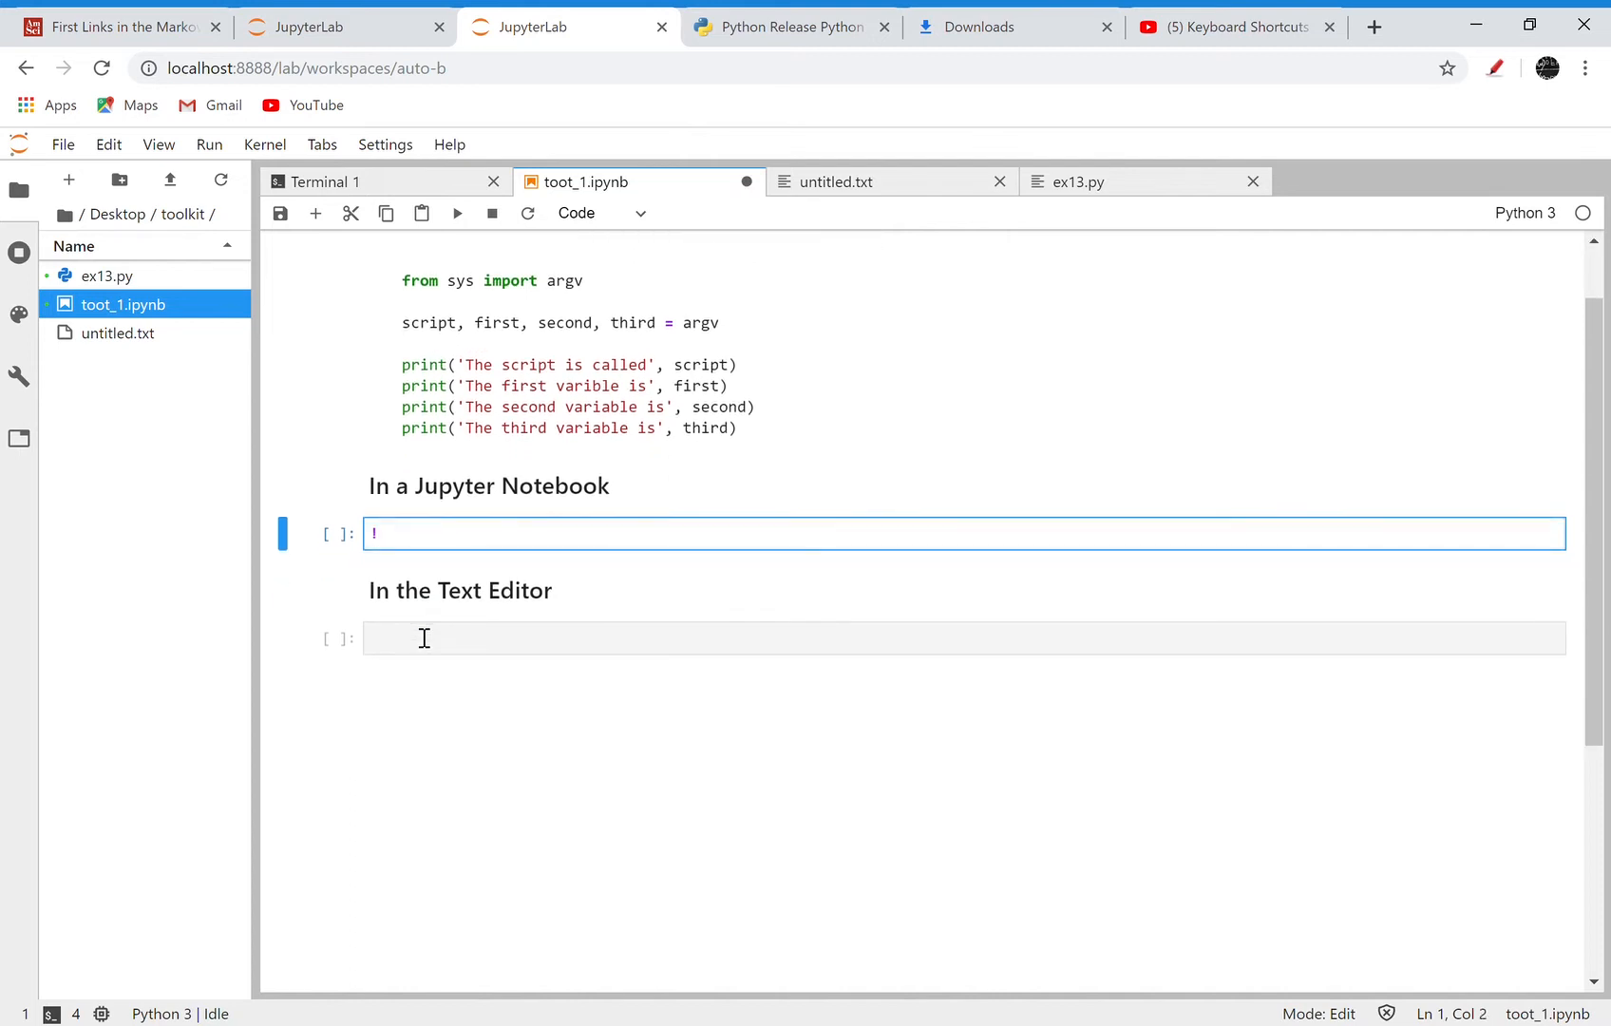
text(ls)
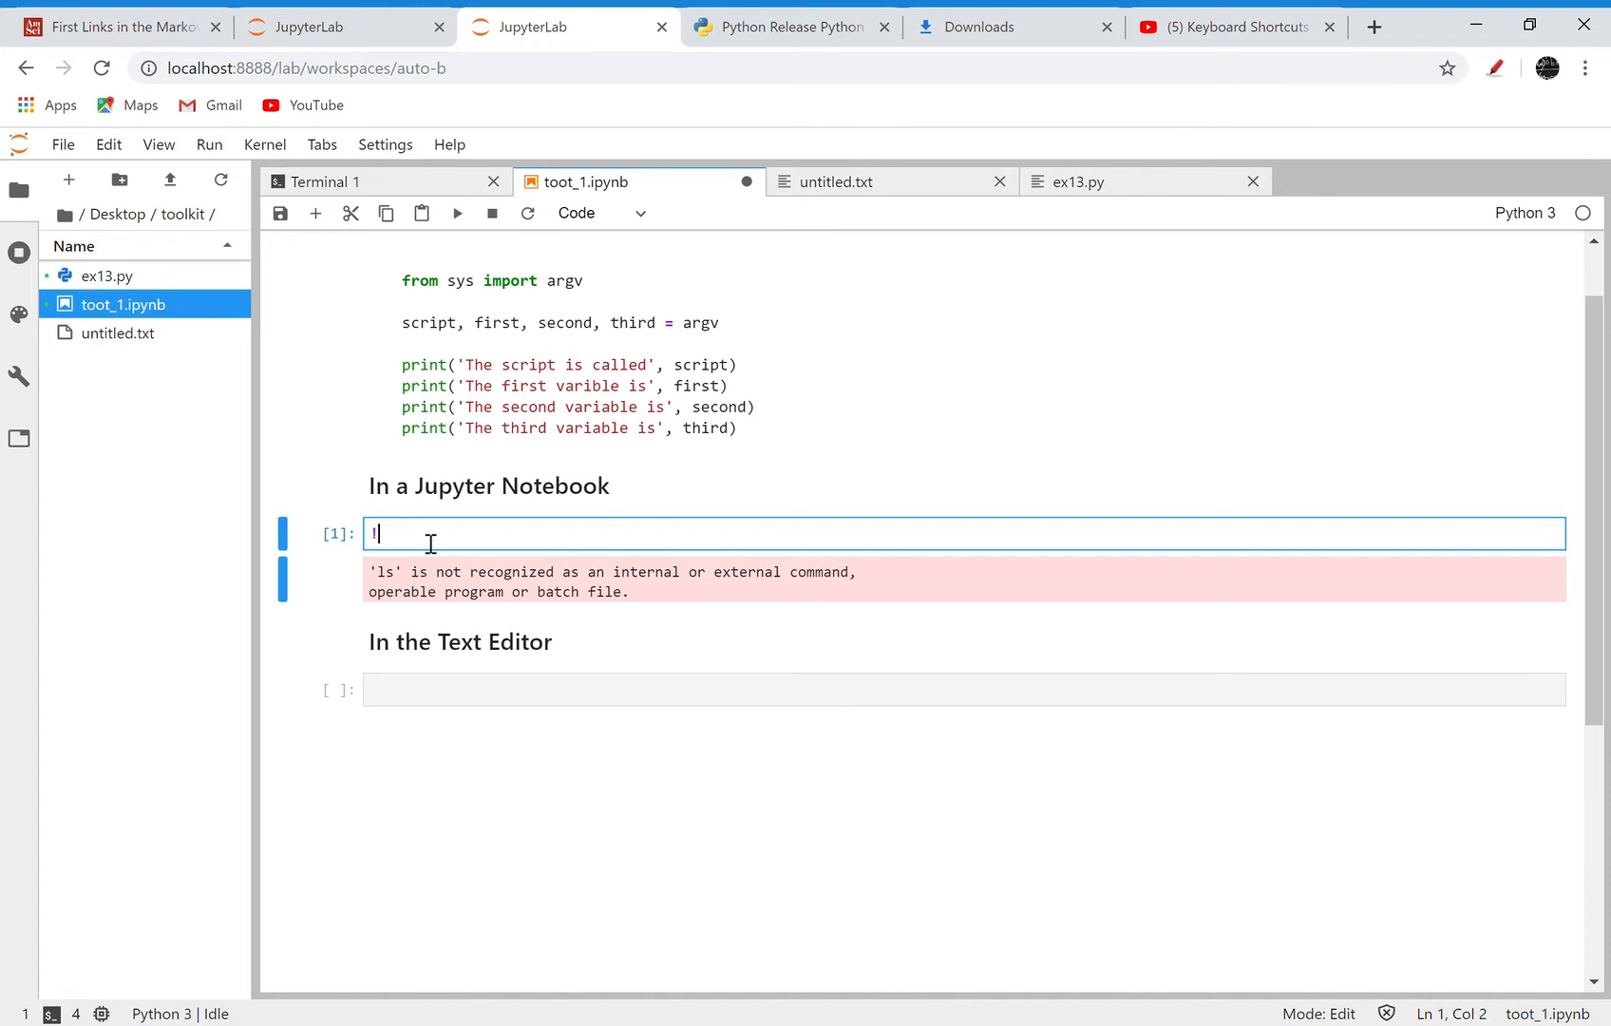
text(python)
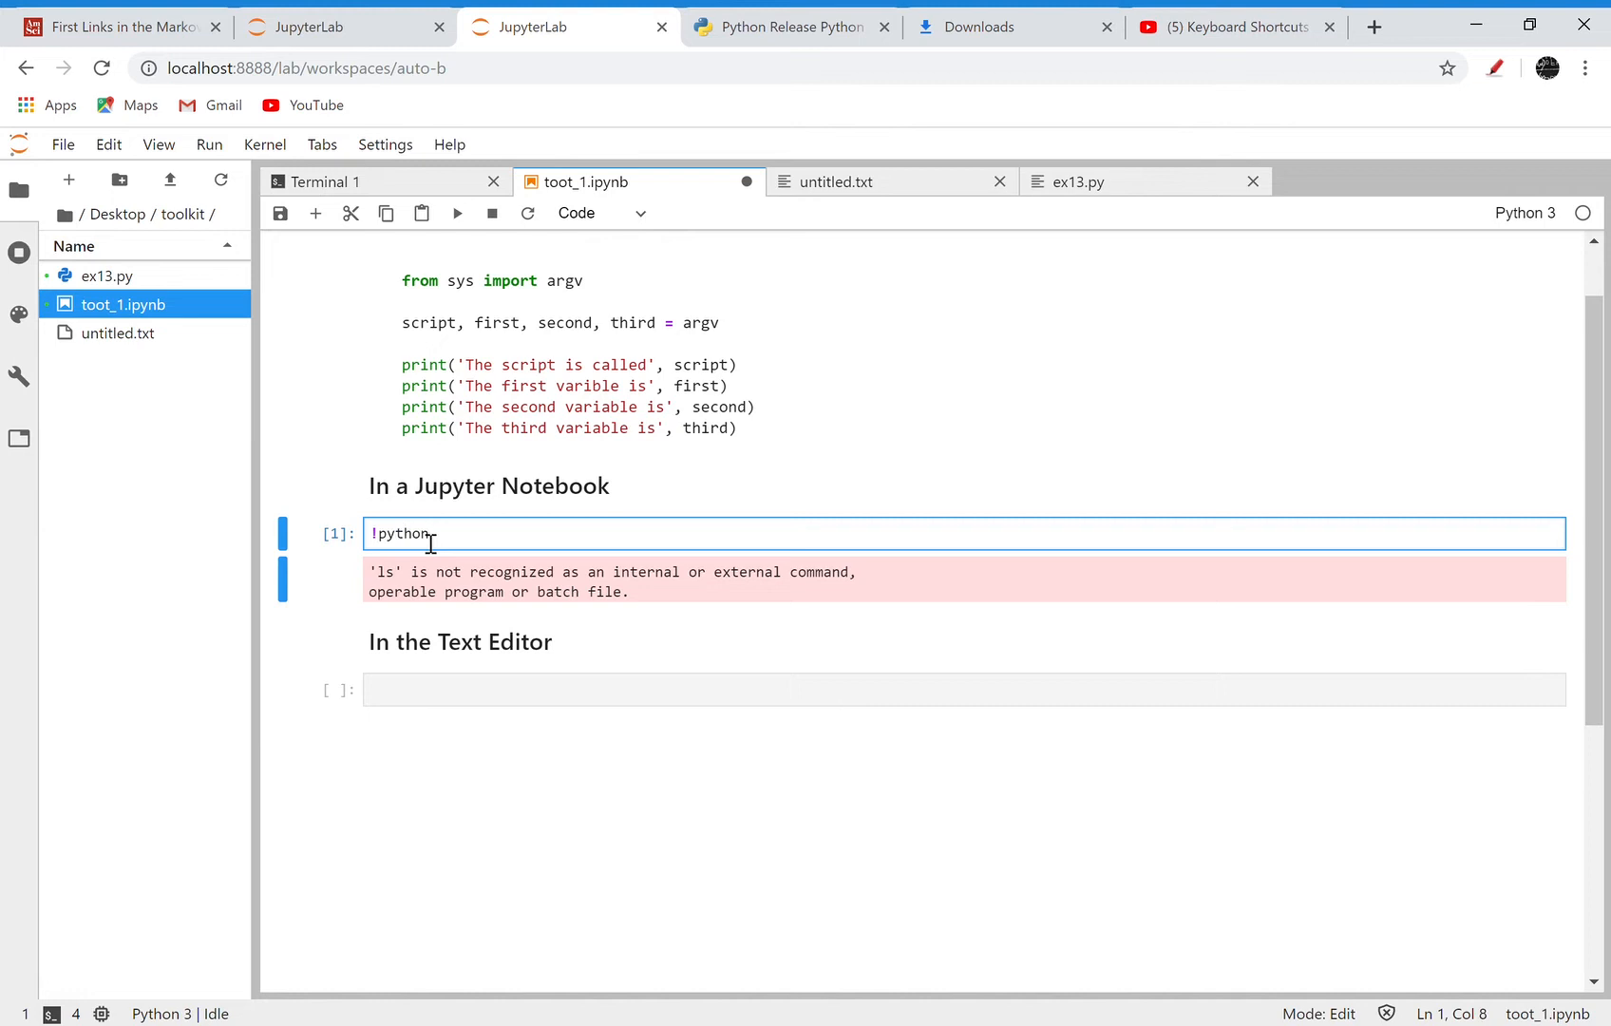
text(ex12)
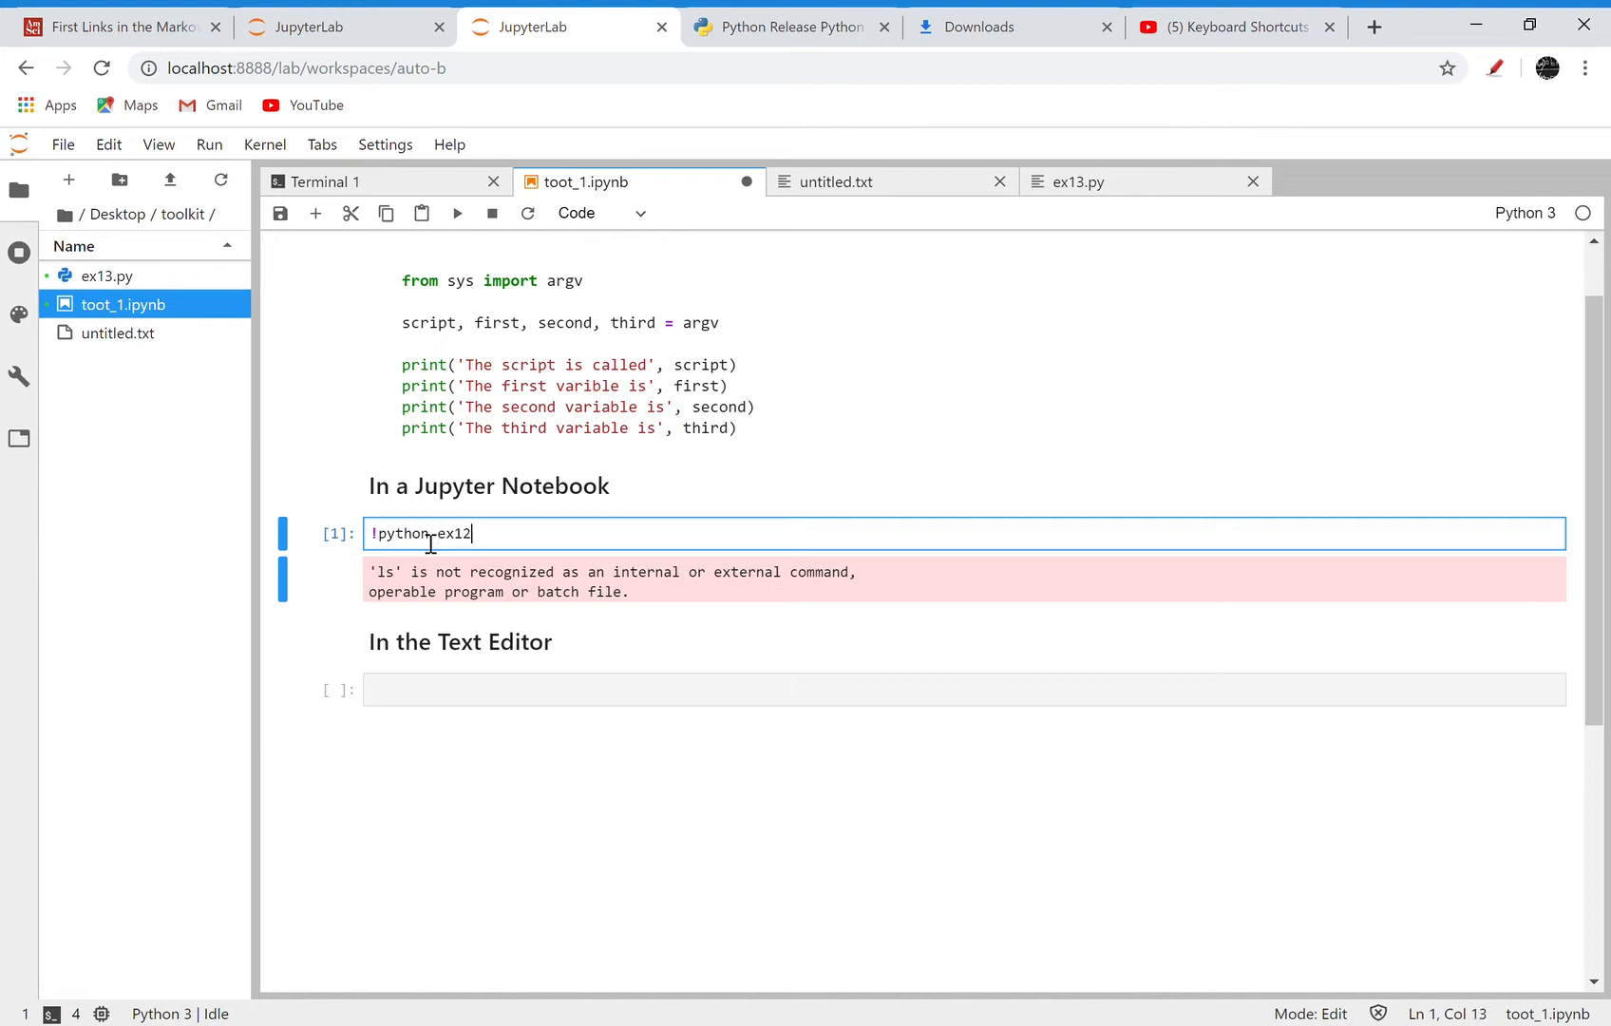
text(.py)
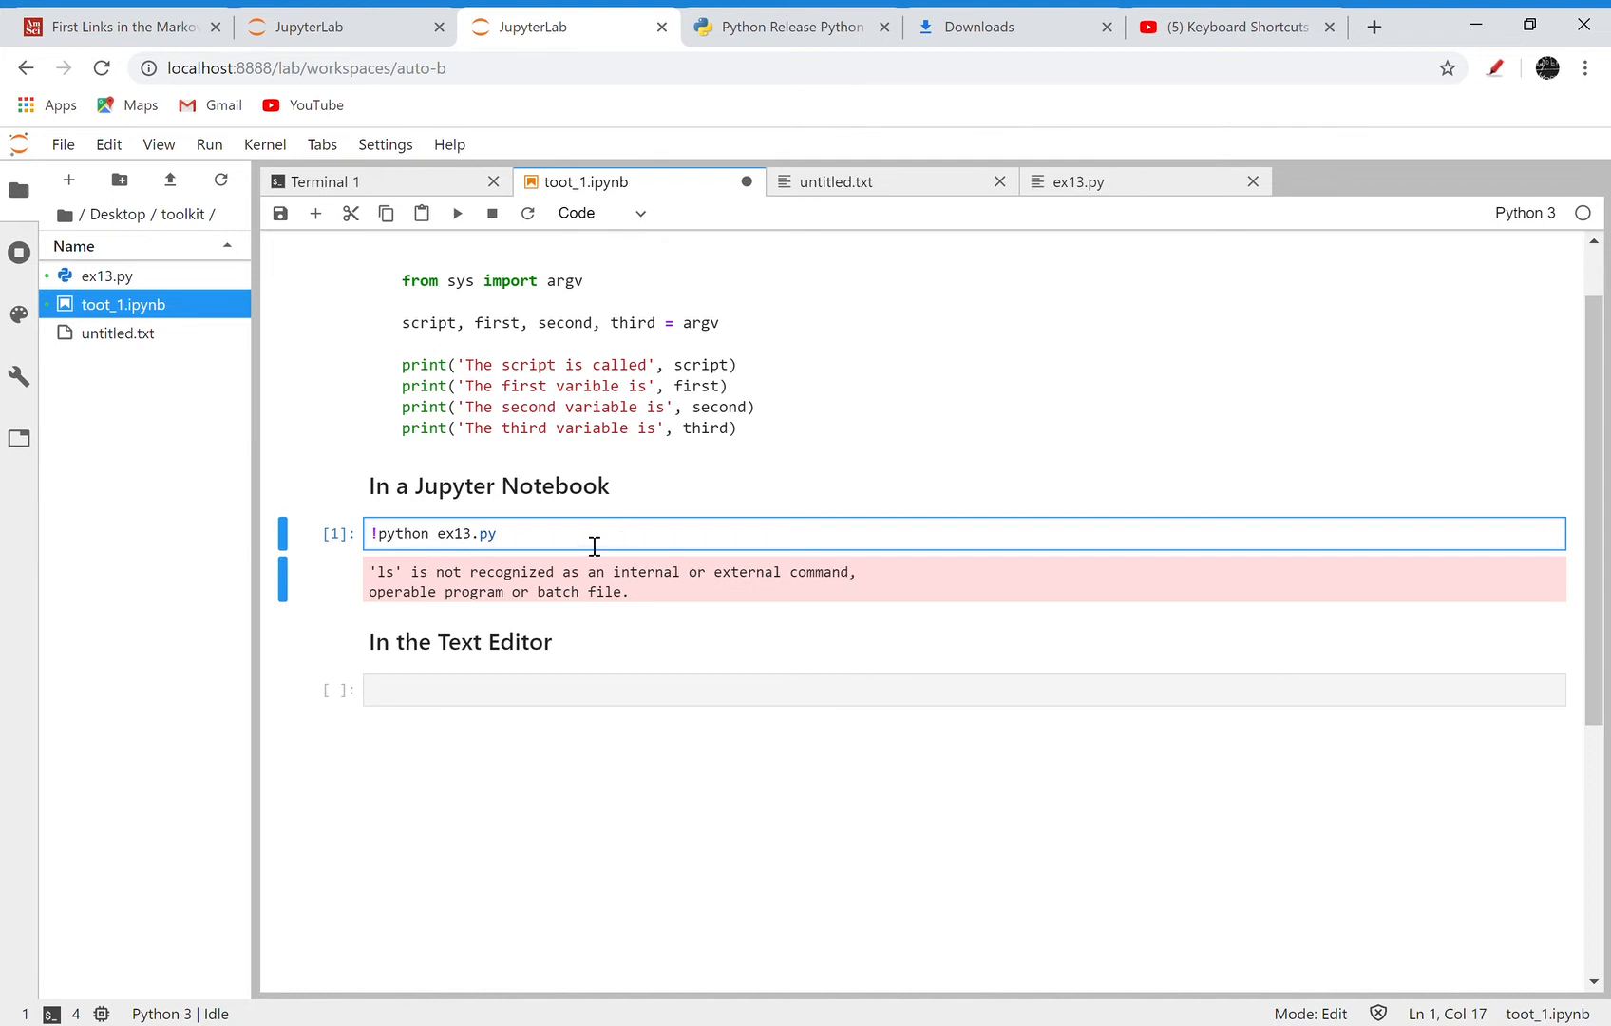
mouse_move(415, 326)
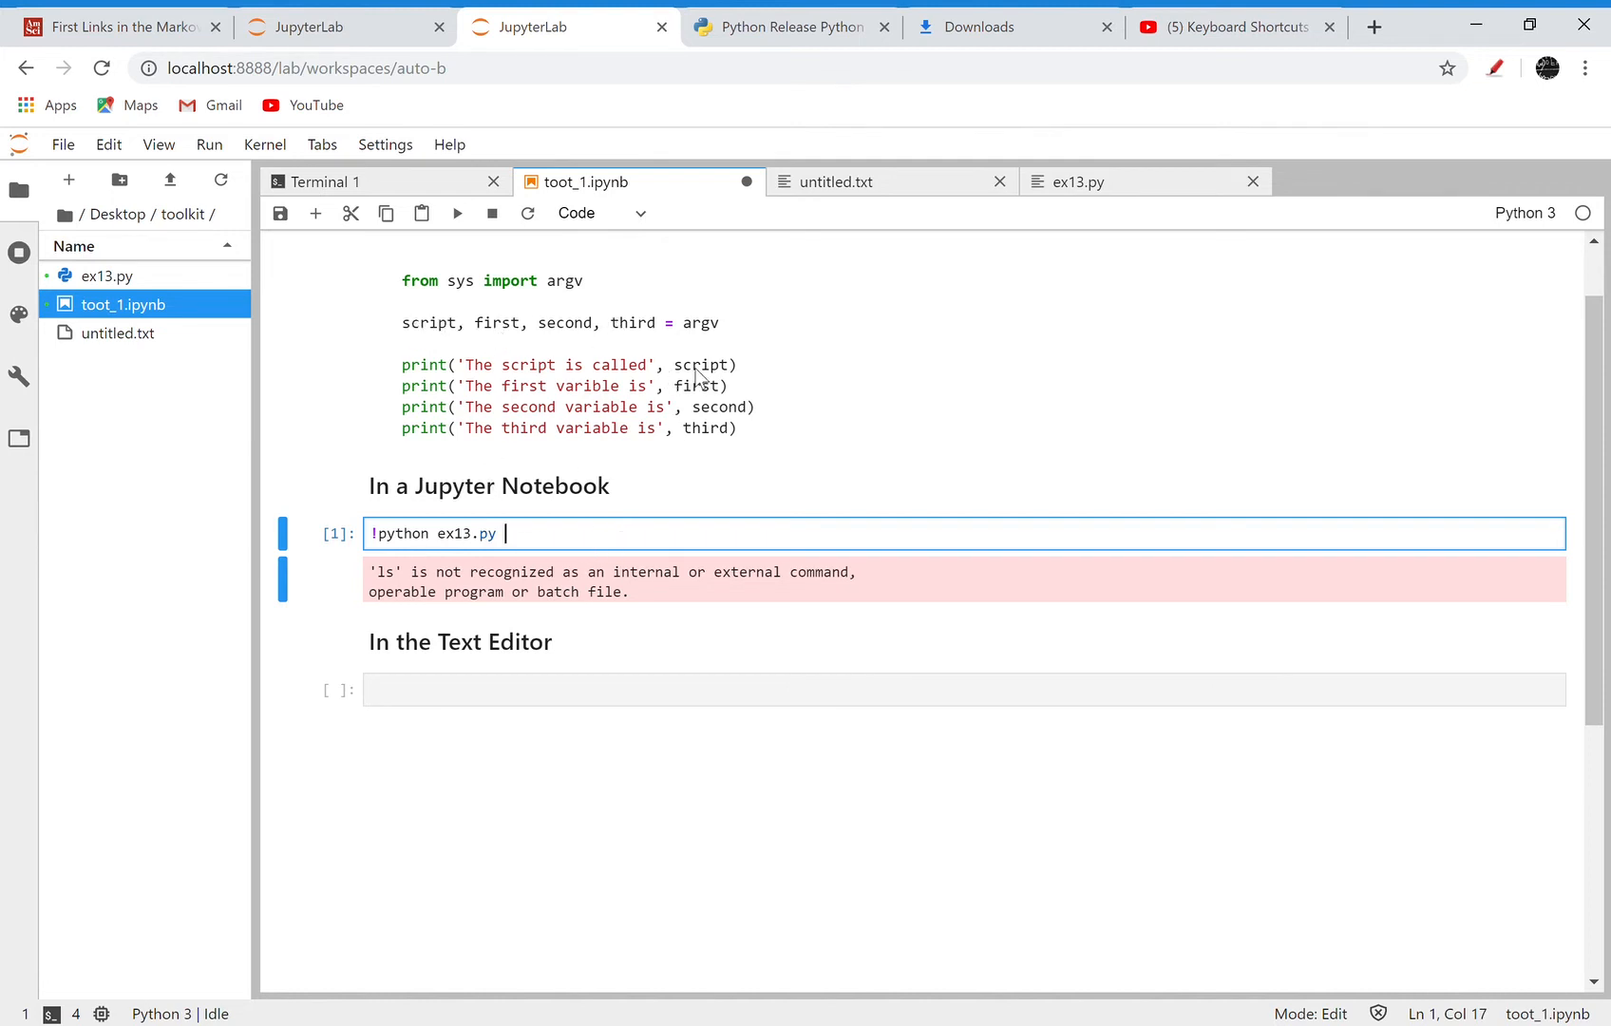
mouse_move(493, 327)
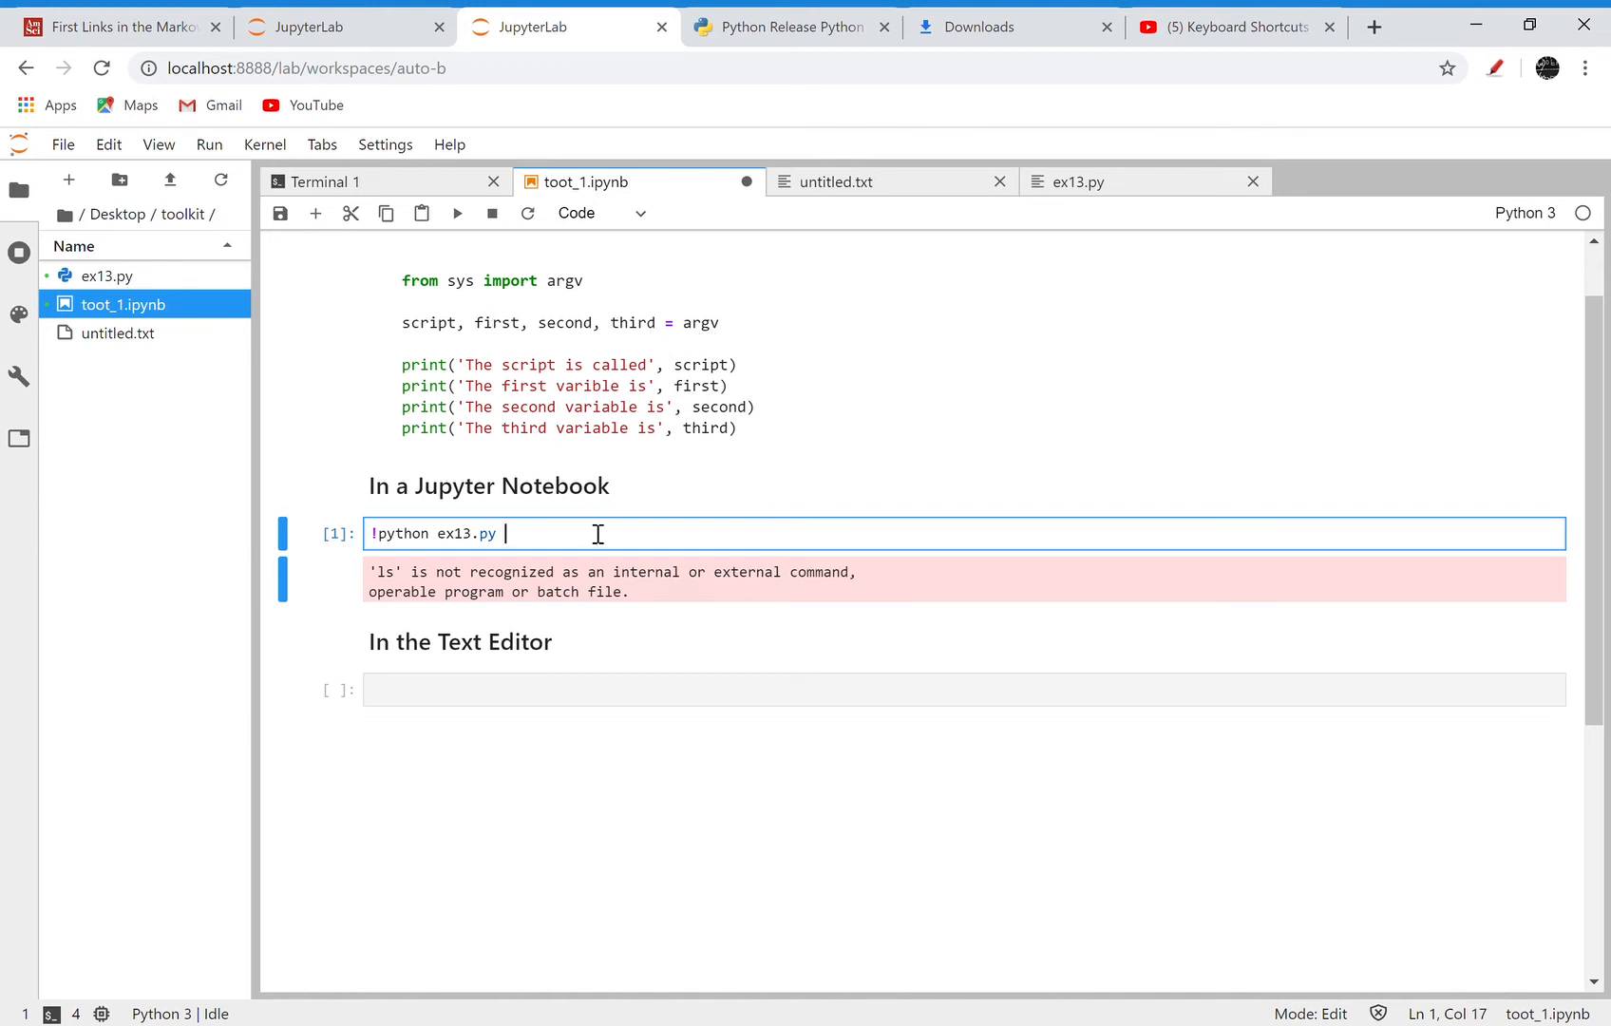
text(one t)
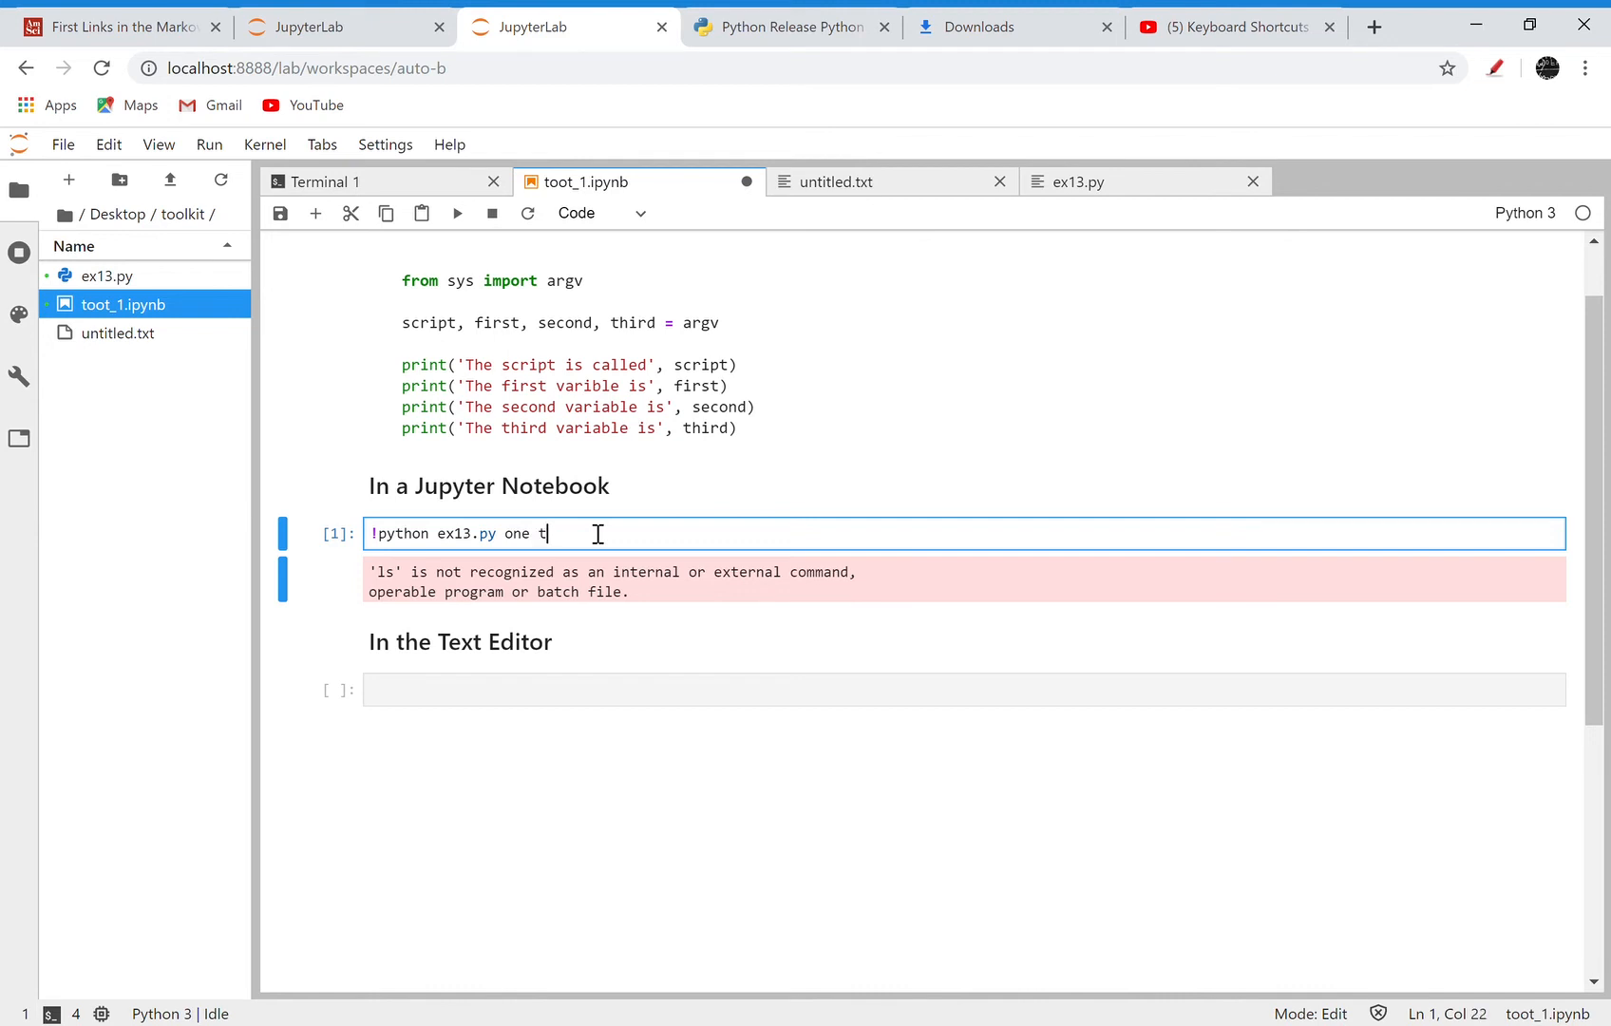
text(wo three)
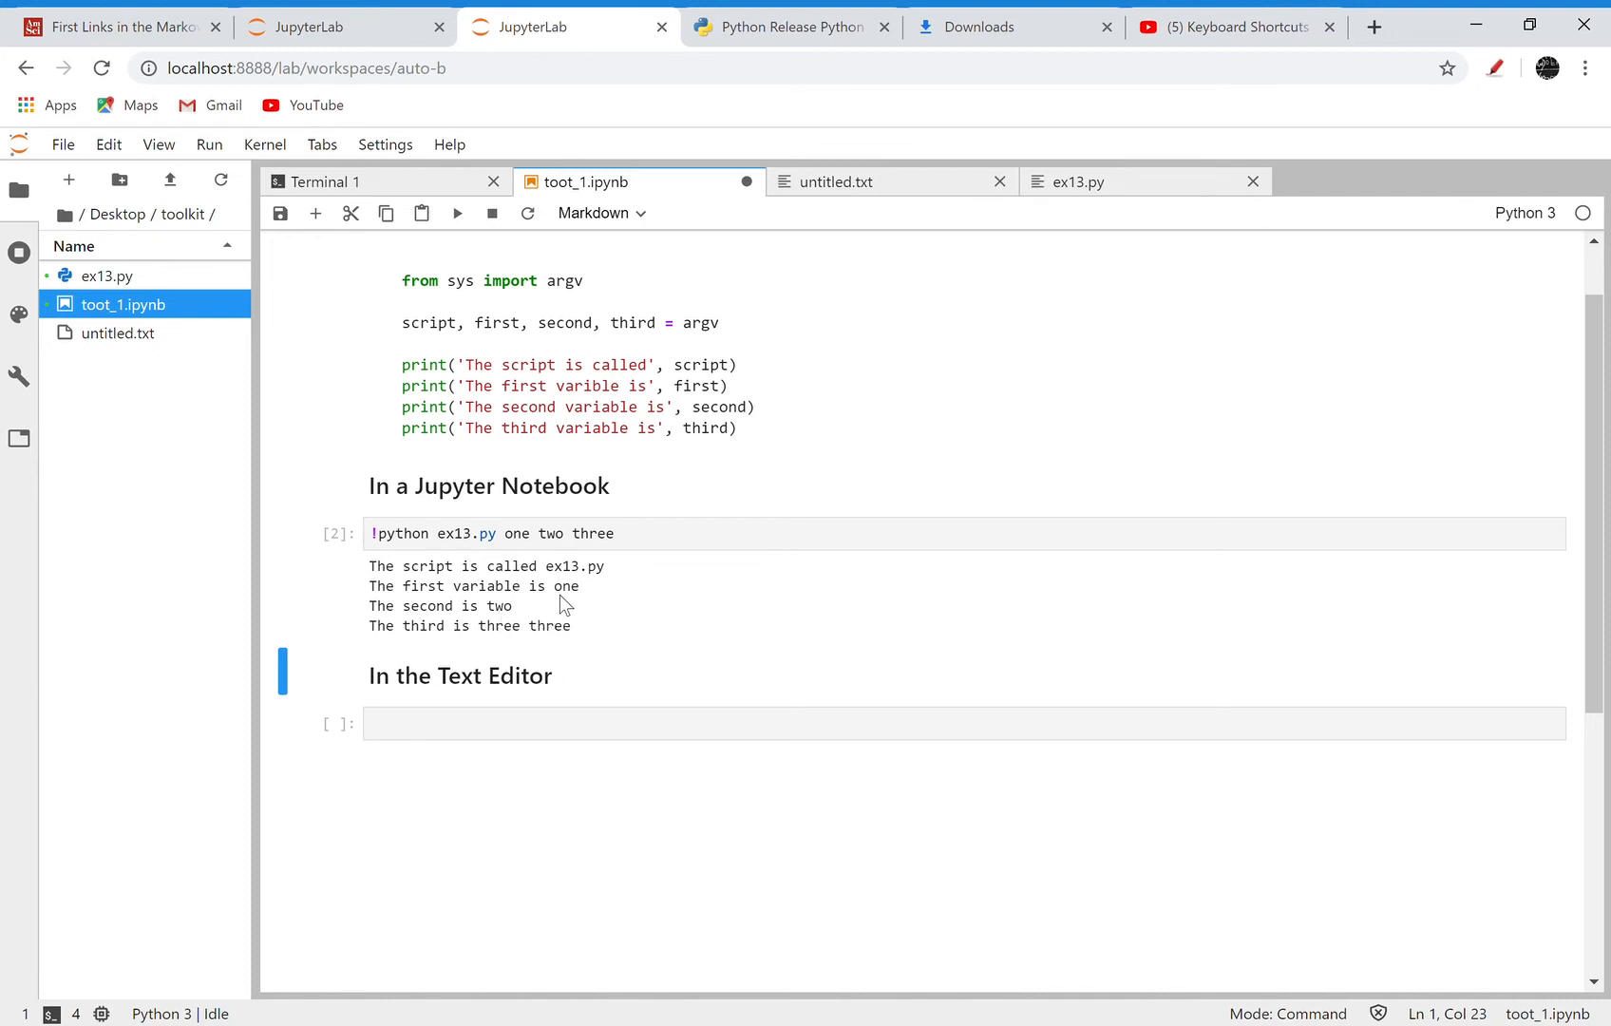
mouse_move(628, 546)
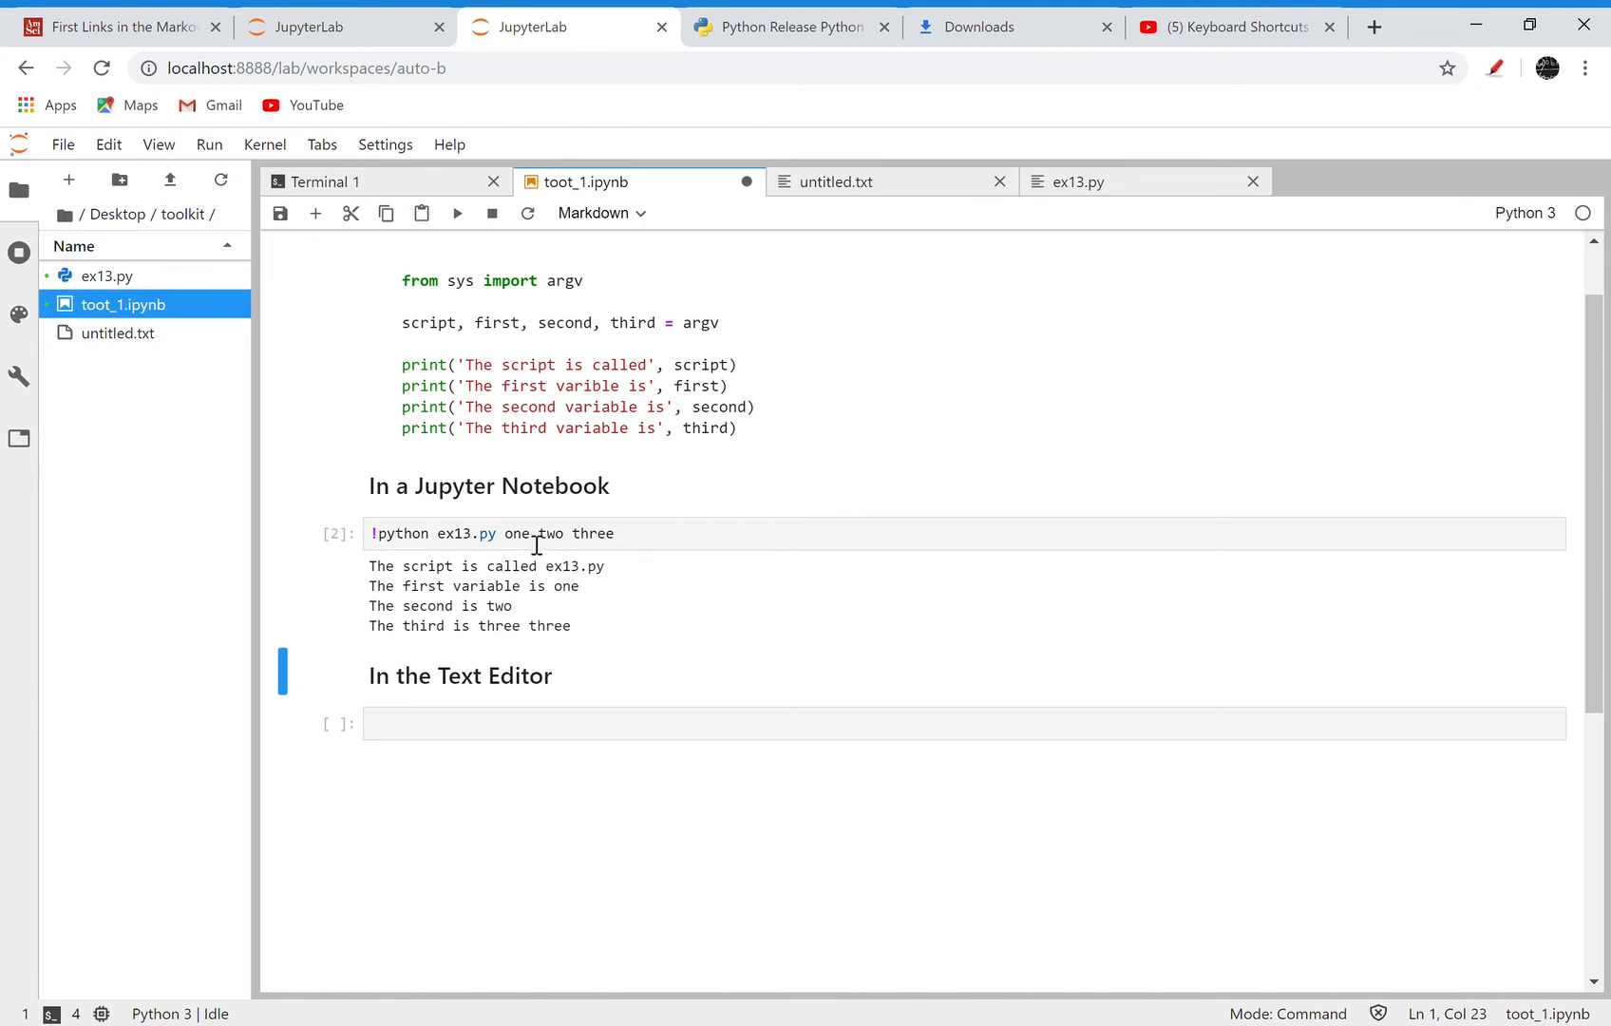
mouse_move(811, 261)
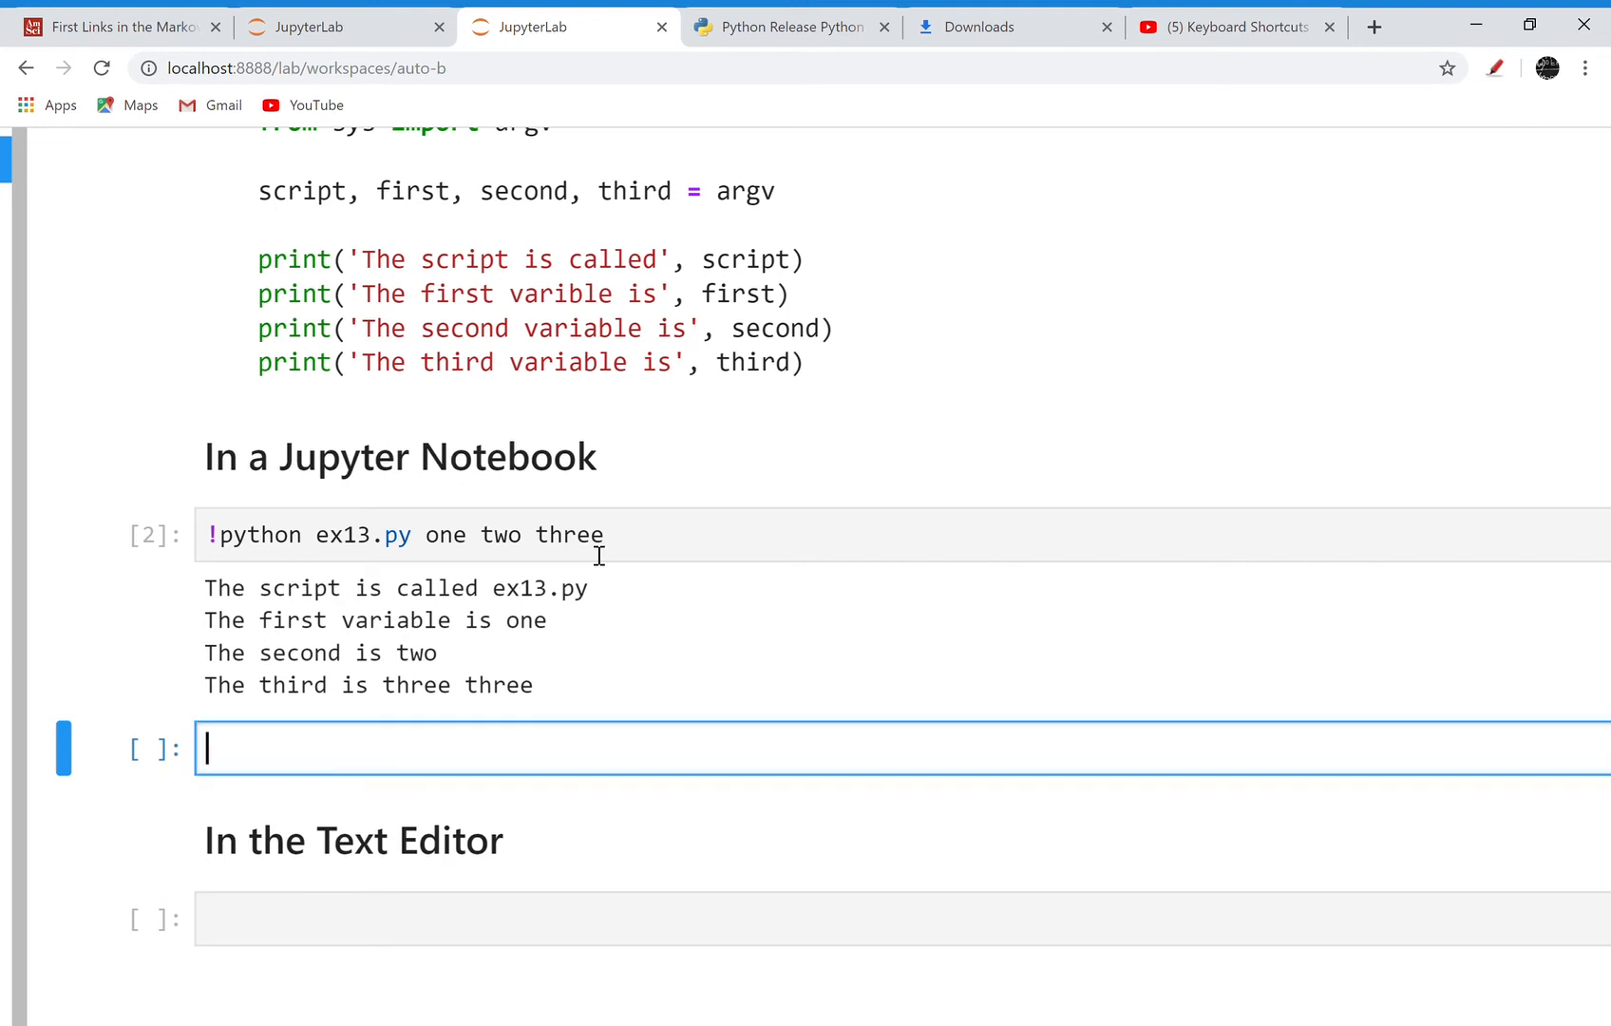
Step: Add a new cell that runs '!python ex13.py dog cat baby'
text(!python ex13)
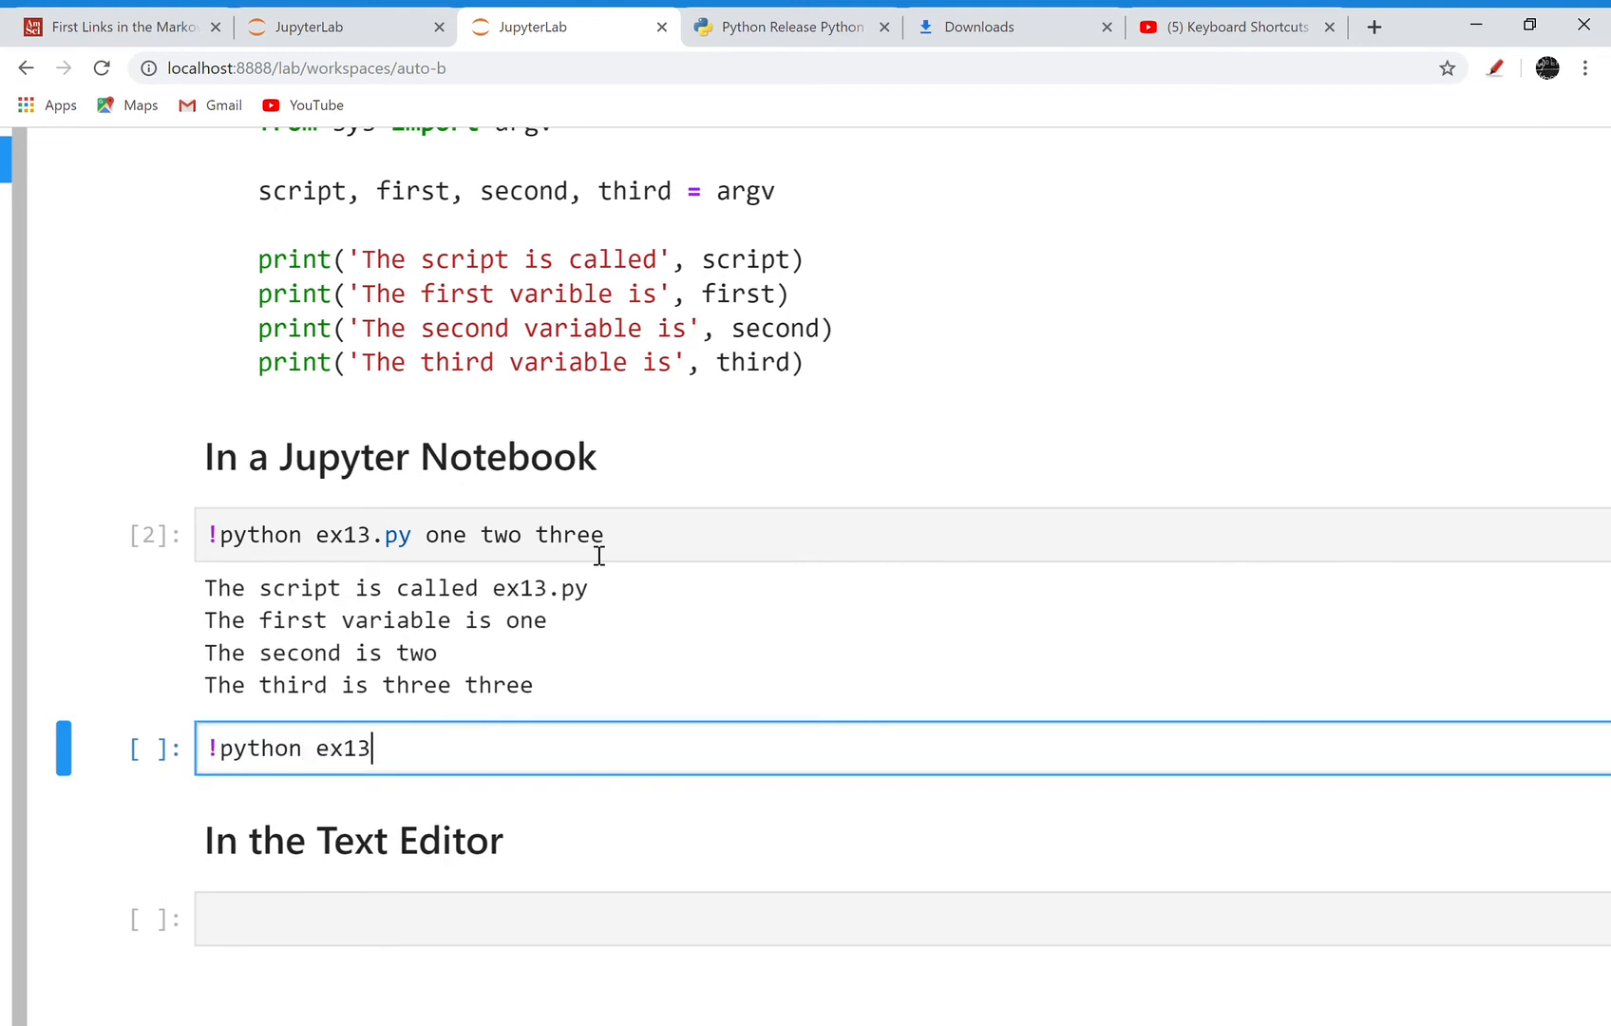
text(.py)
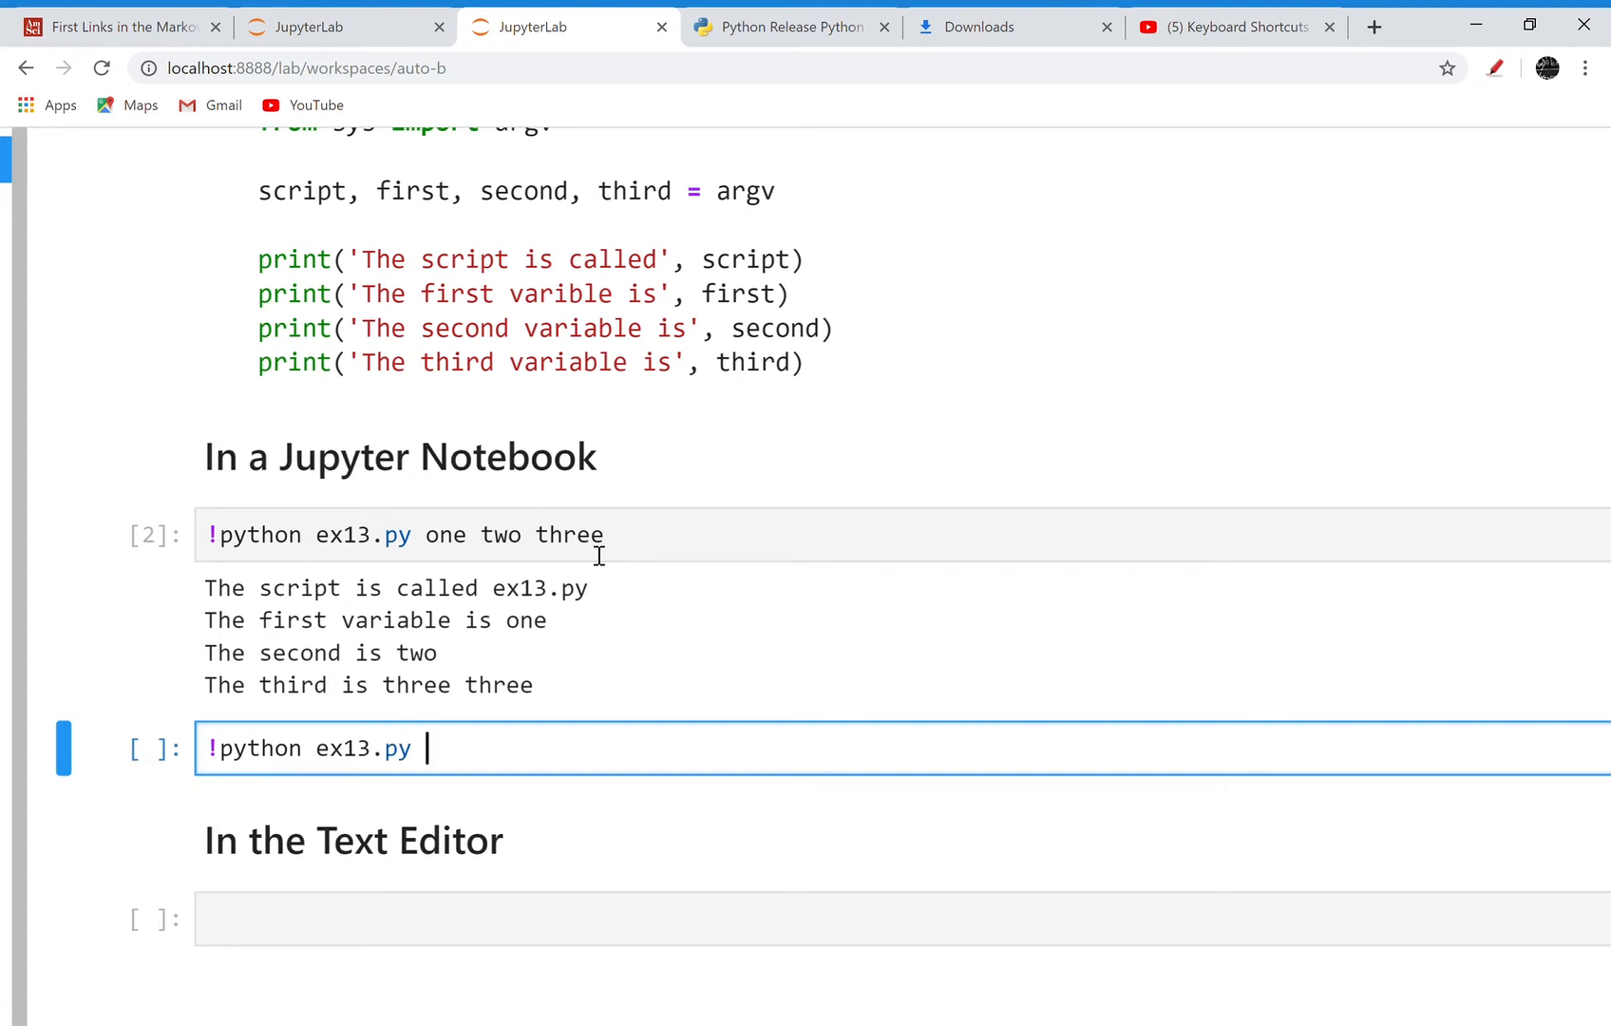
text(dog)
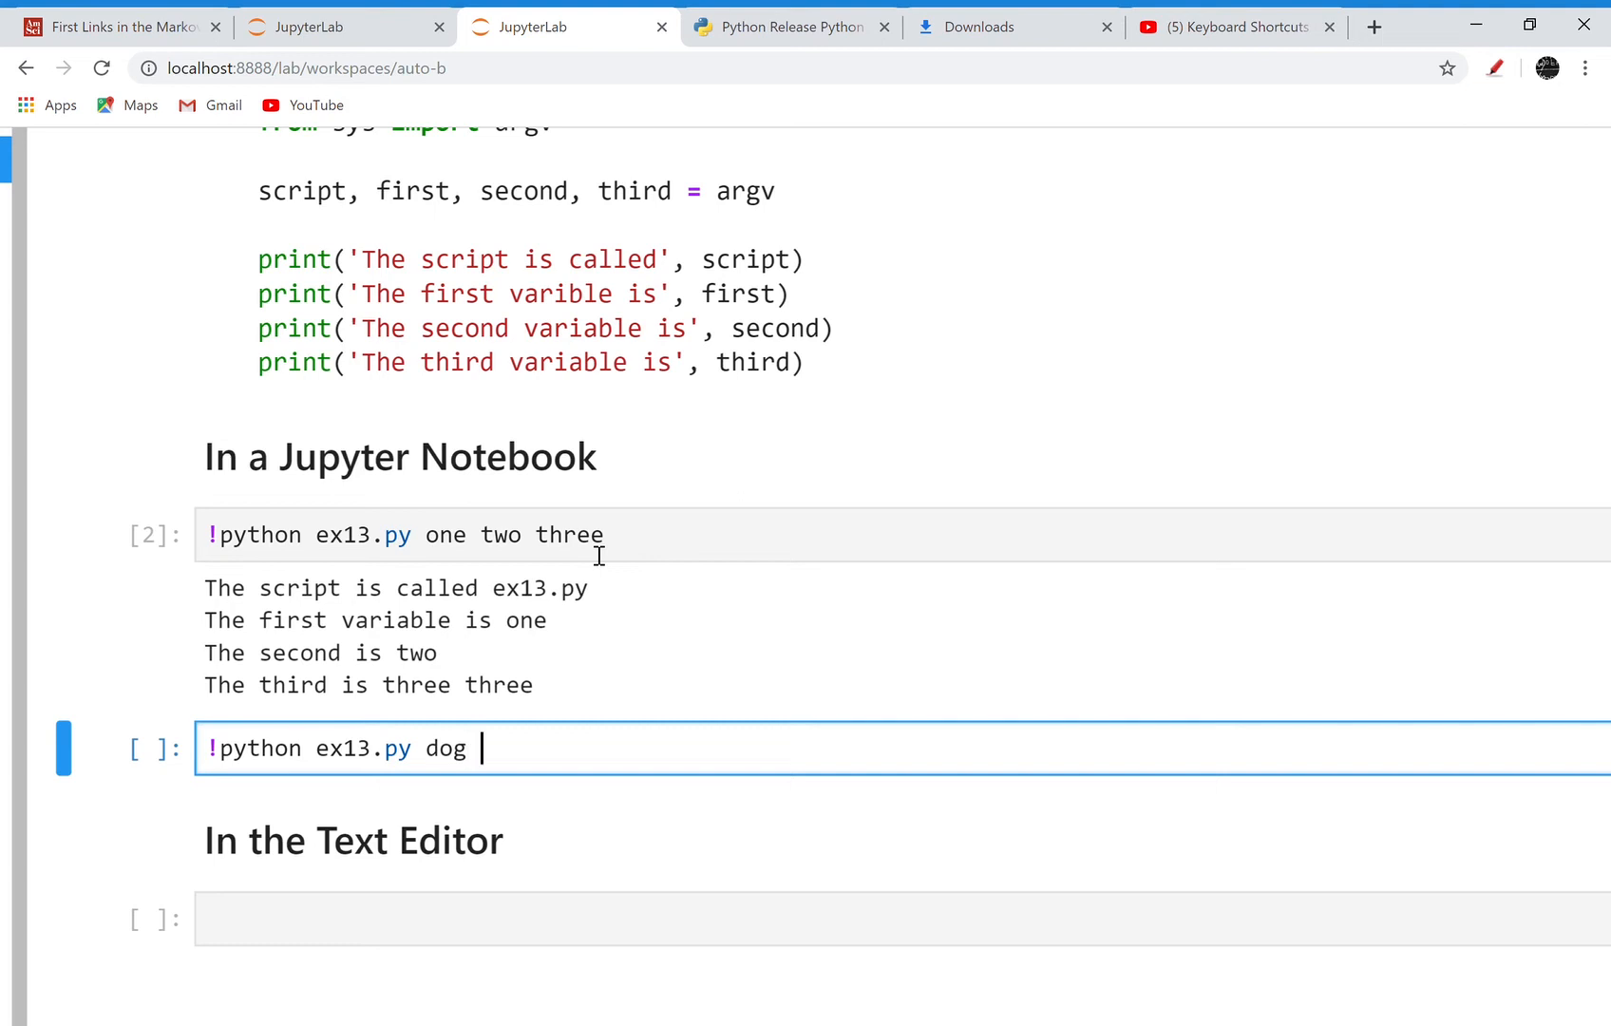
text(cat baby)
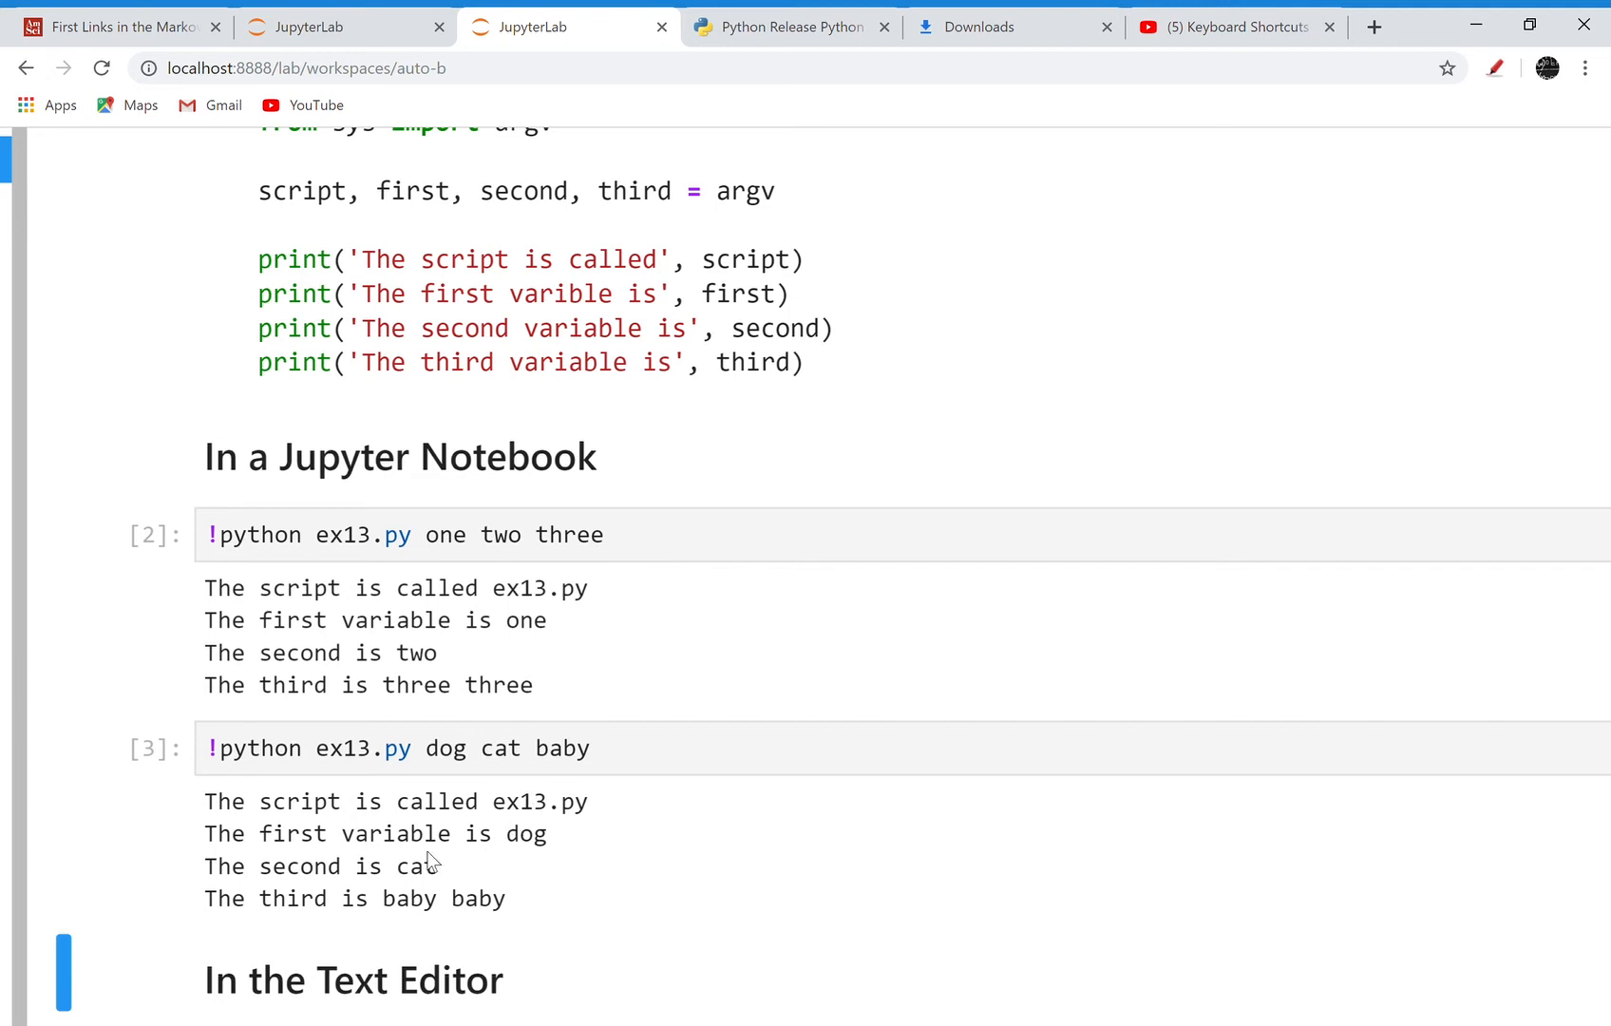
mouse_move(467, 855)
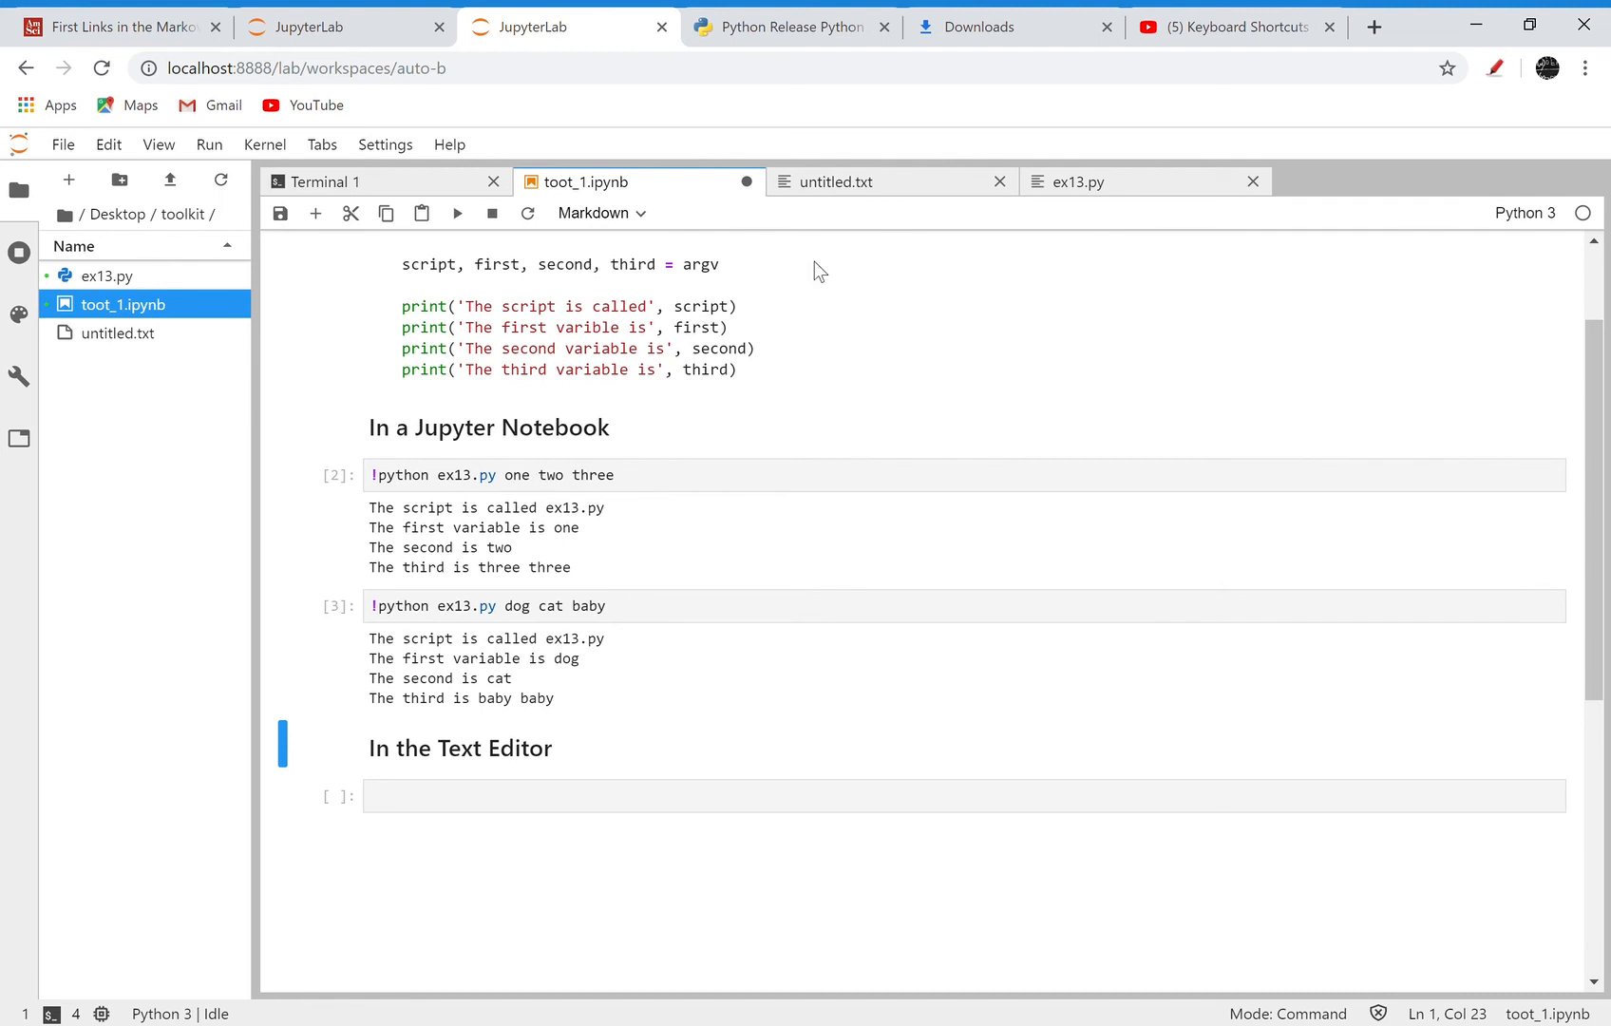
Step: Remove ', third' from ex13.py's last print line, save the script, and return to the notebook
click(1079, 183)
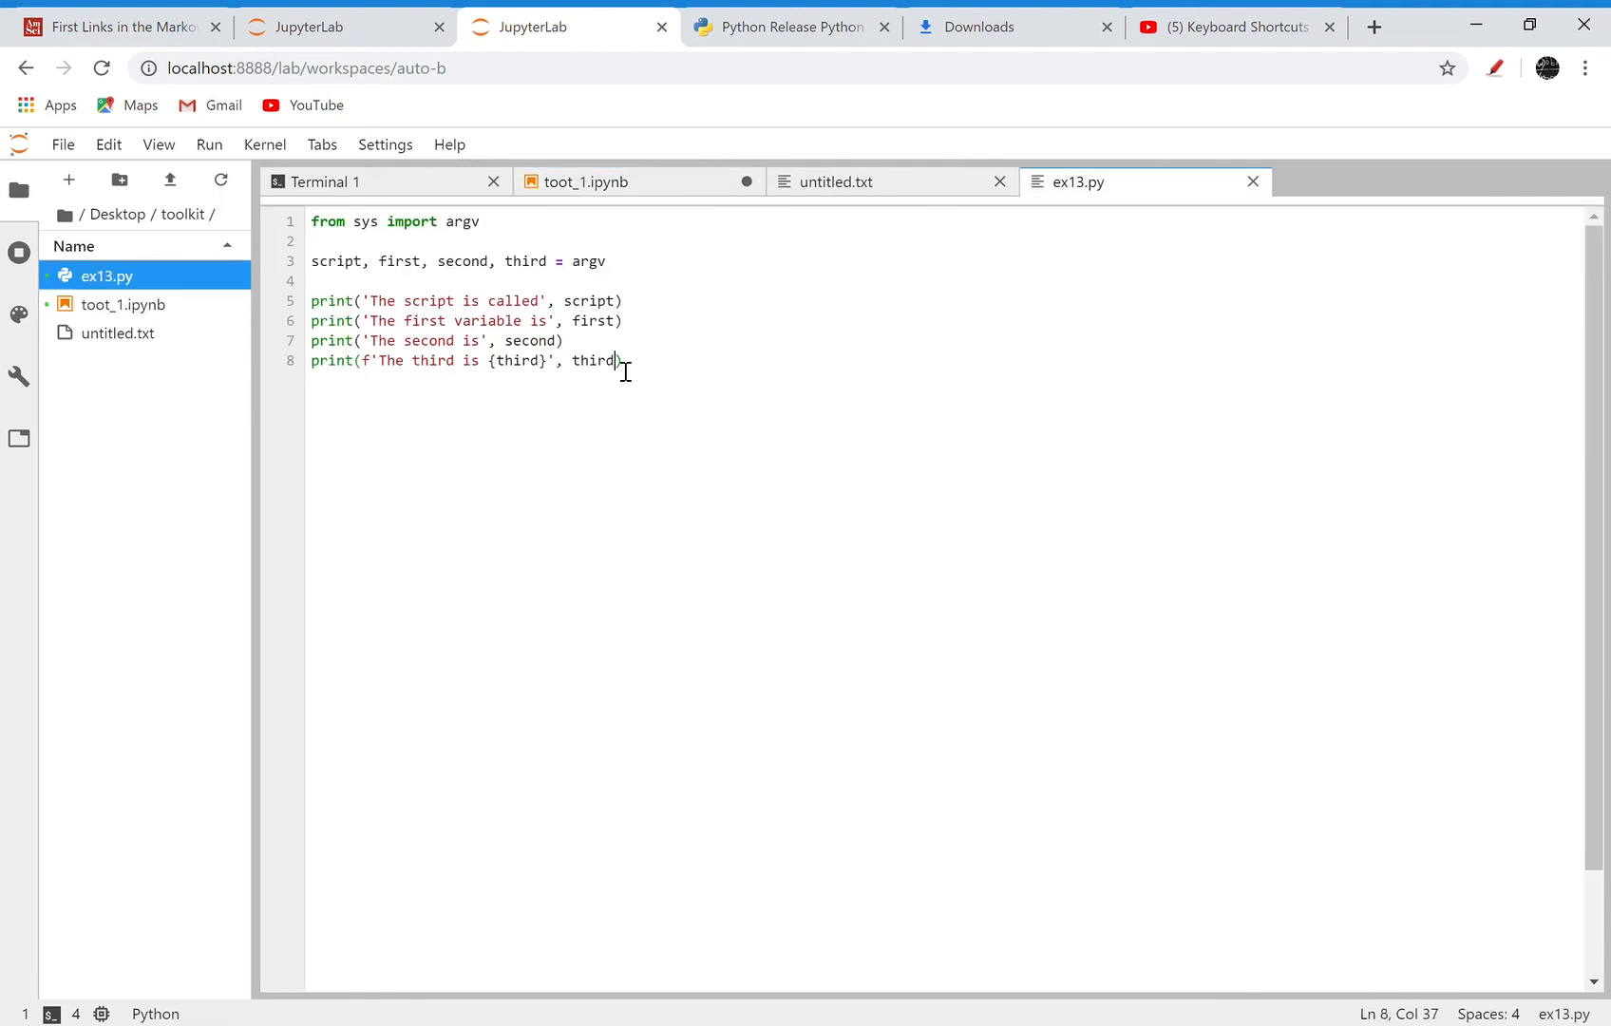
key(BackSpace)
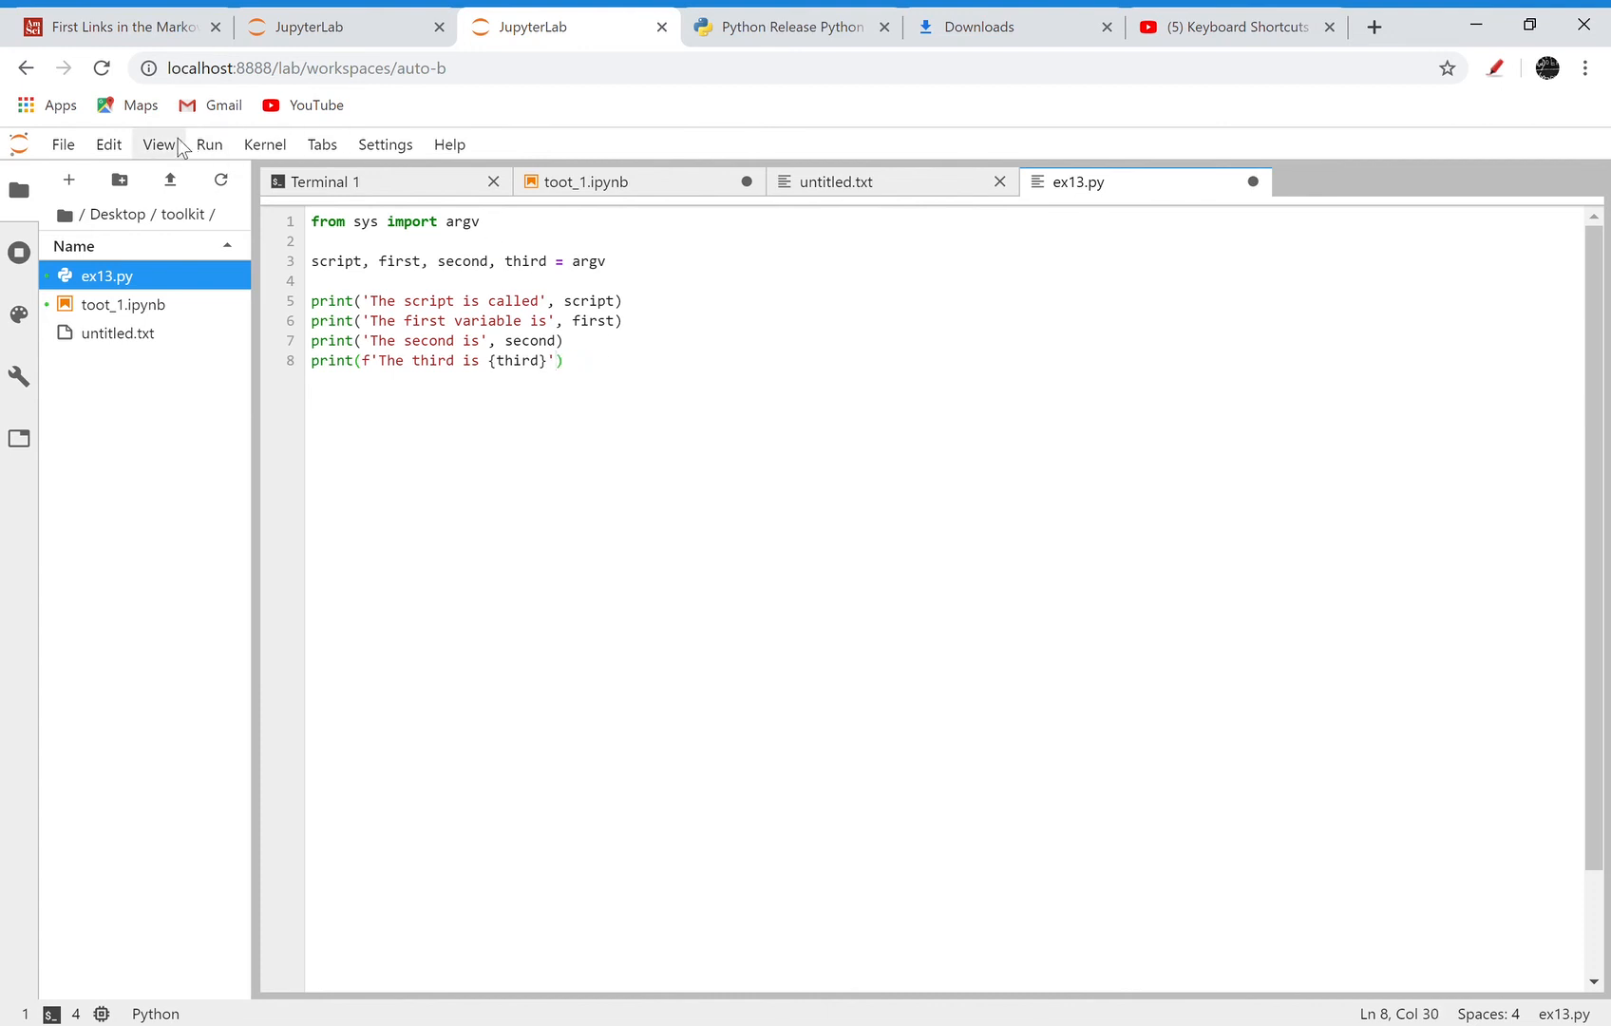
click(62, 144)
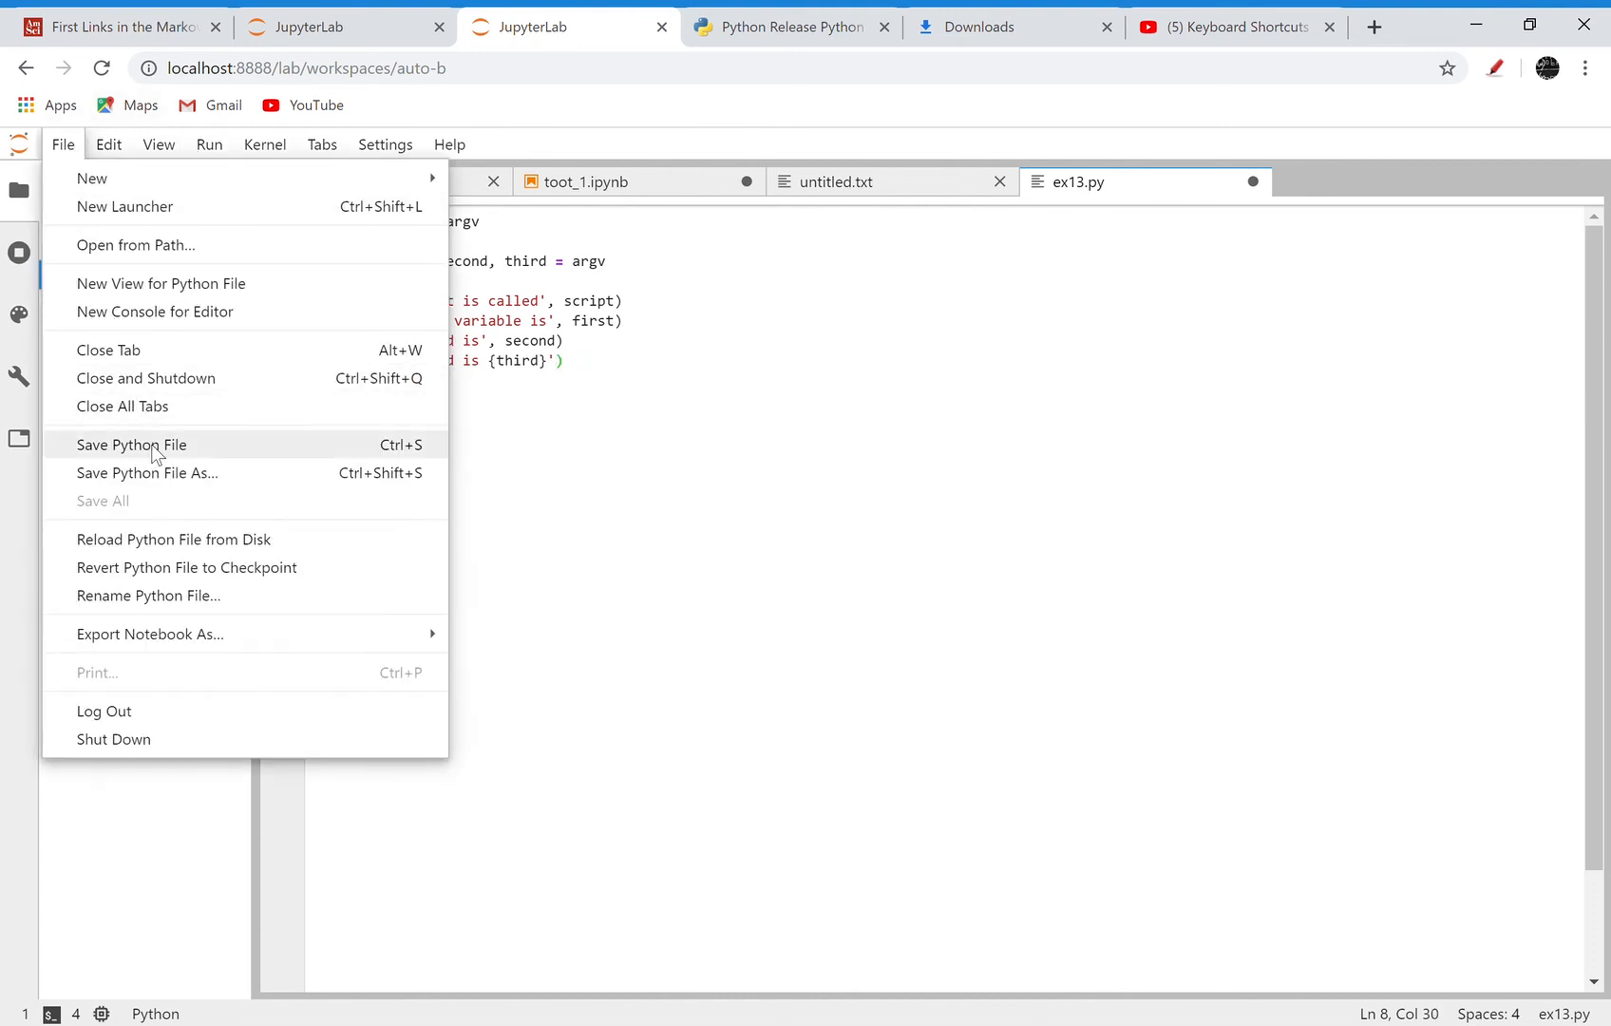
click(131, 443)
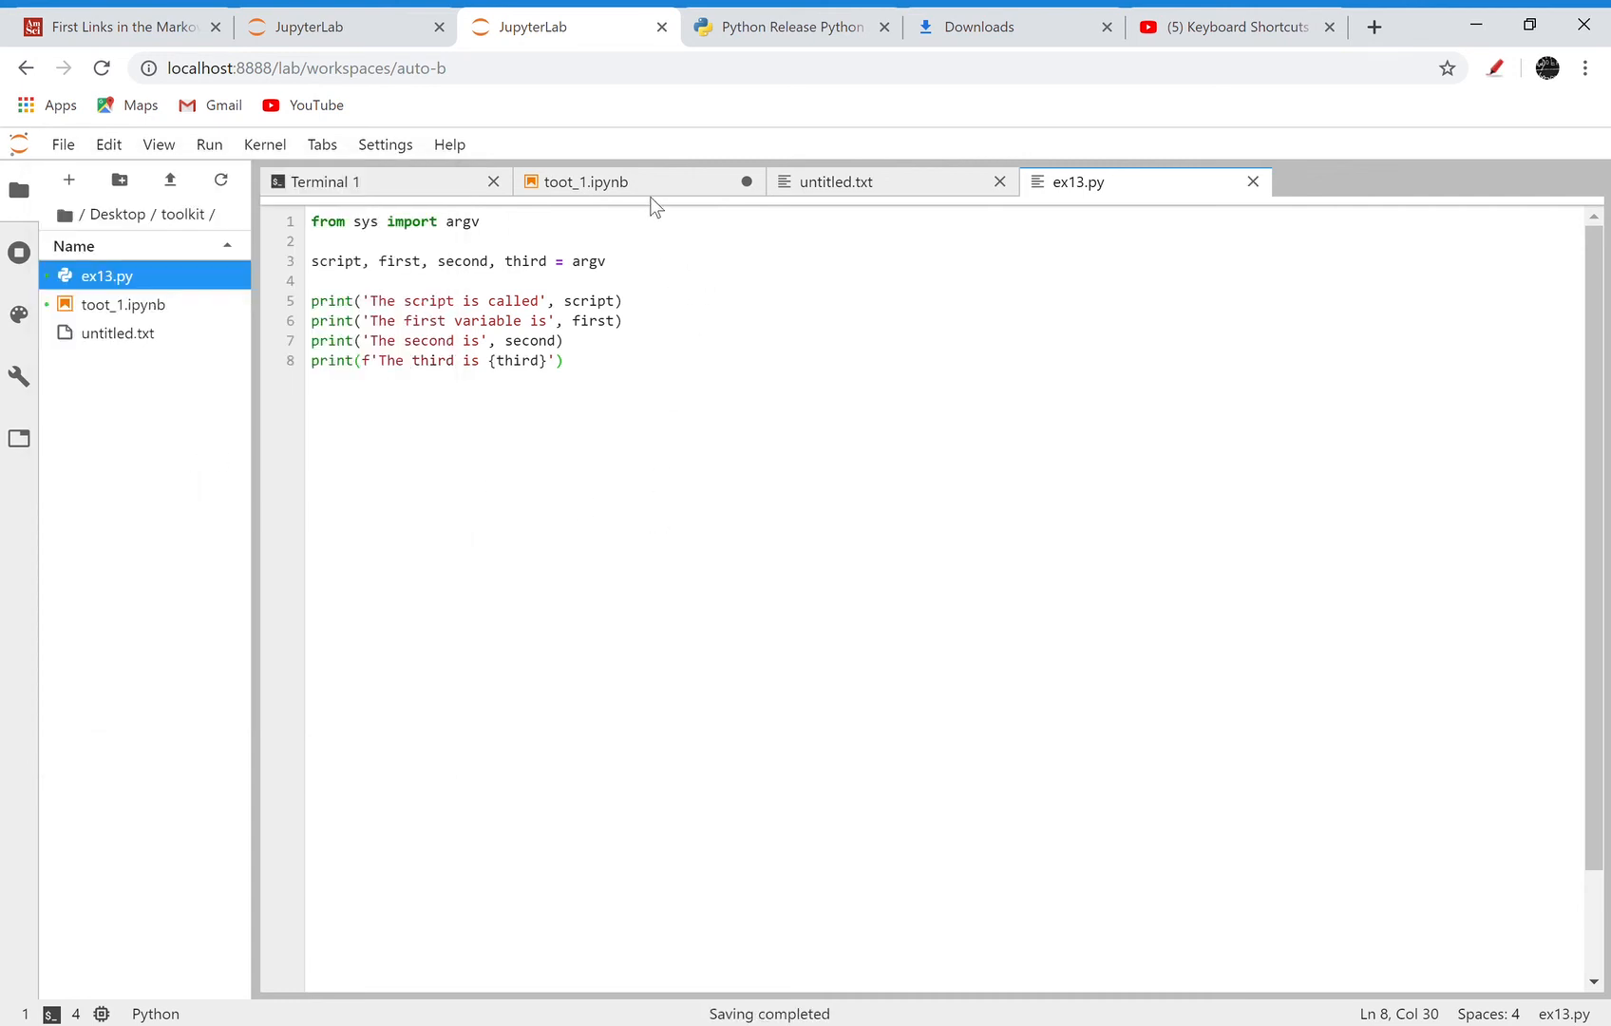
click(589, 182)
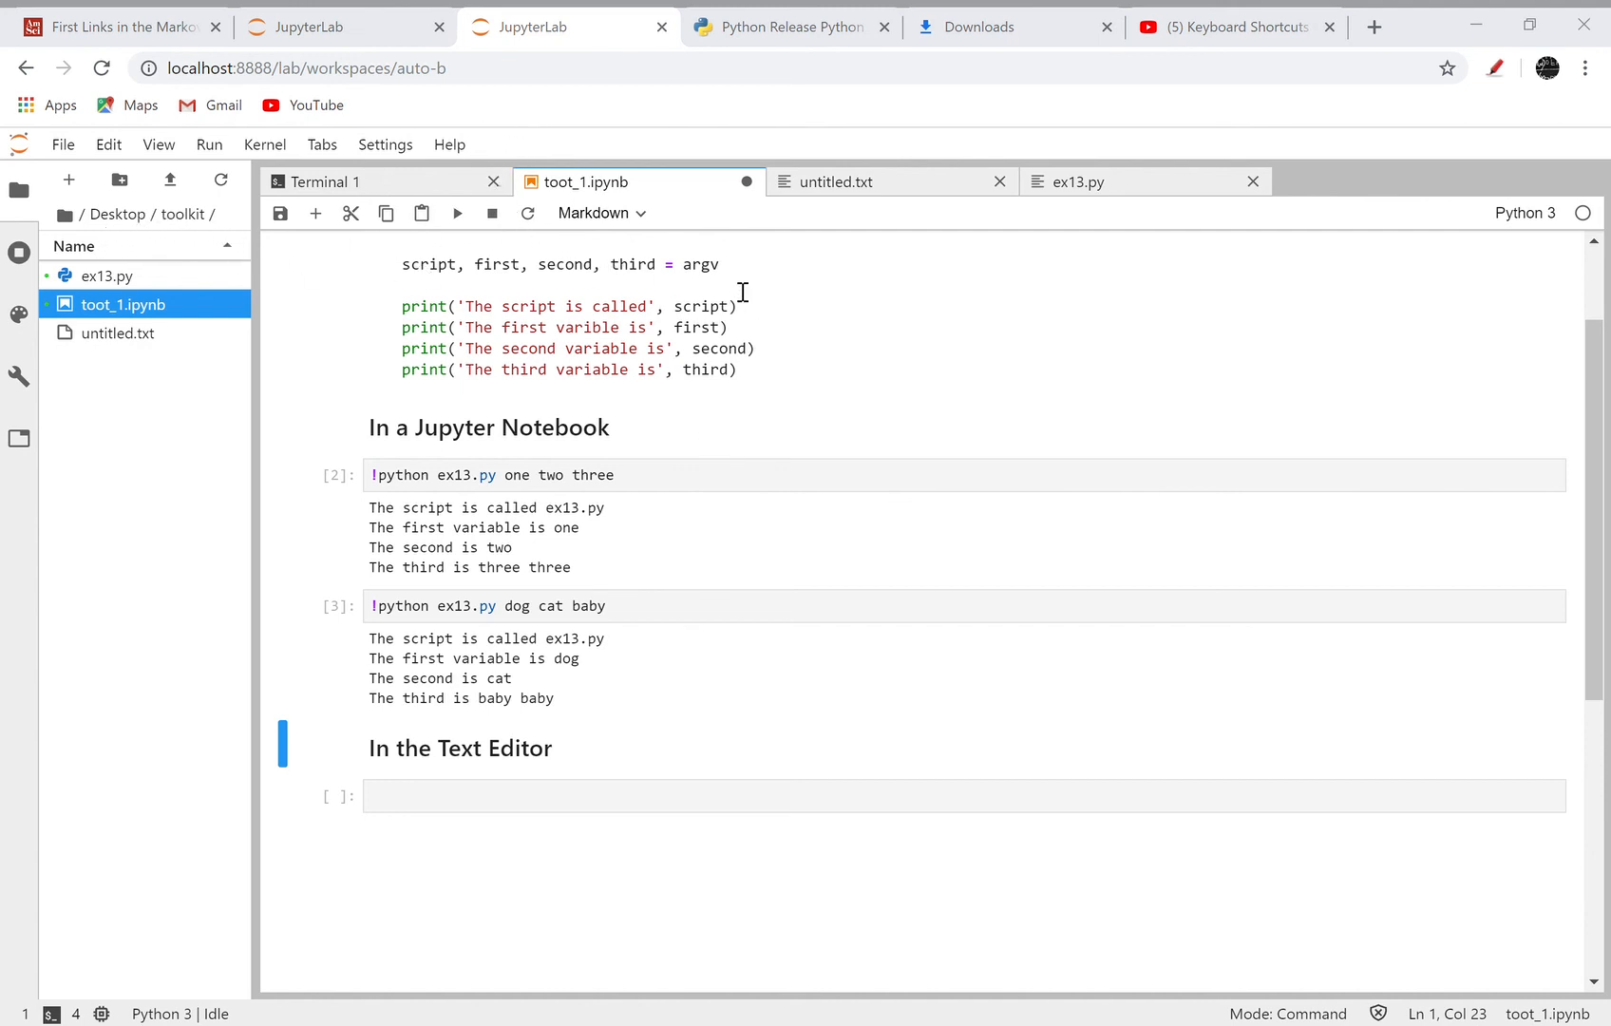
mouse_move(790, 622)
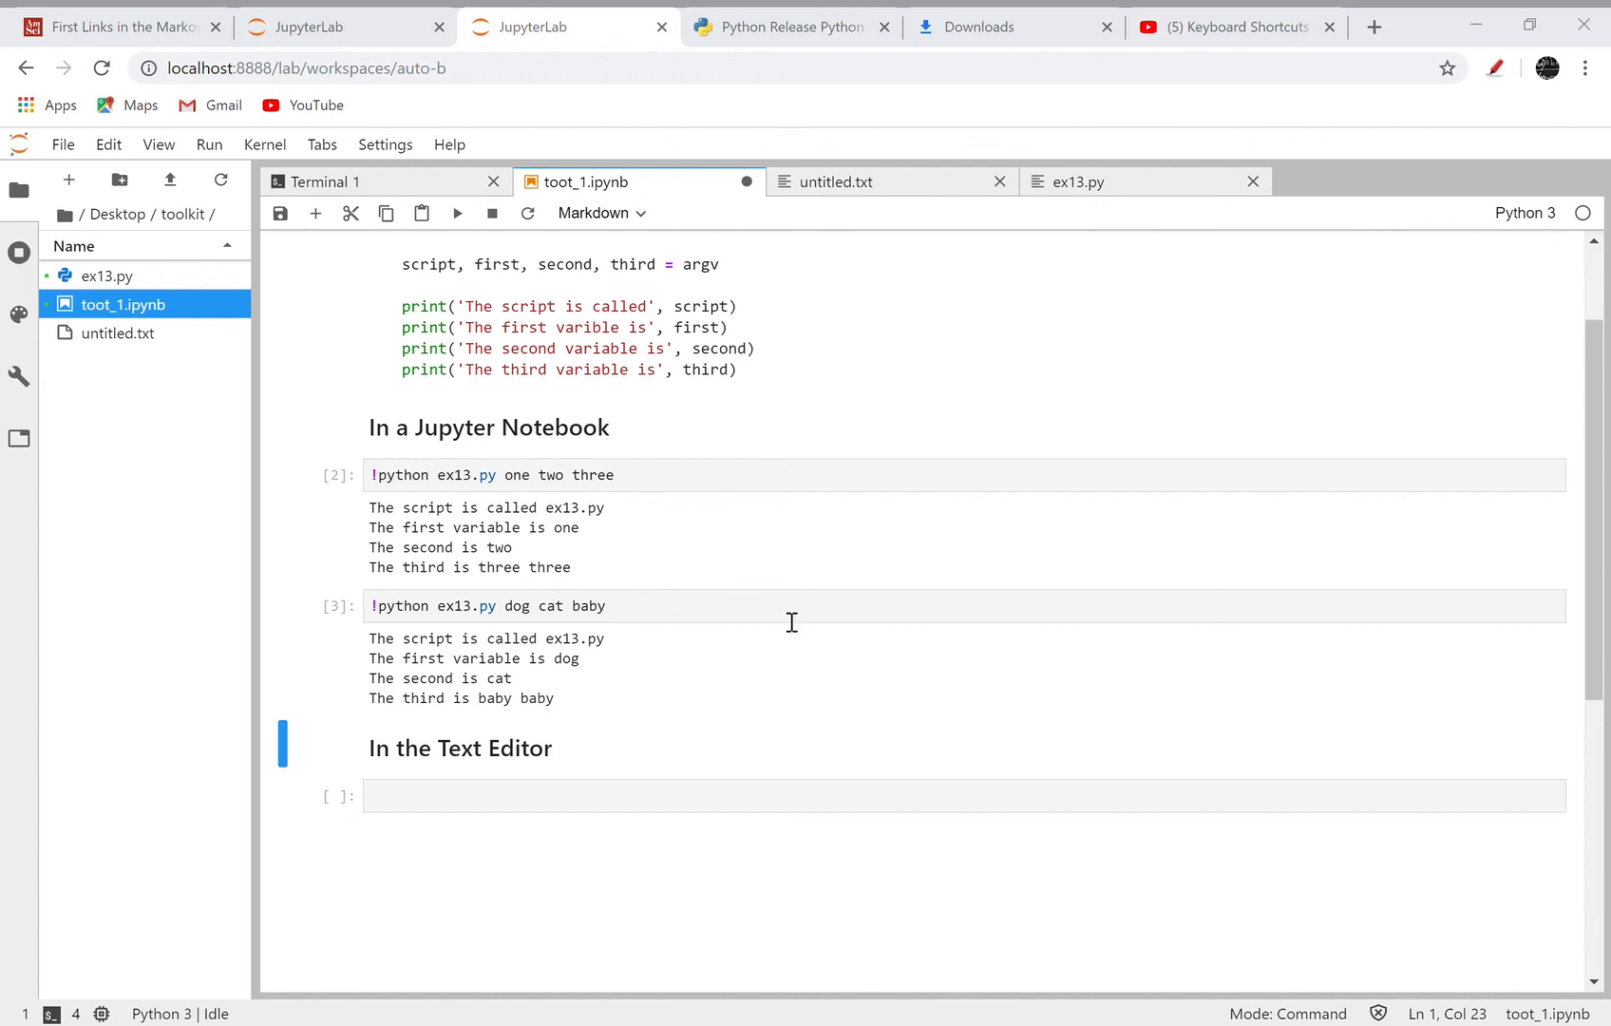
mouse_move(789, 959)
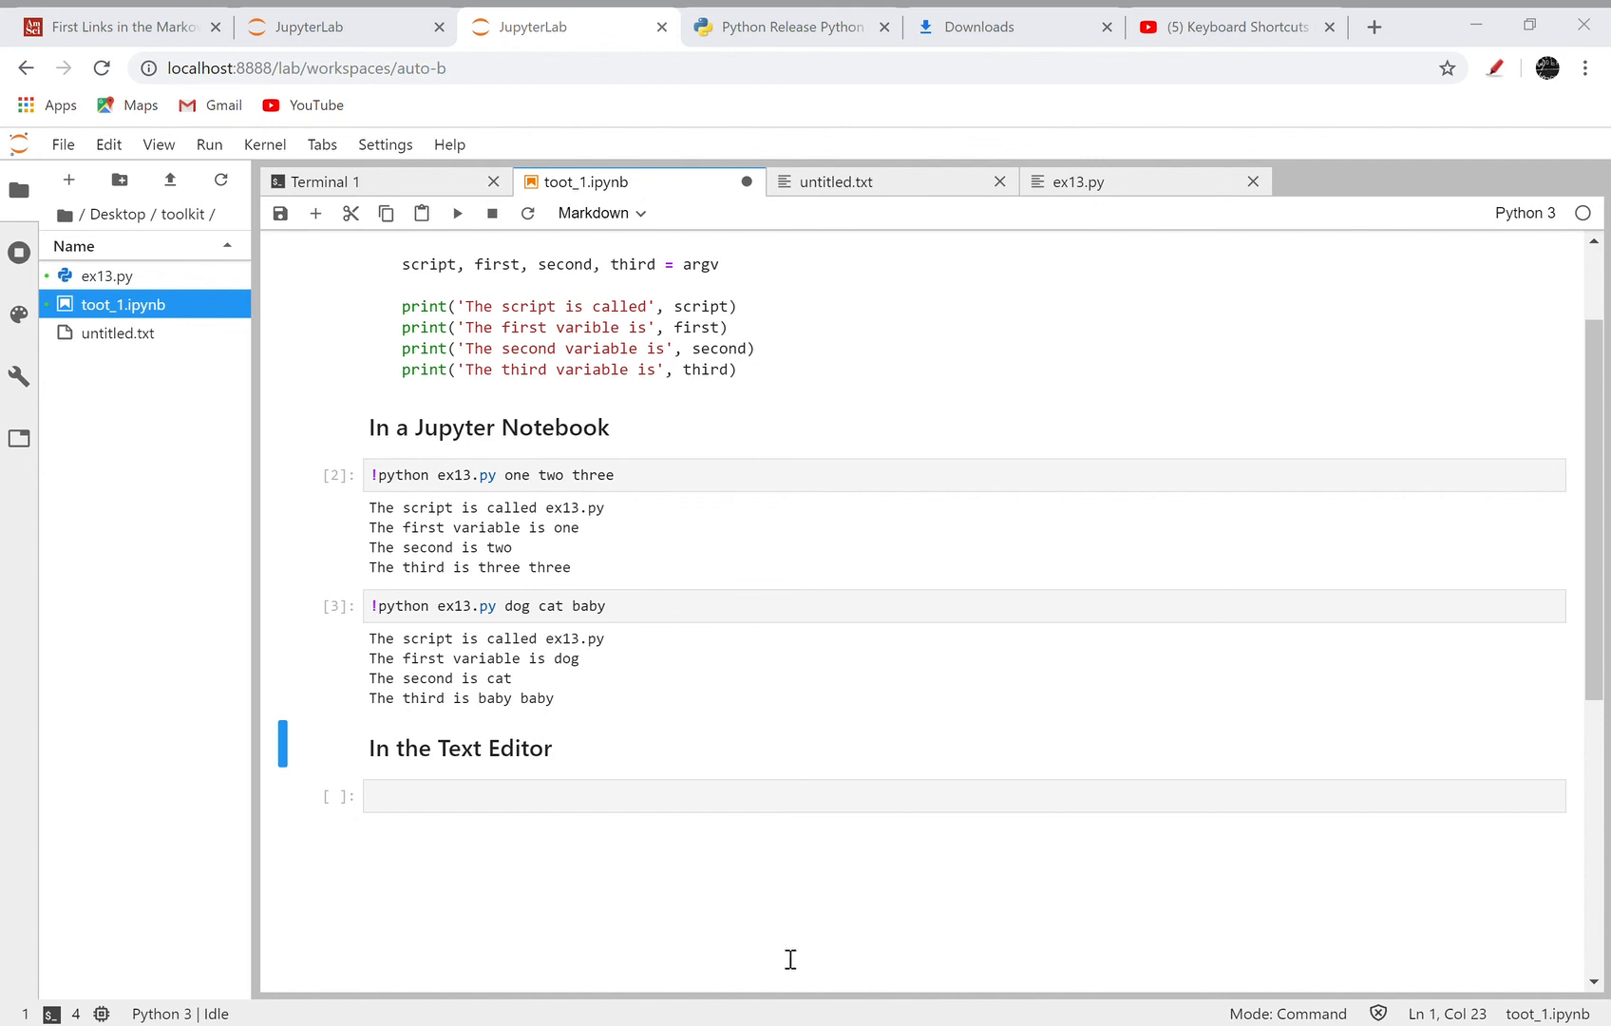
mouse_move(892, 983)
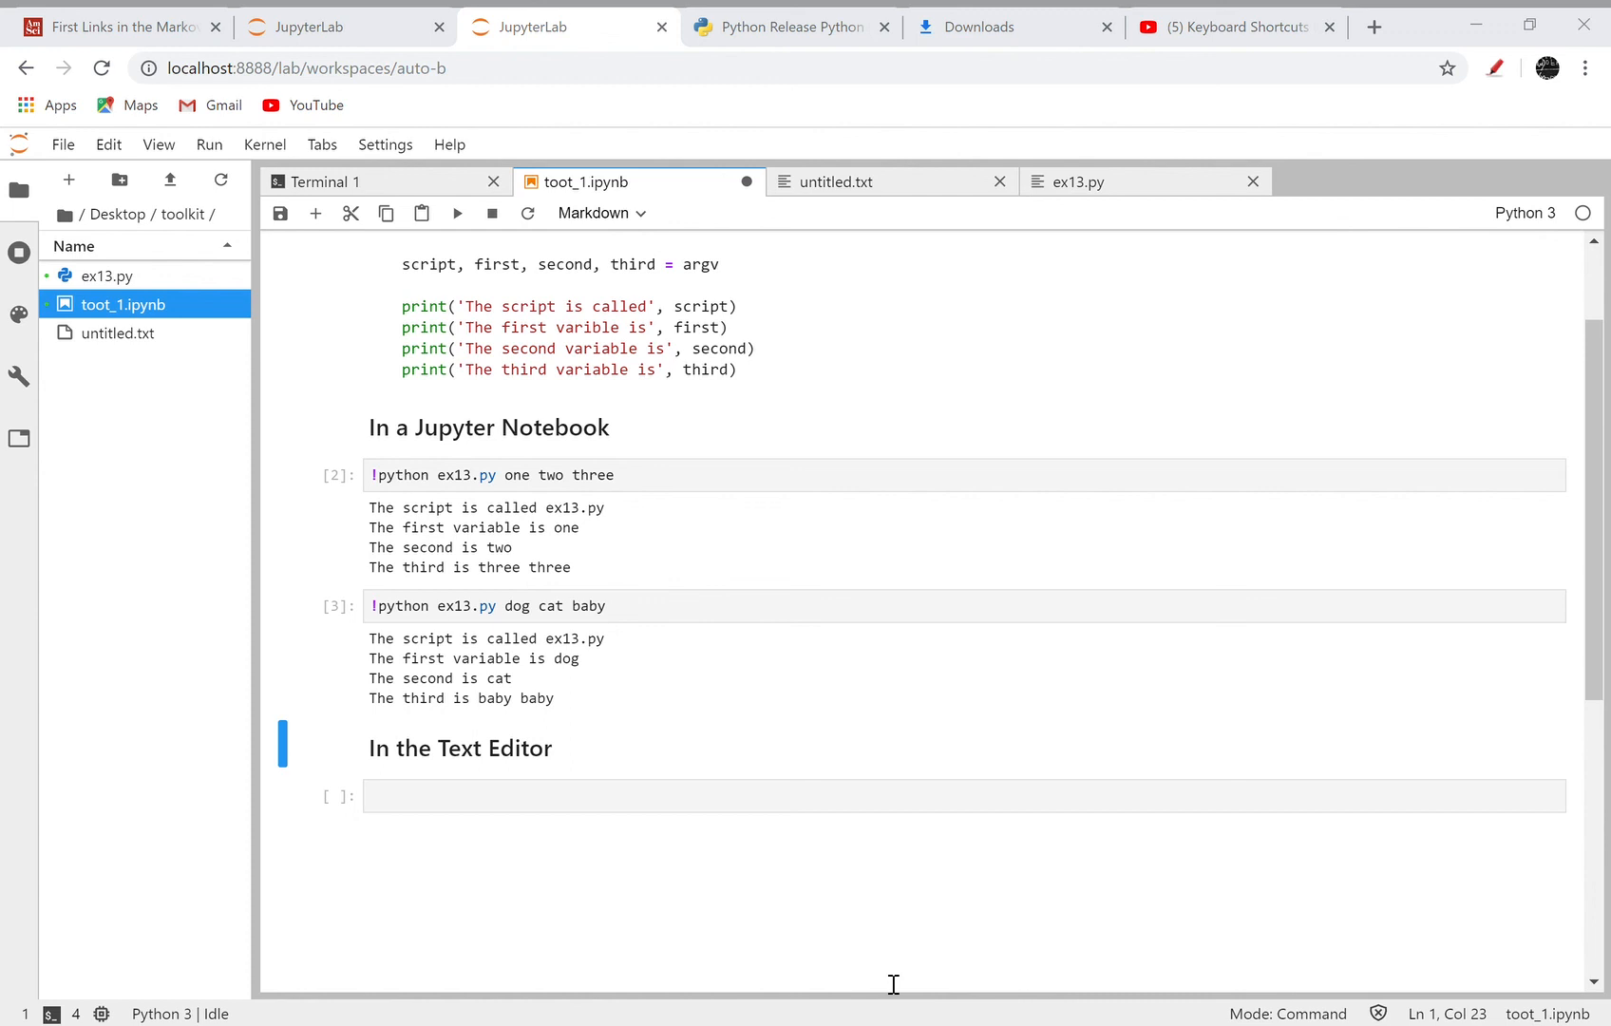
mouse_move(877, 946)
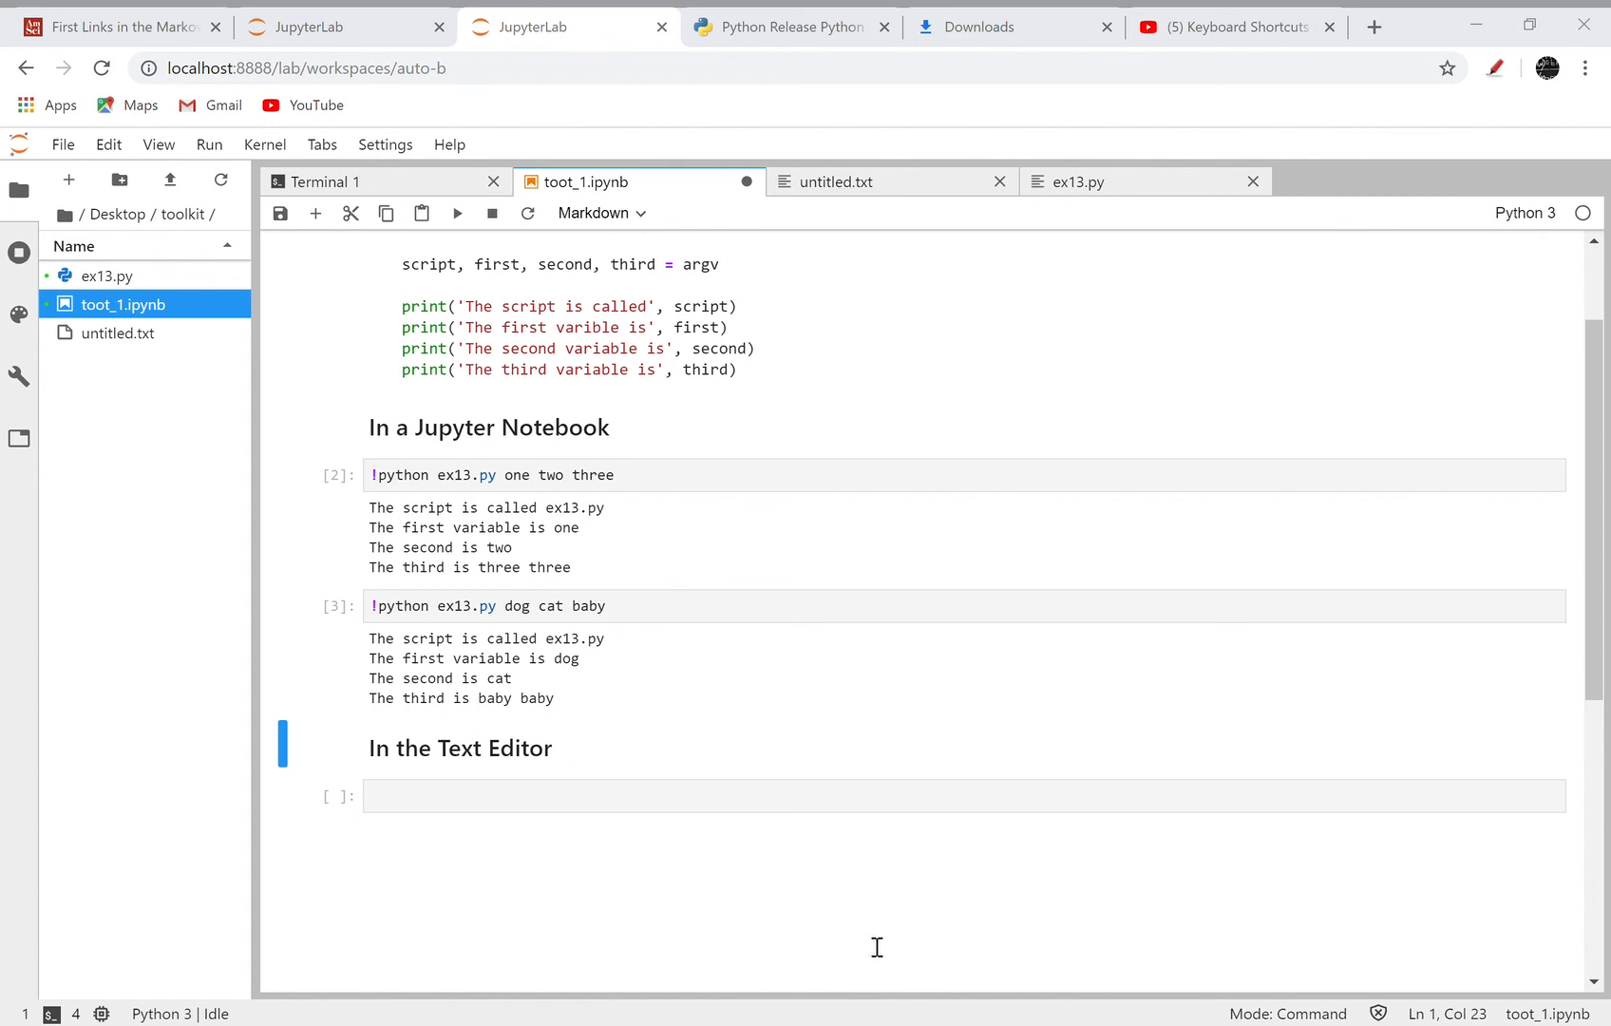
mouse_move(886, 937)
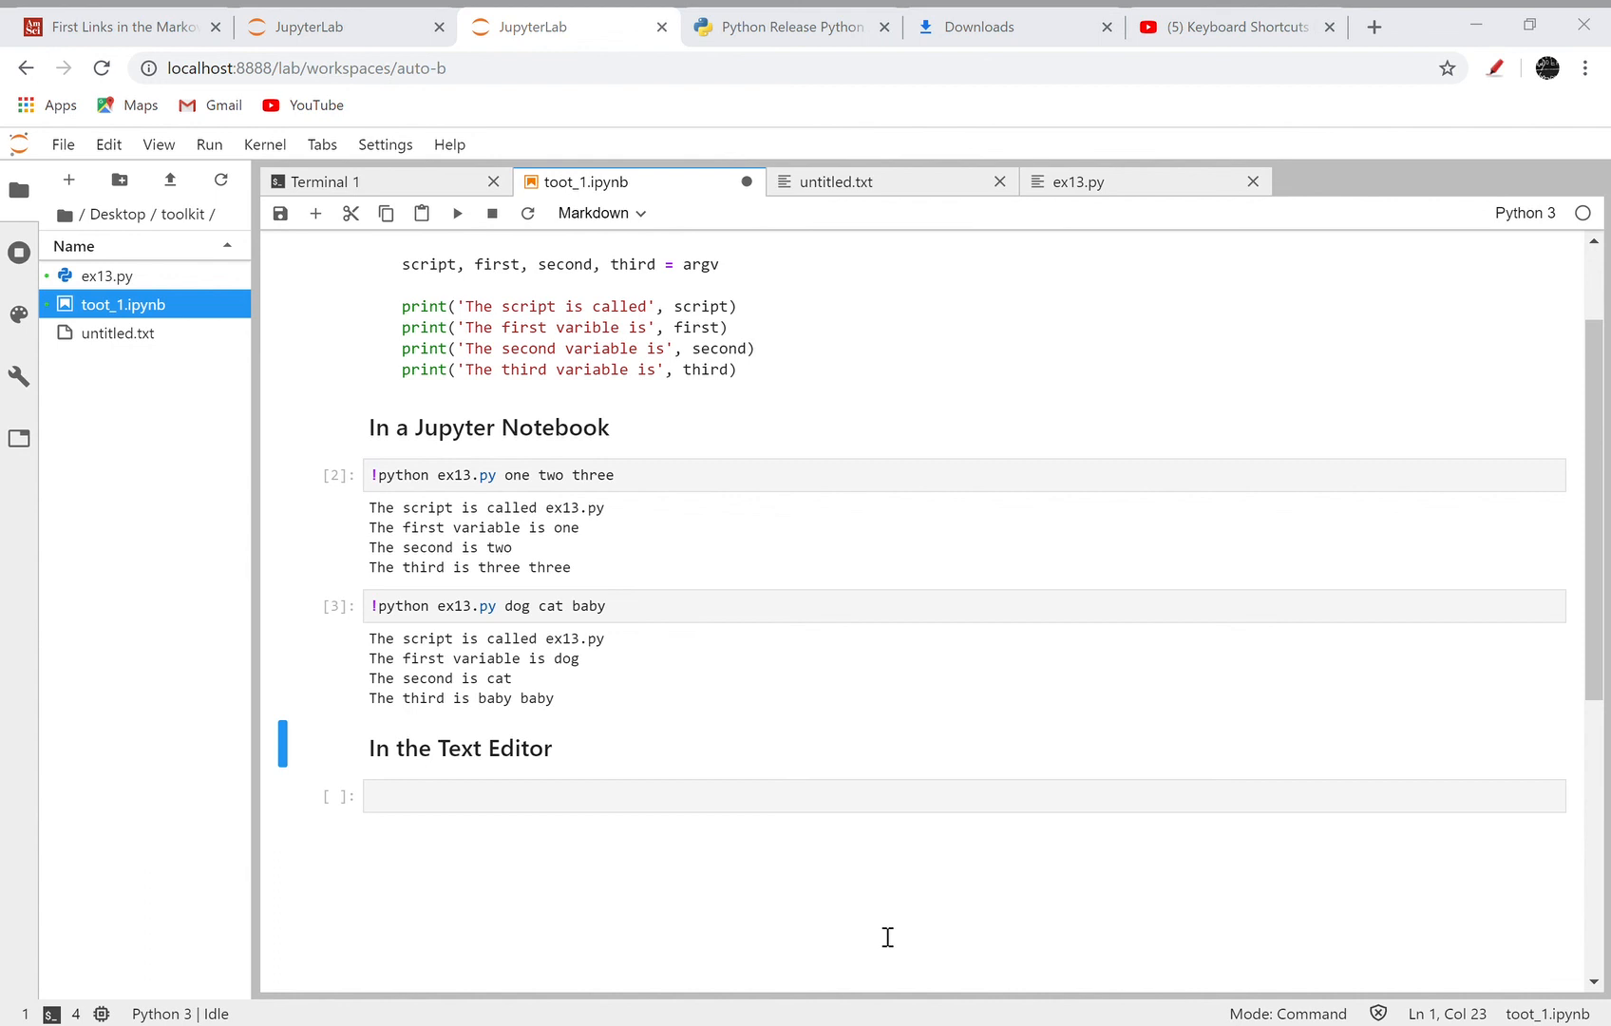
key(ctrl+s)
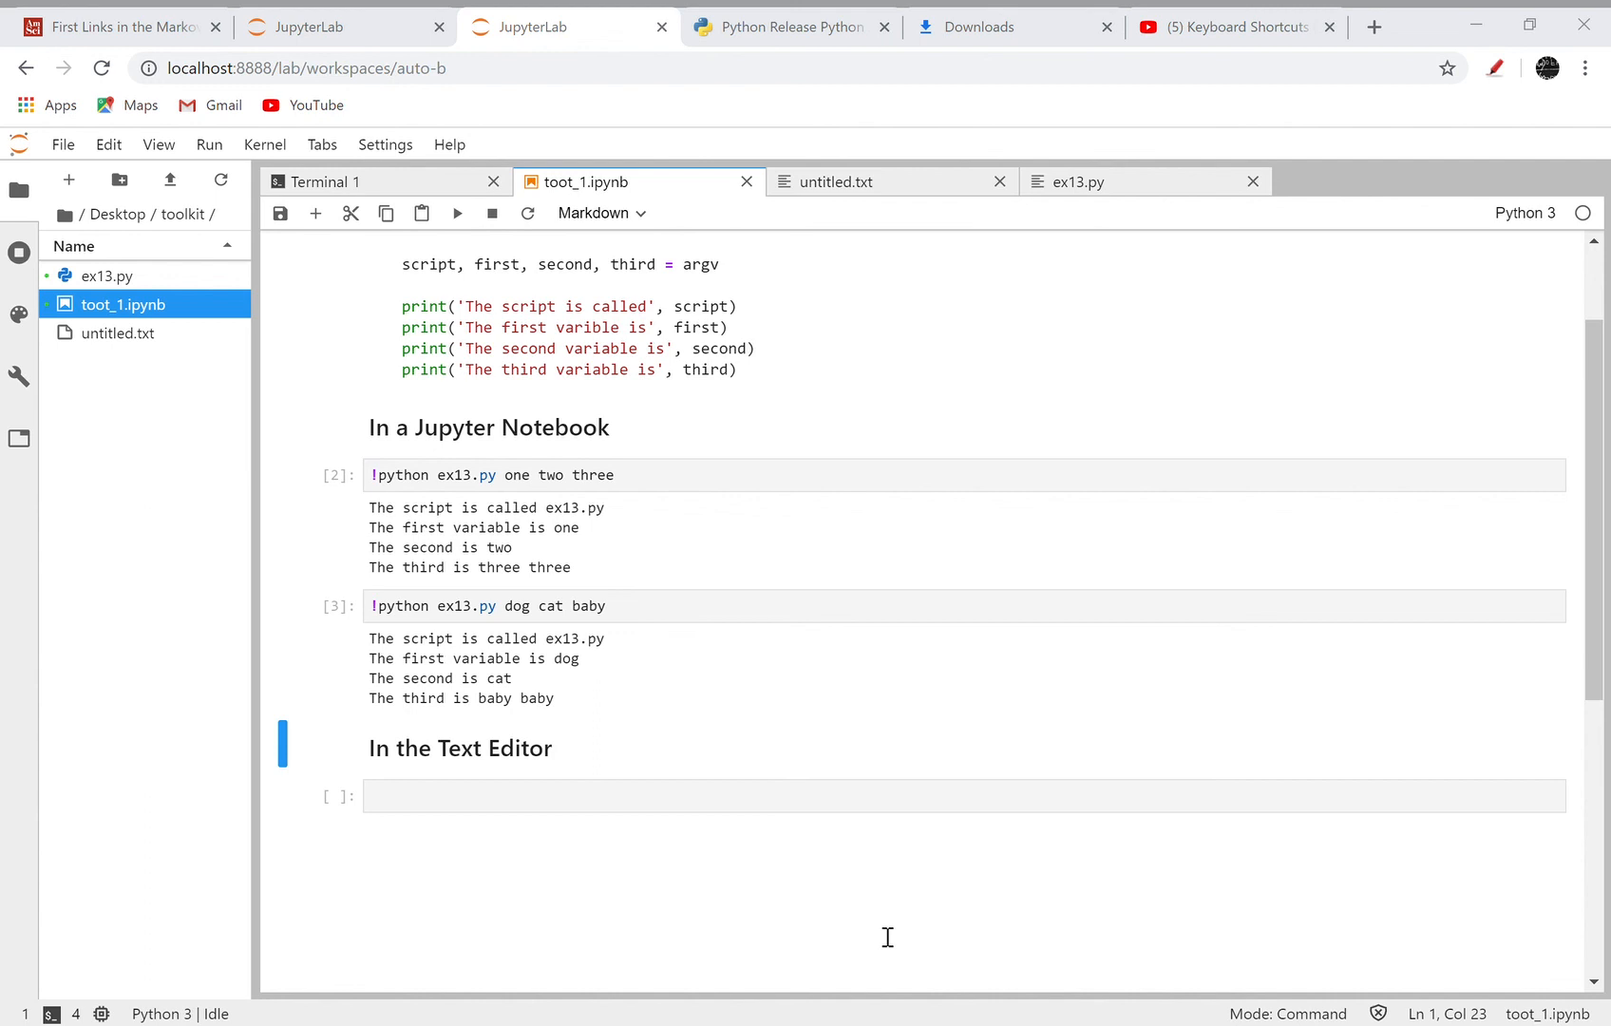
mouse_move(560, 852)
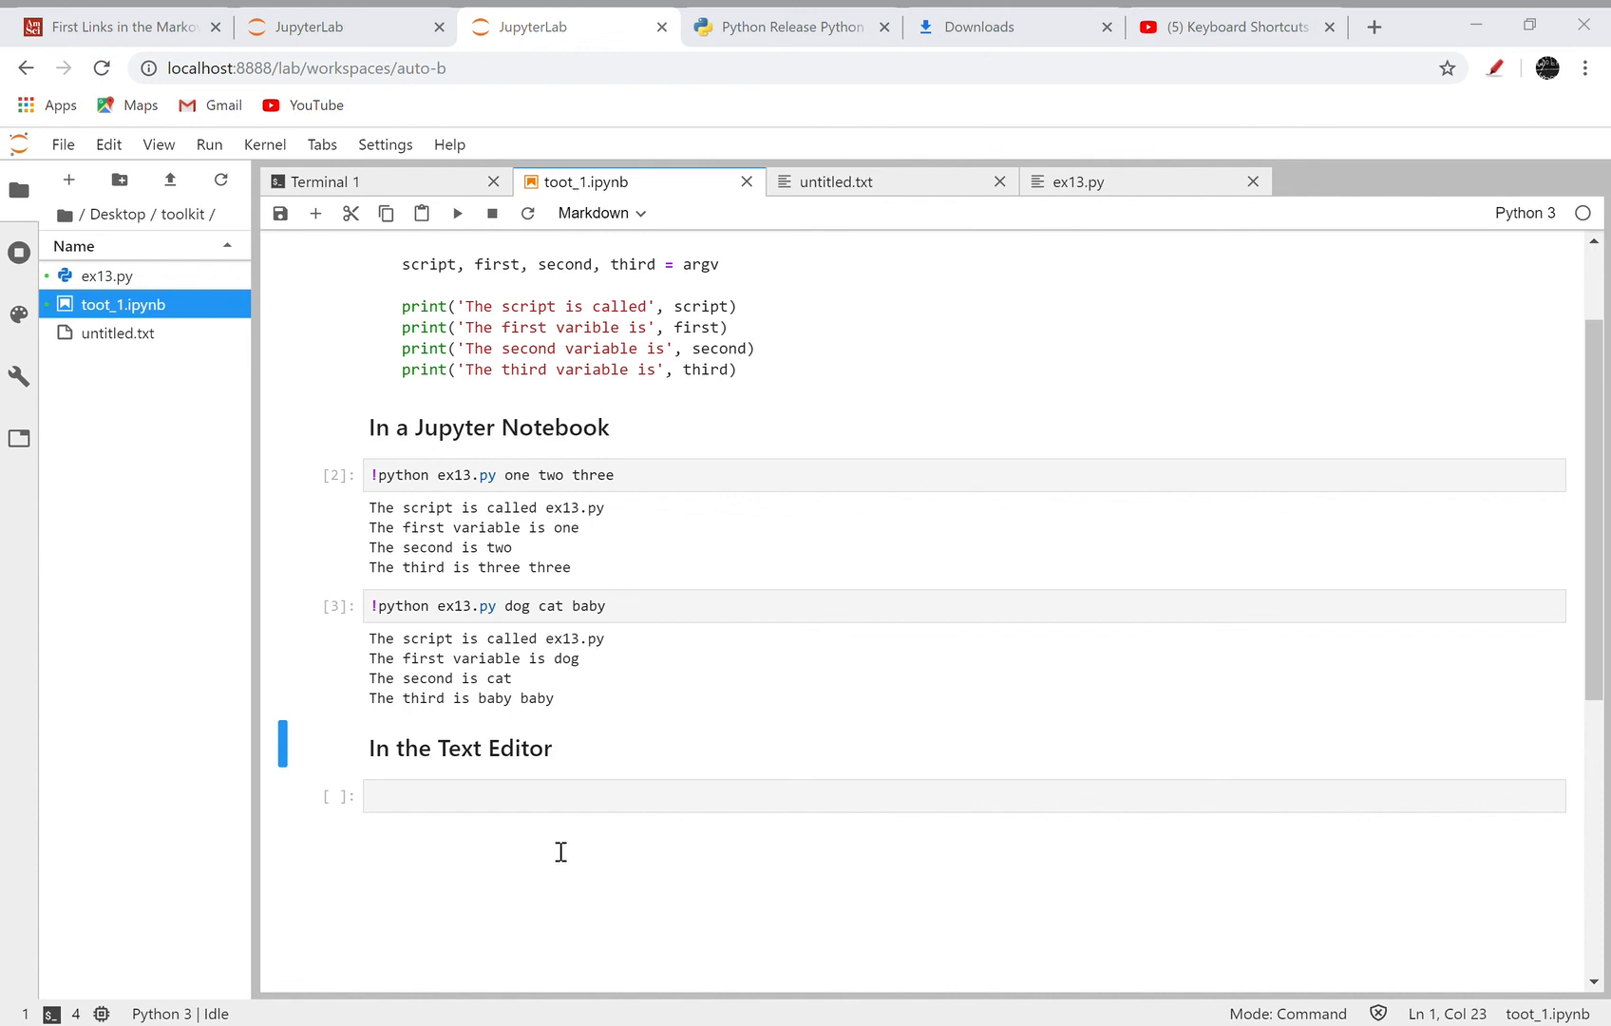
mouse_move(932, 773)
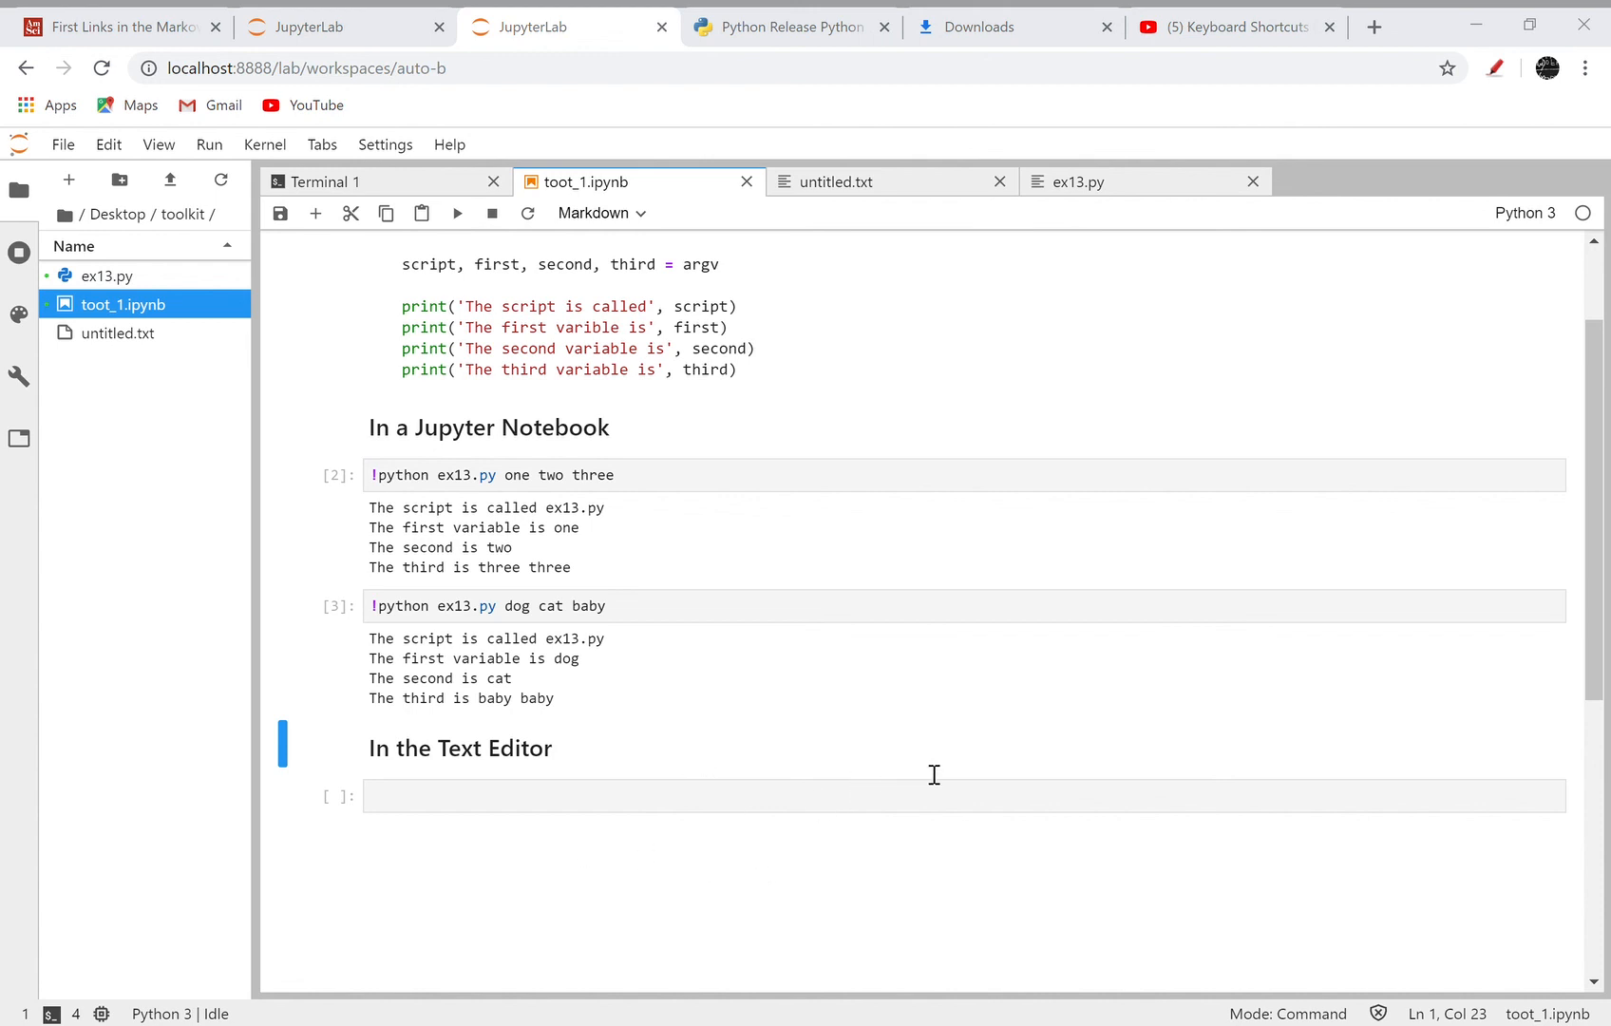
mouse_move(514, 839)
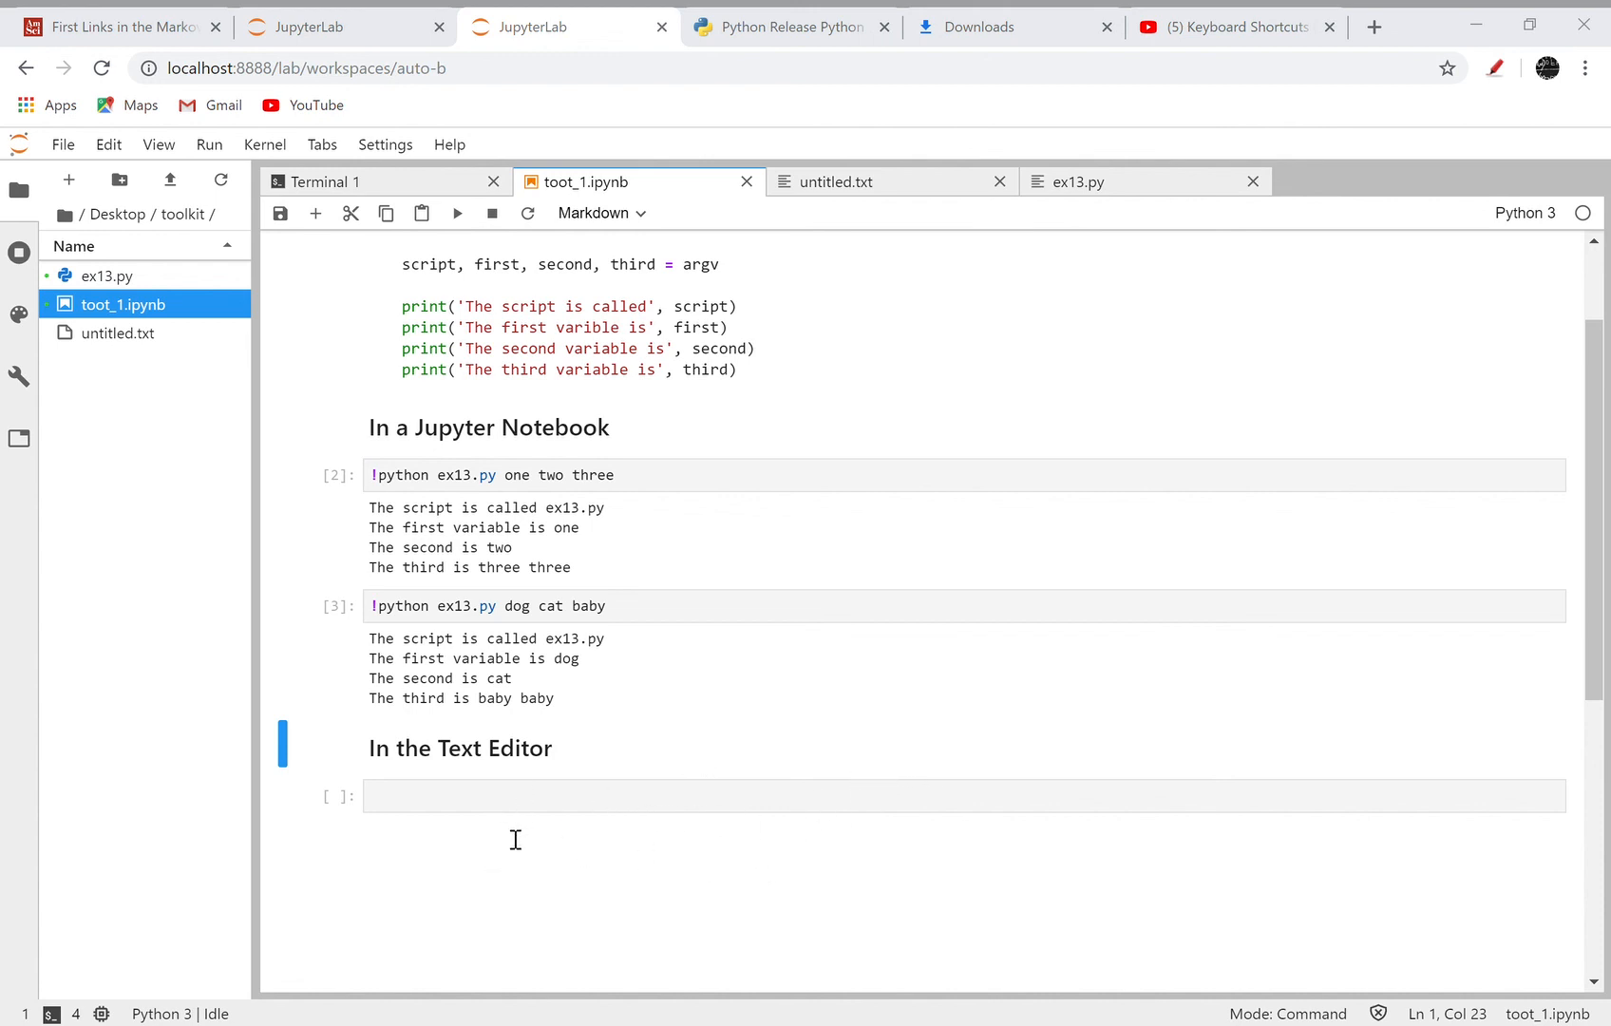
mouse_move(537, 861)
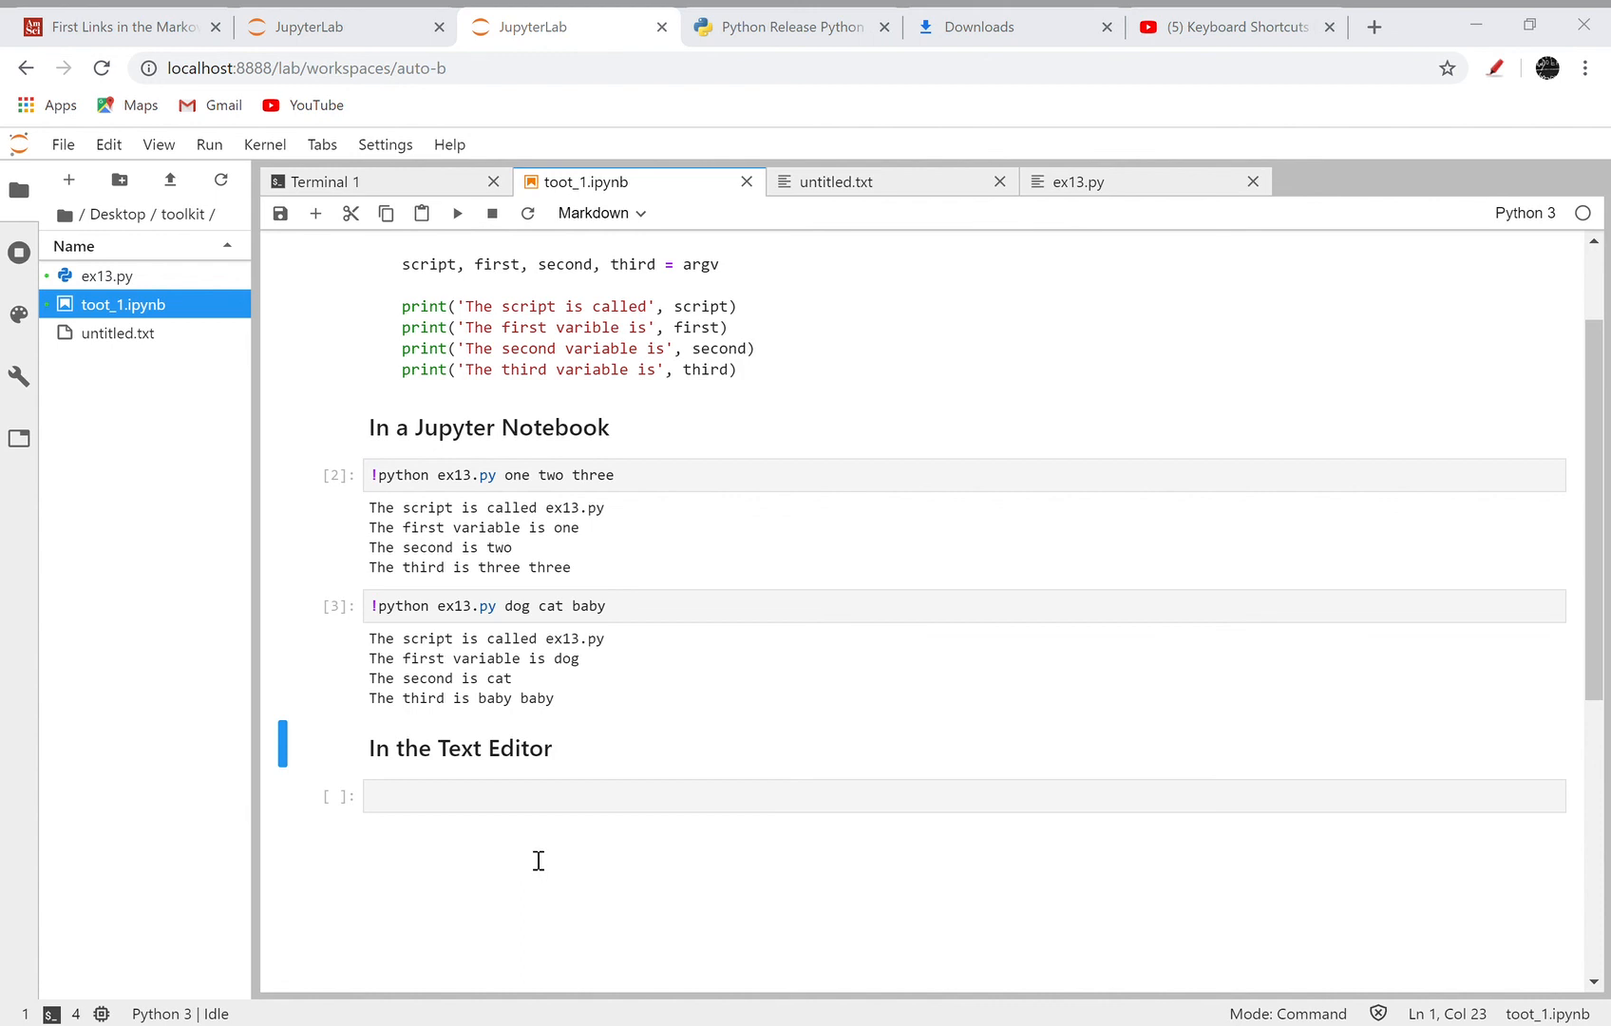
mouse_move(750, 903)
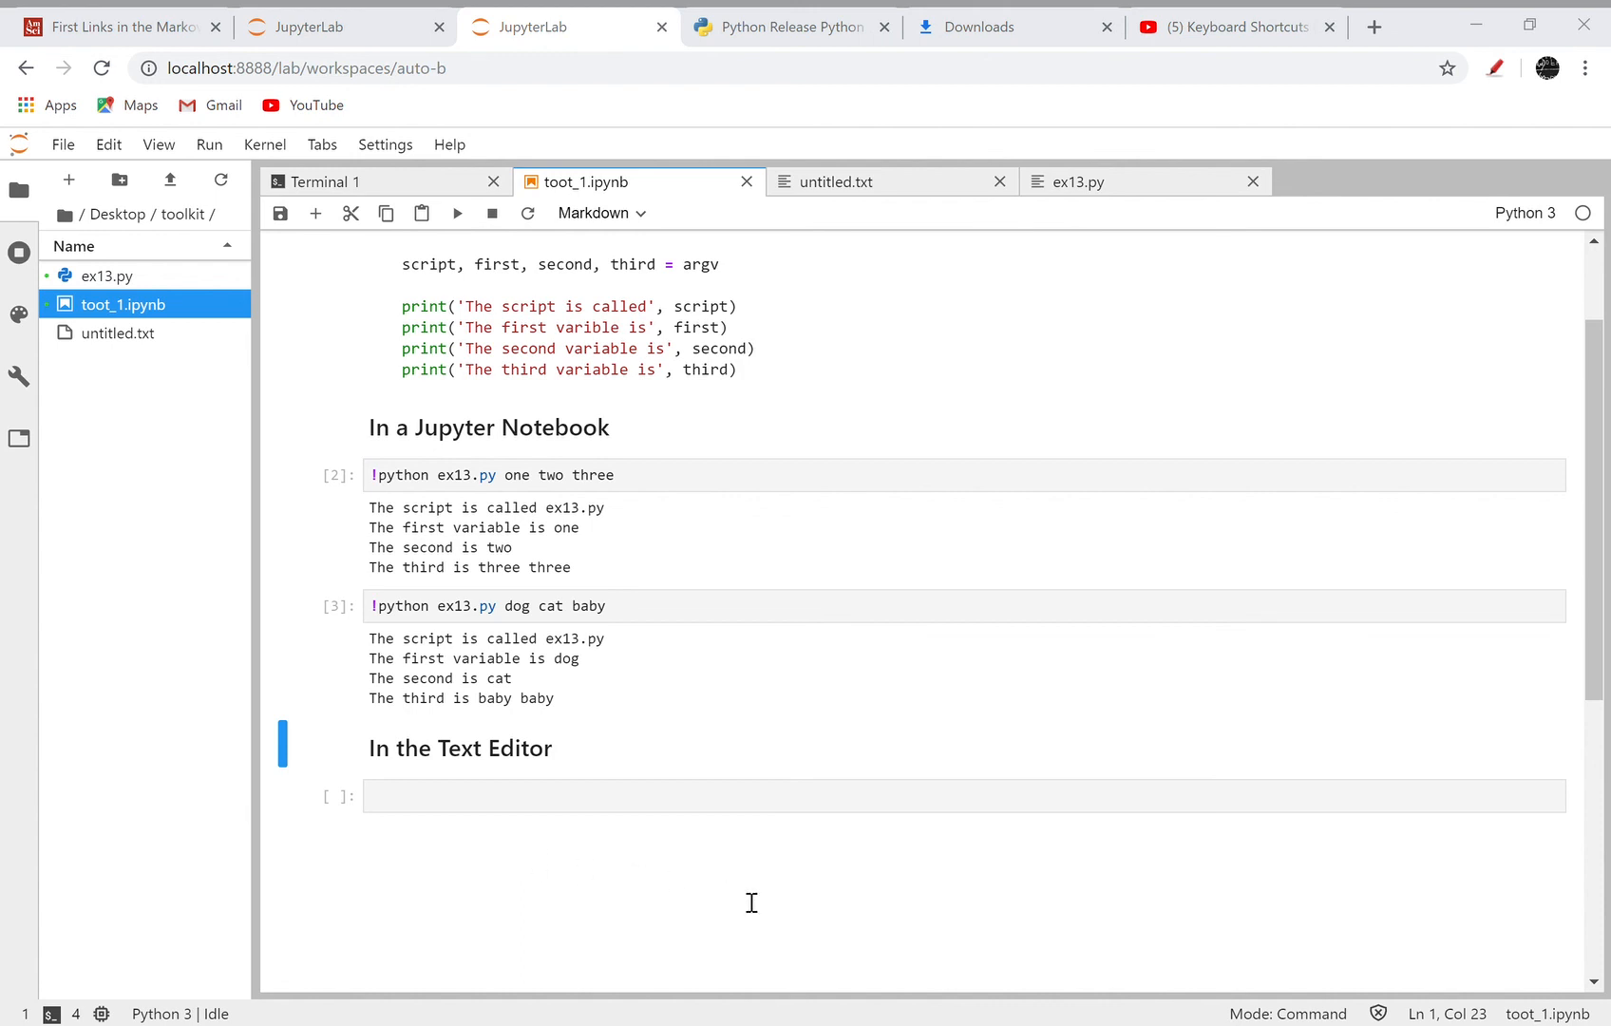